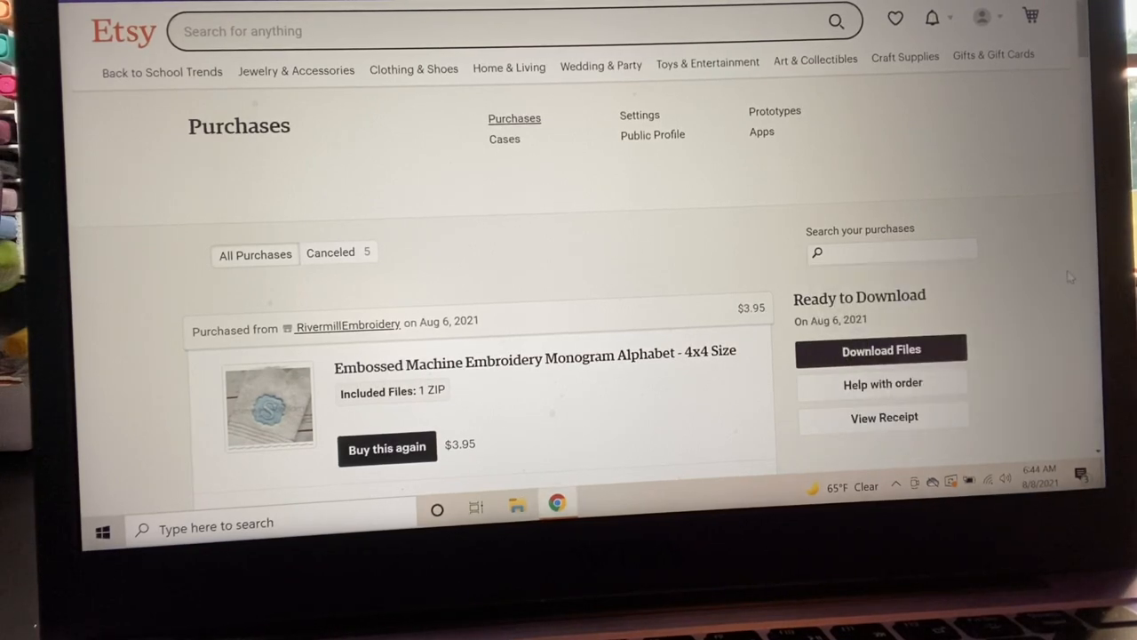
{"action": "mouse_move", "coordinate": [422, 172]}
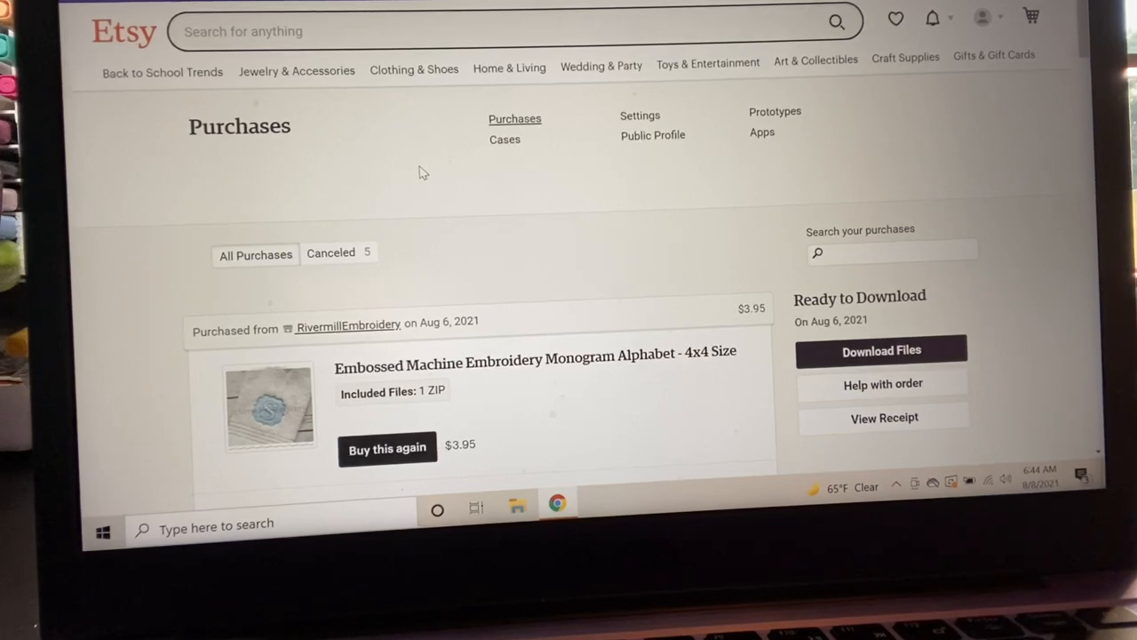
{"action": "mouse_move", "coordinate": [404, 167]}
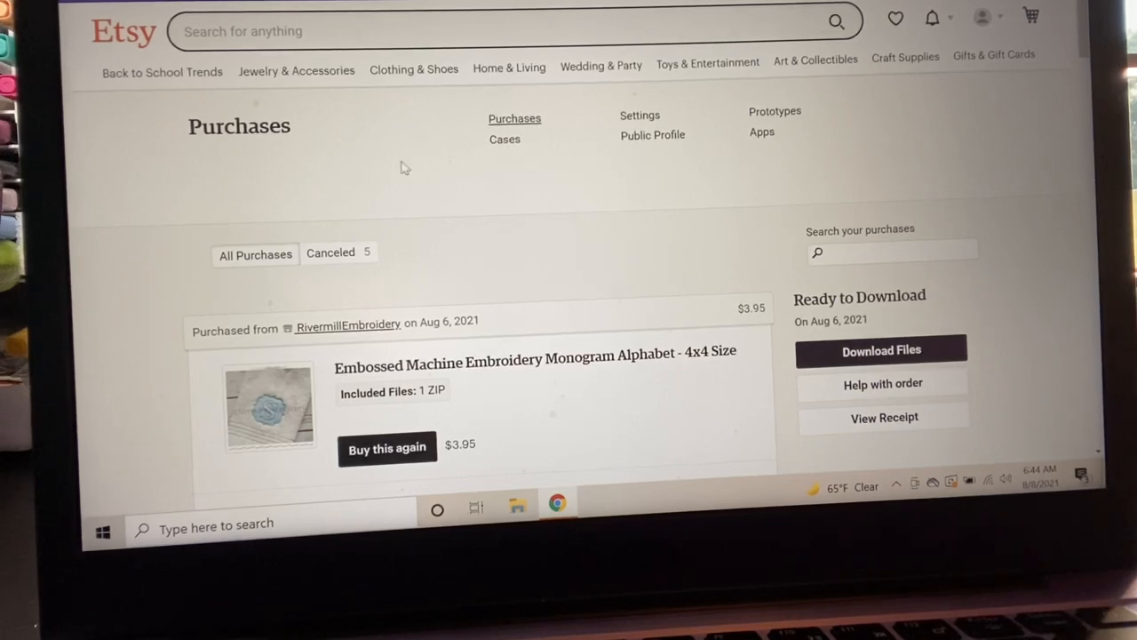
Scroll through the PES file listing on UDISK (D:) before heading back to Etsy purchases
{"action": "scroll", "scroll_direction": "down", "scroll_amount": 3}
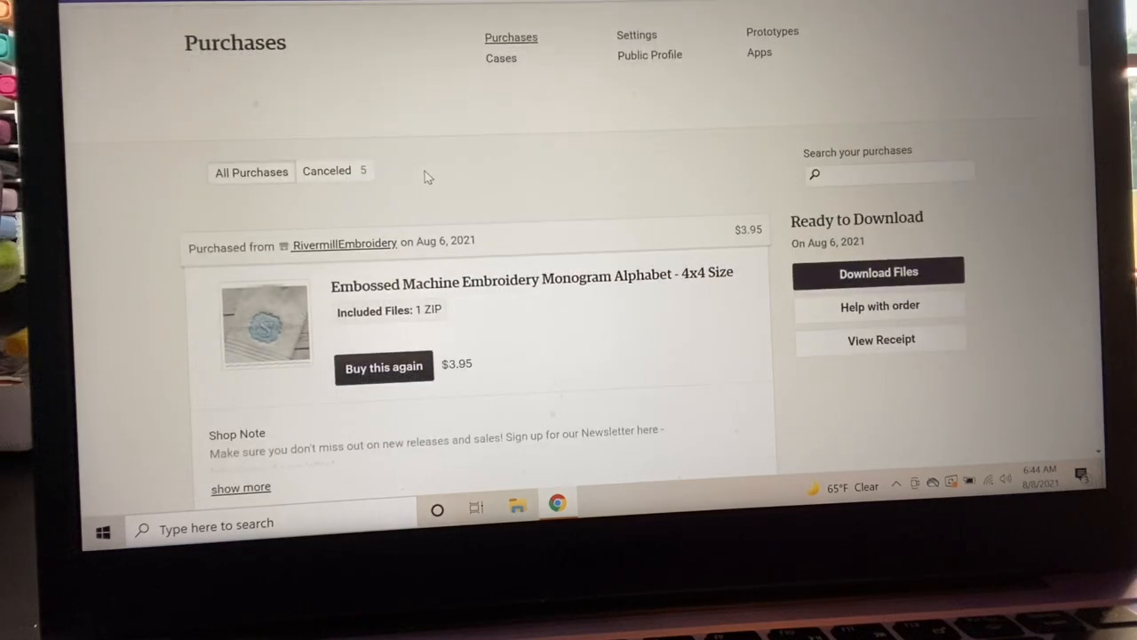
{"action": "scroll", "scroll_direction": "down", "scroll_amount": 3}
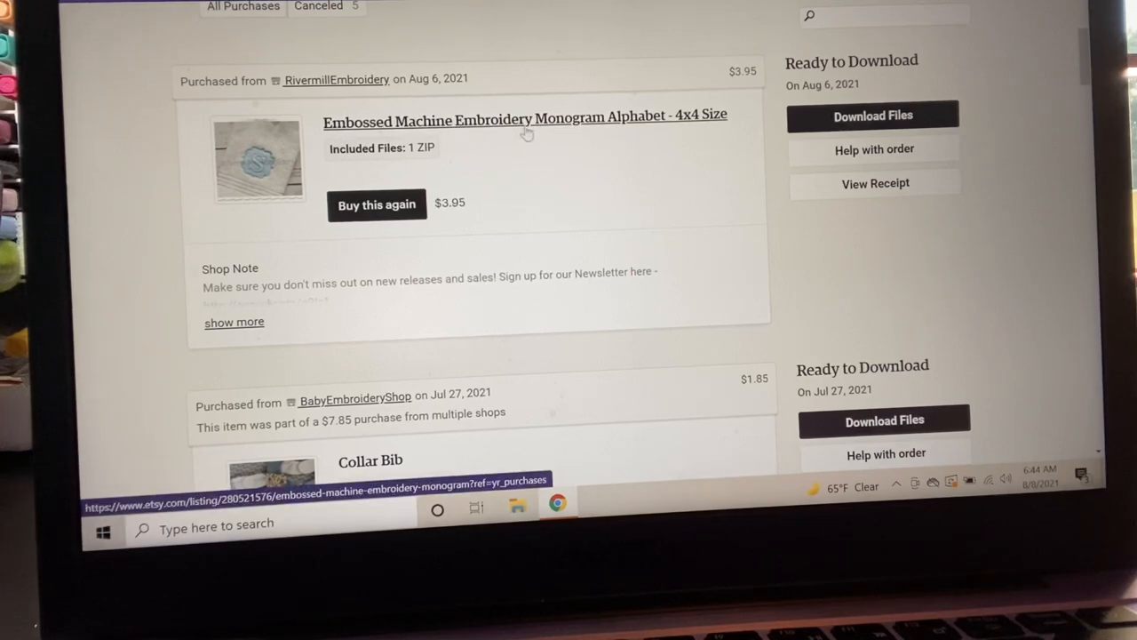
{"action": "mouse_move", "coordinate": [693, 127]}
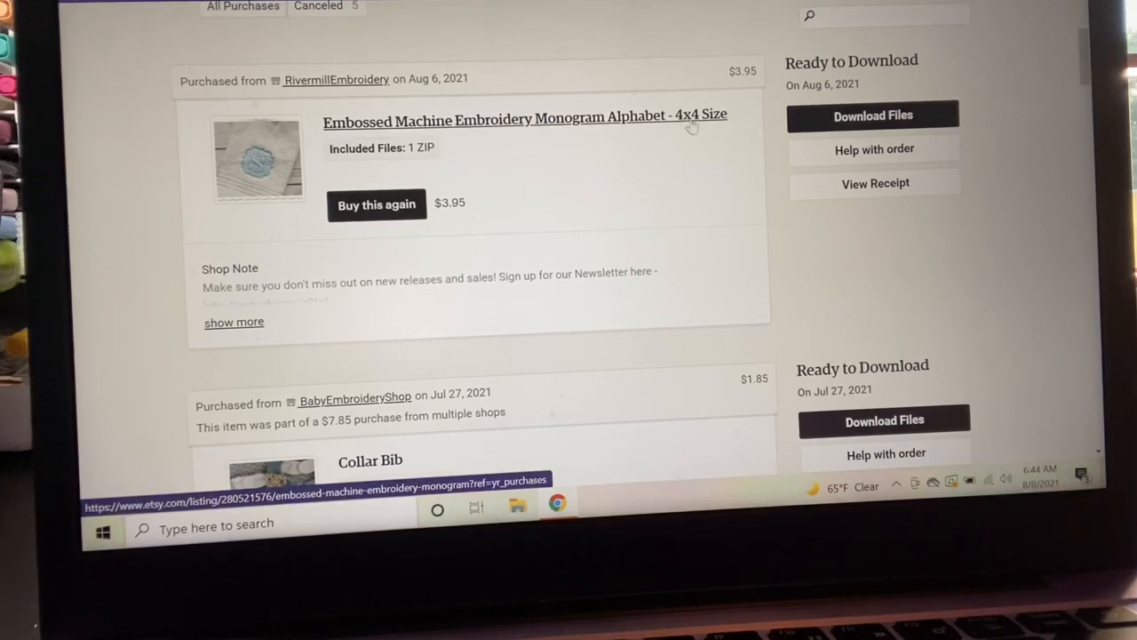
{"action": "mouse_move", "coordinate": [668, 157]}
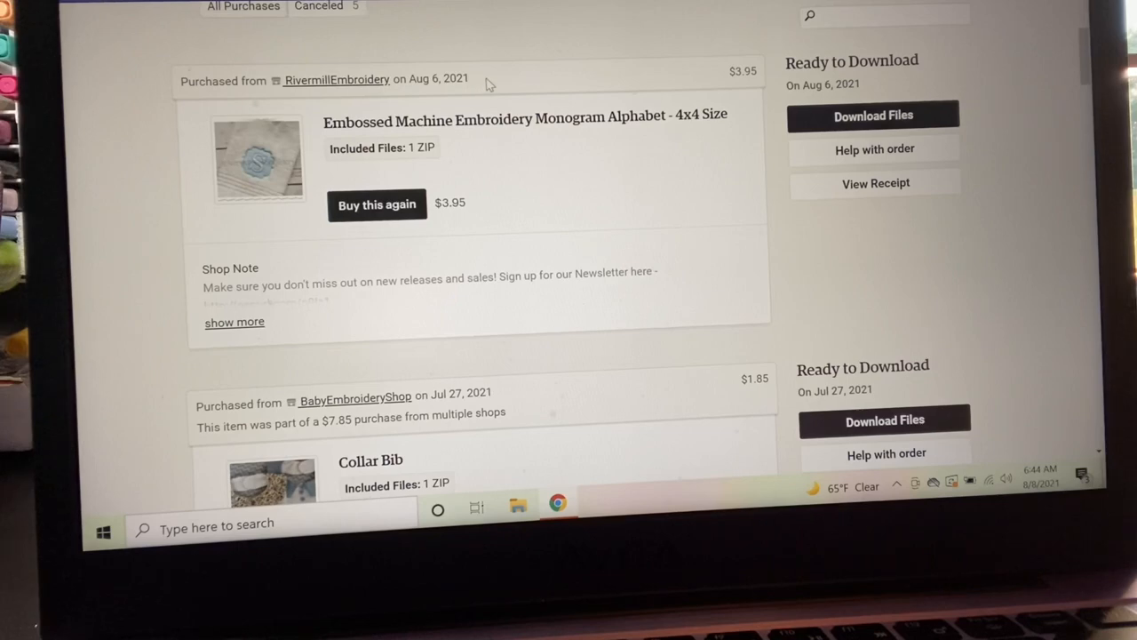
{"action": "mouse_move", "coordinate": [722, 86]}
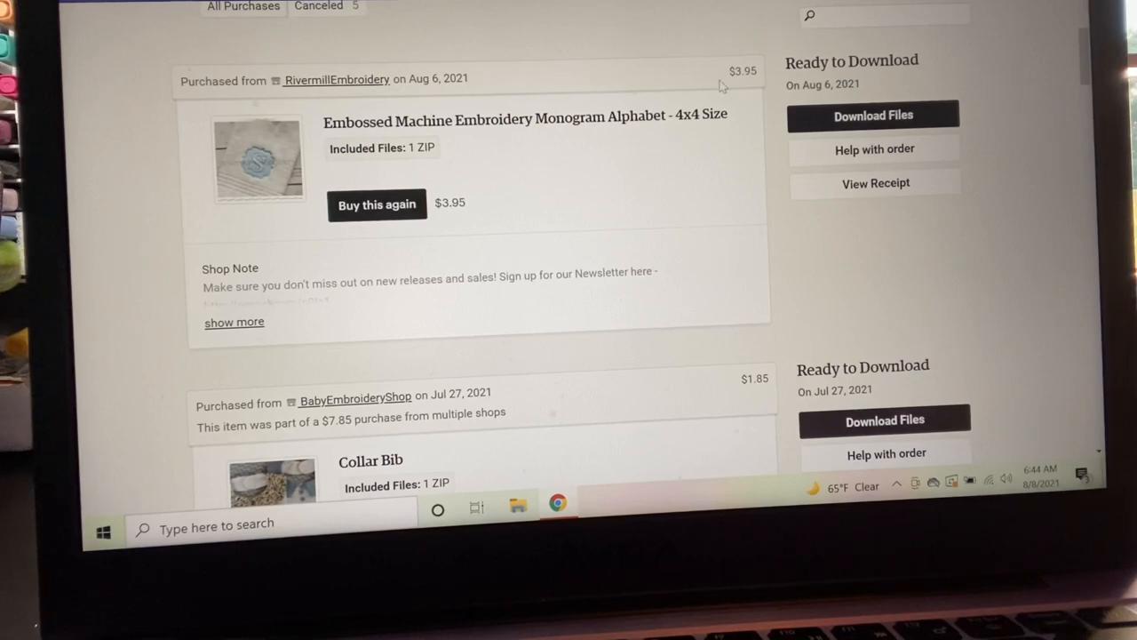
{"action": "mouse_move", "coordinate": [741, 181]}
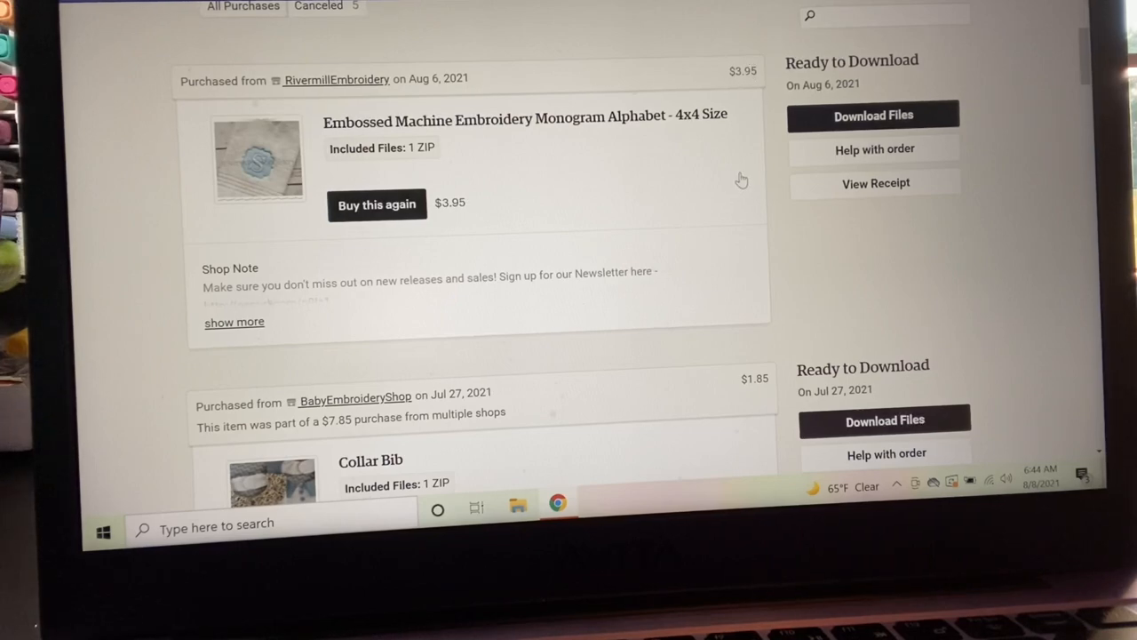
{"action": "mouse_move", "coordinate": [826, 251]}
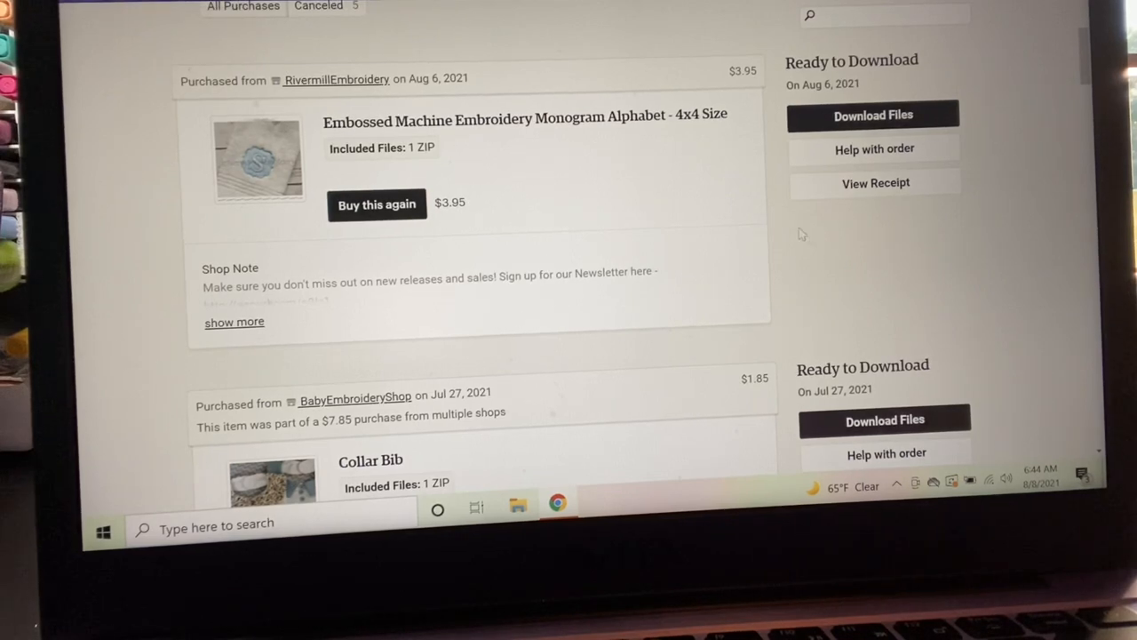
{"action": "mouse_move", "coordinate": [833, 263]}
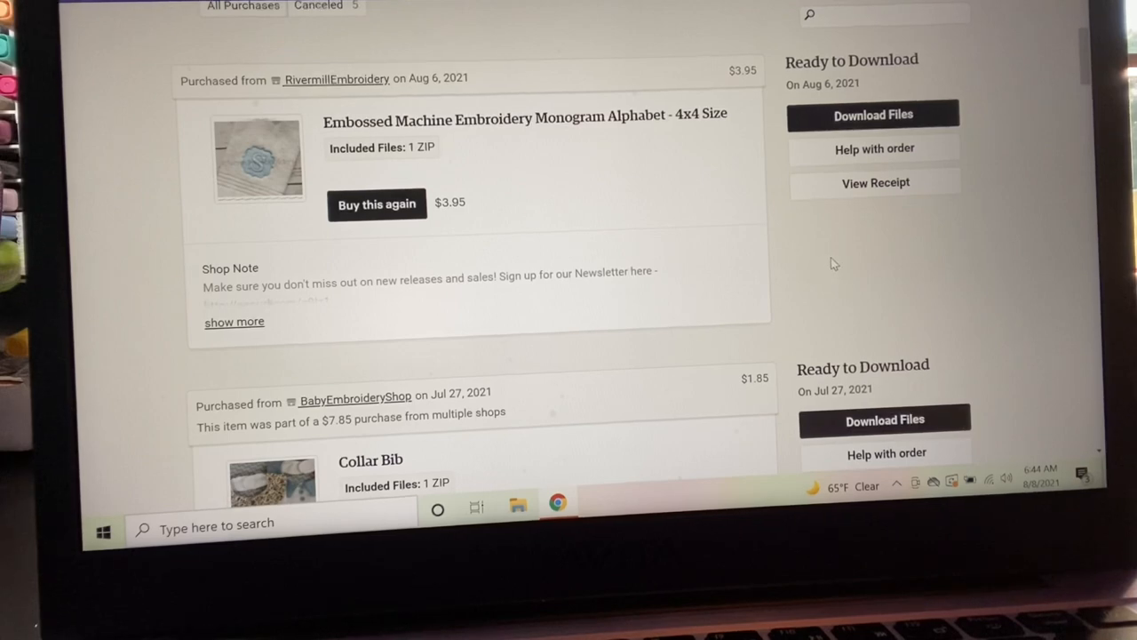
{"action": "scroll", "scroll_direction": "down", "scroll_amount": 3}
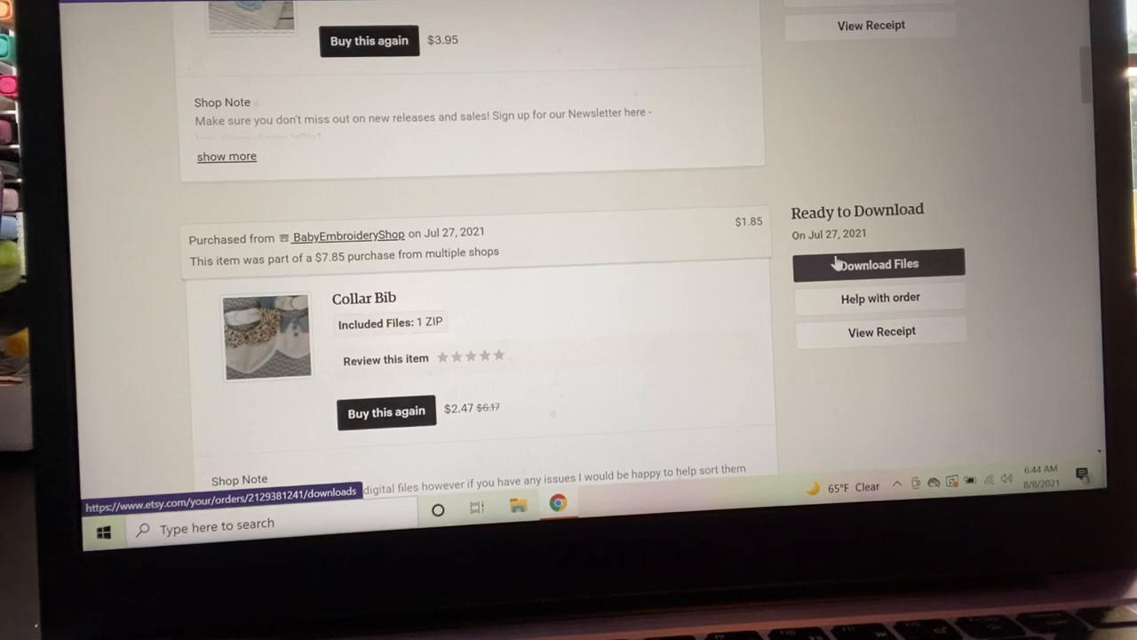
{"action": "mouse_move", "coordinate": [280, 289]}
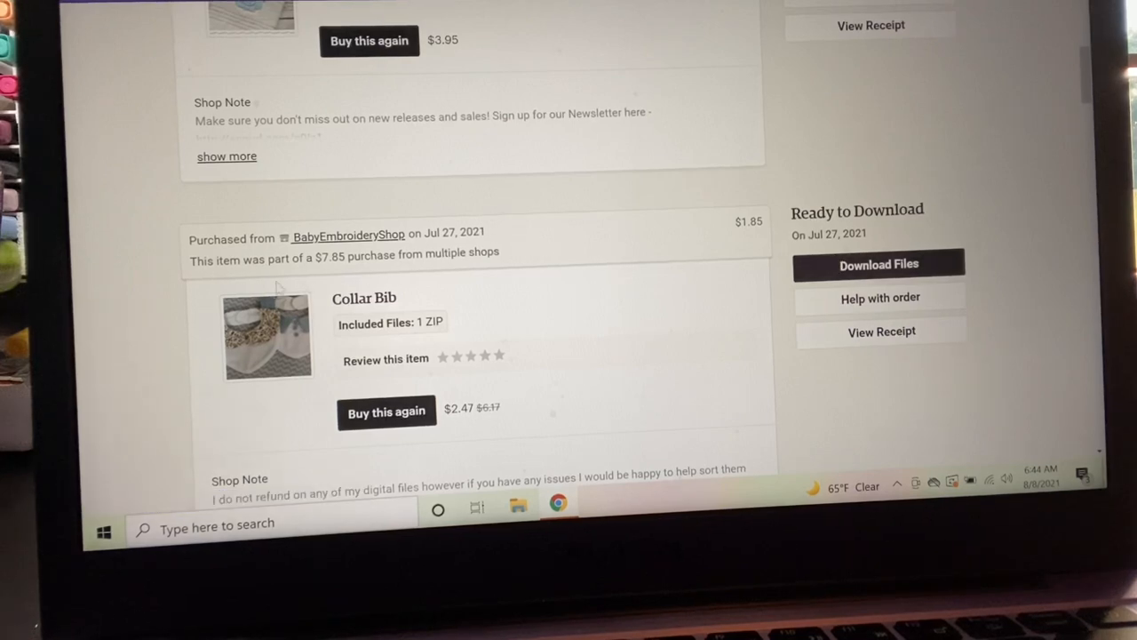
{"action": "mouse_move", "coordinate": [349, 234]}
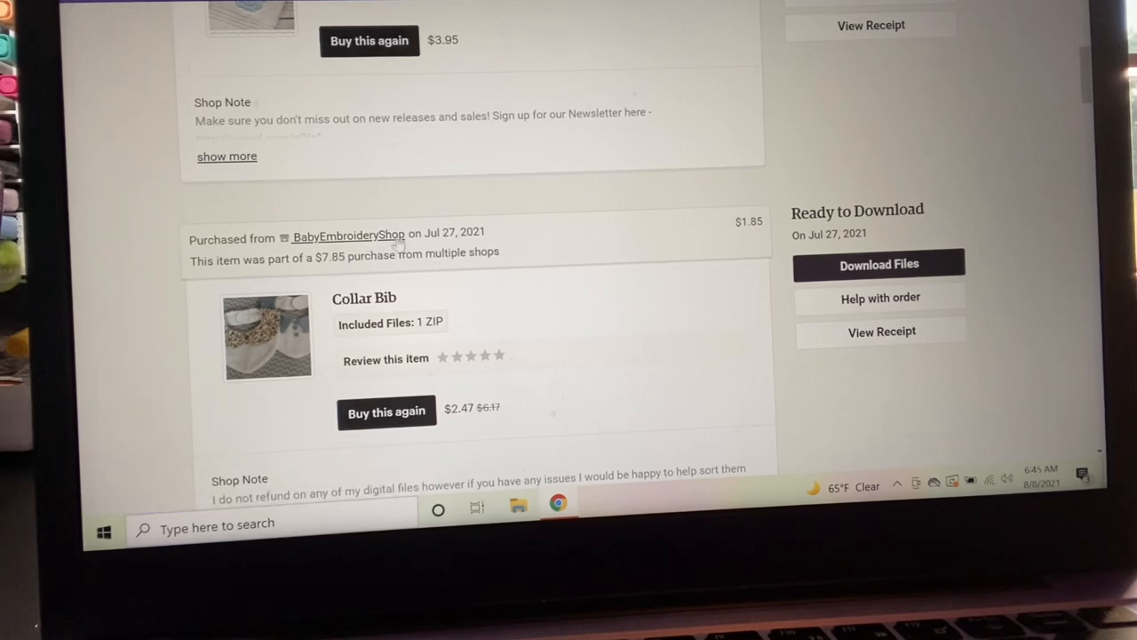
{"action": "mouse_move", "coordinate": [479, 286]}
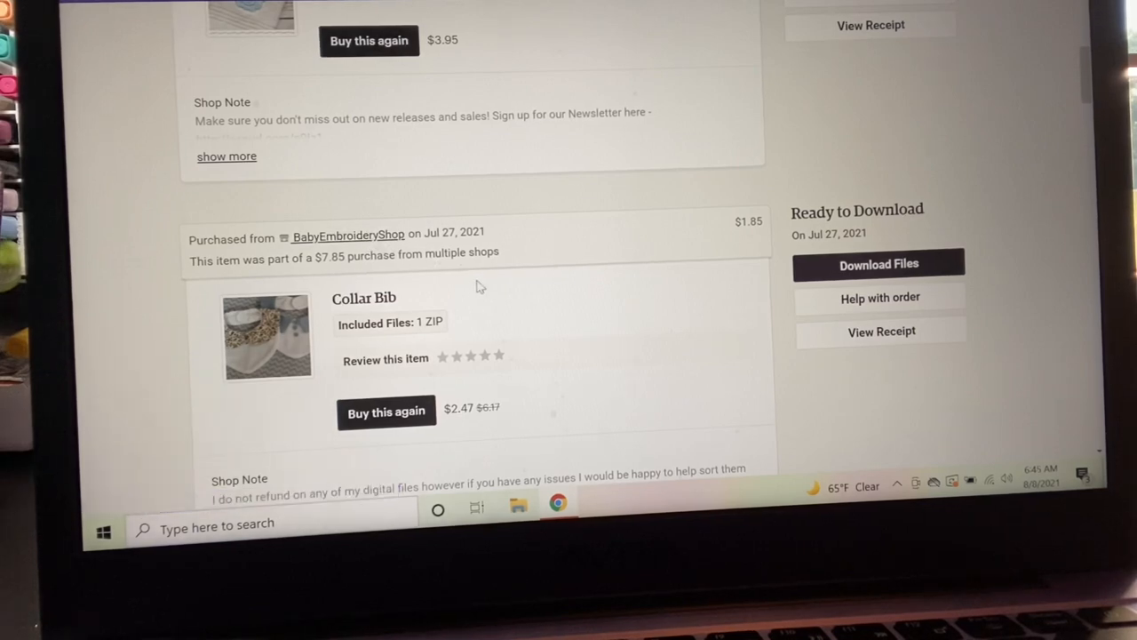
{"action": "mouse_move", "coordinate": [364, 297]}
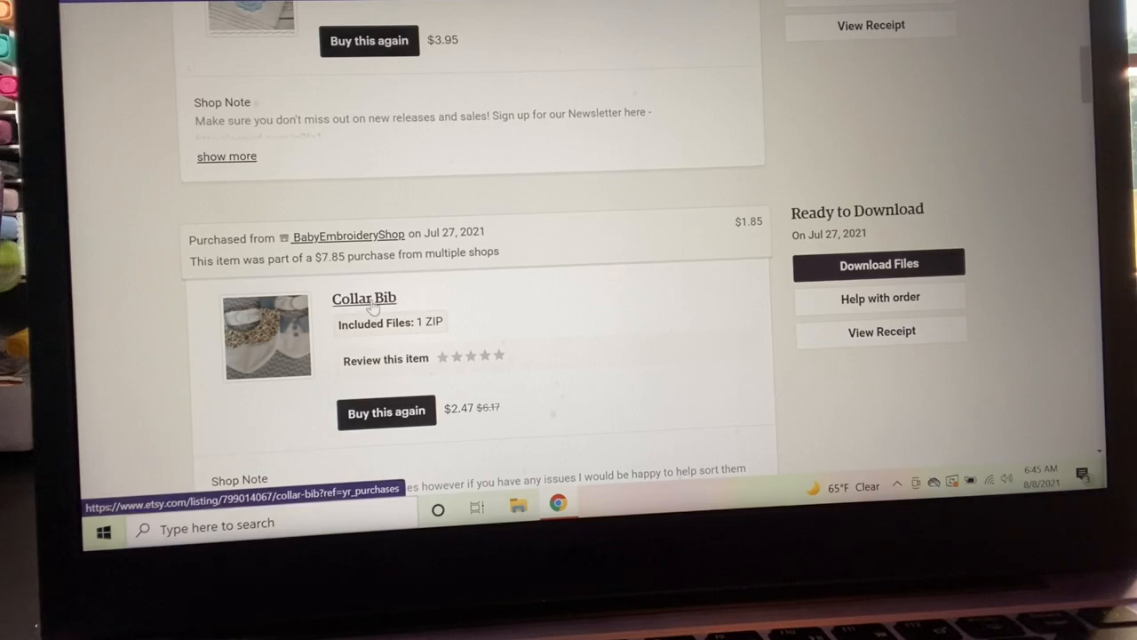
{"action": "mouse_move", "coordinate": [524, 388]}
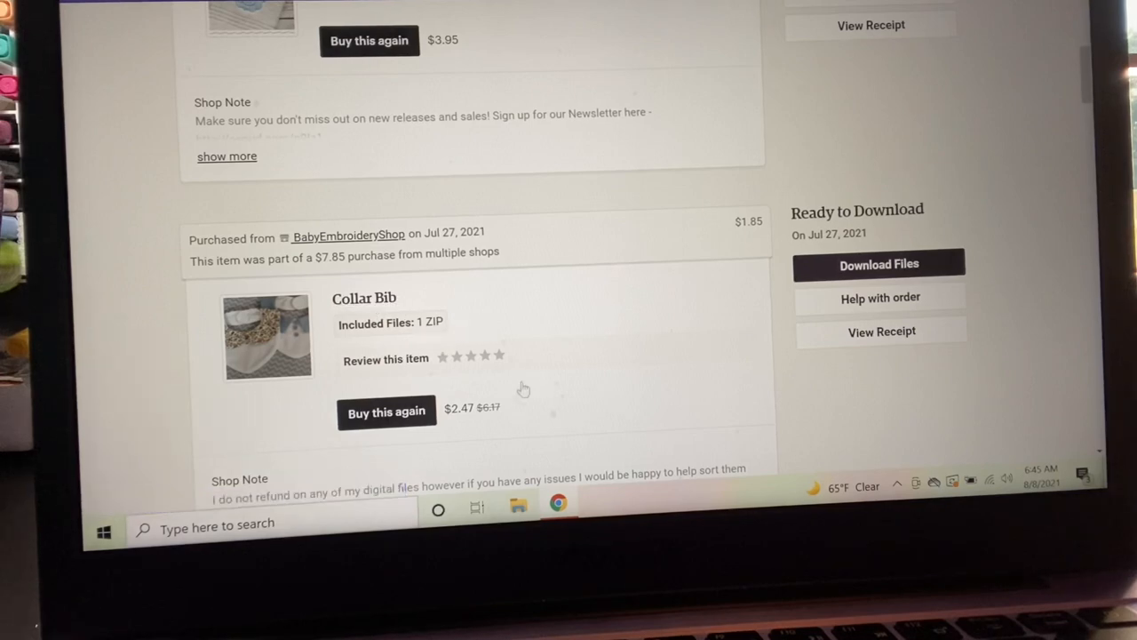
{"action": "scroll", "scroll_direction": "up", "scroll_amount": 3}
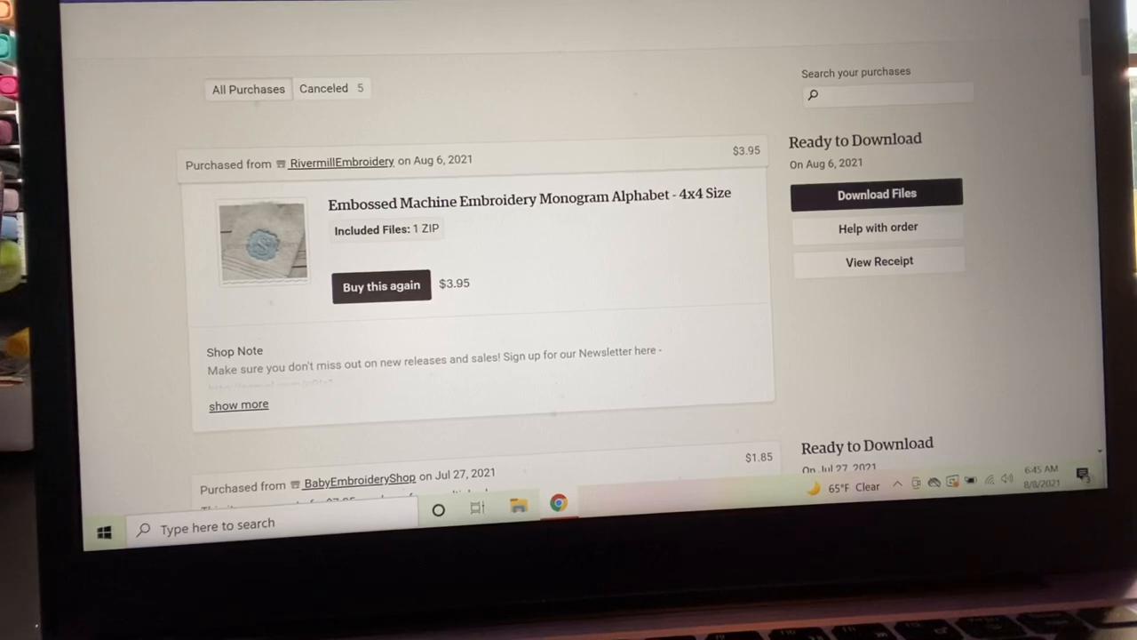
{"action": "scroll", "scroll_direction": "down", "scroll_amount": 3}
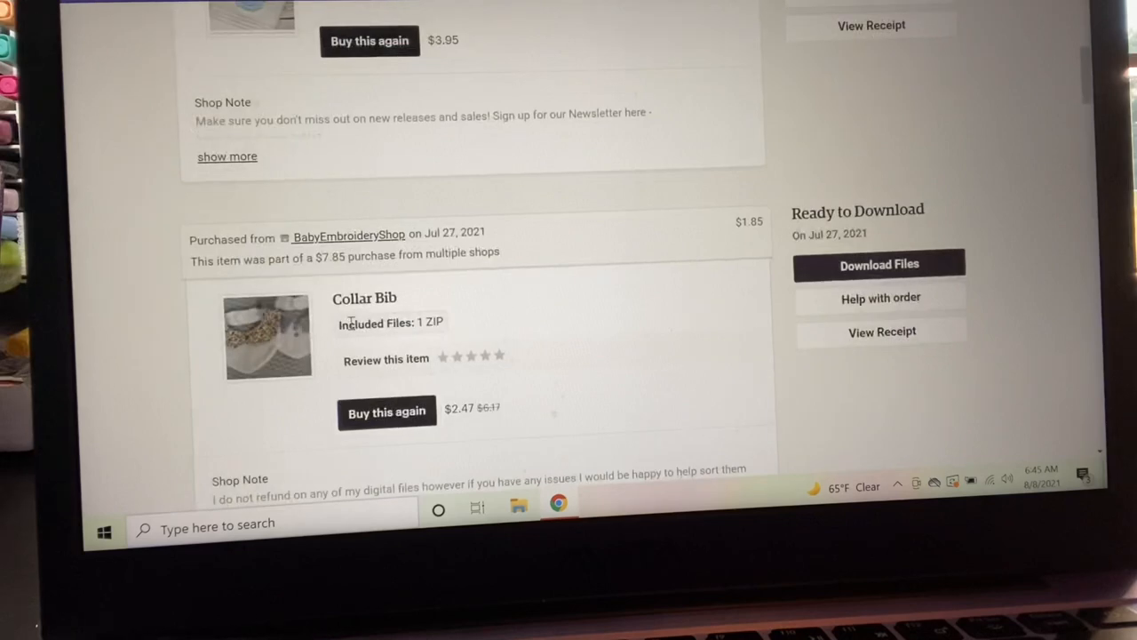
{"action": "scroll", "scroll_direction": "down", "scroll_amount": 3}
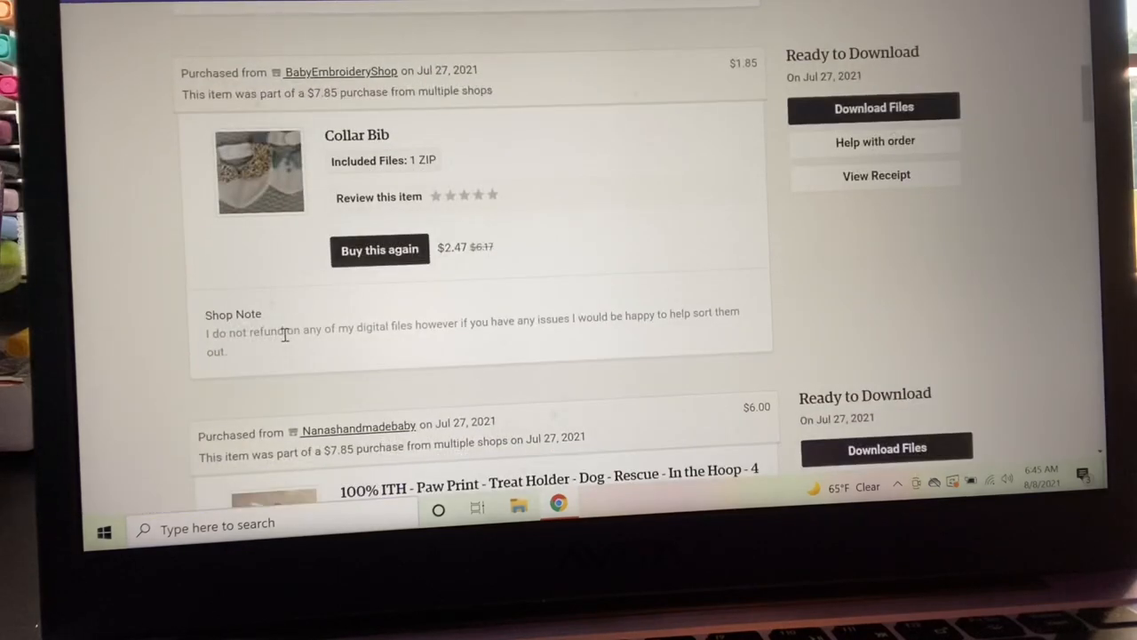
{"action": "scroll", "scroll_direction": "down", "scroll_amount": 3}
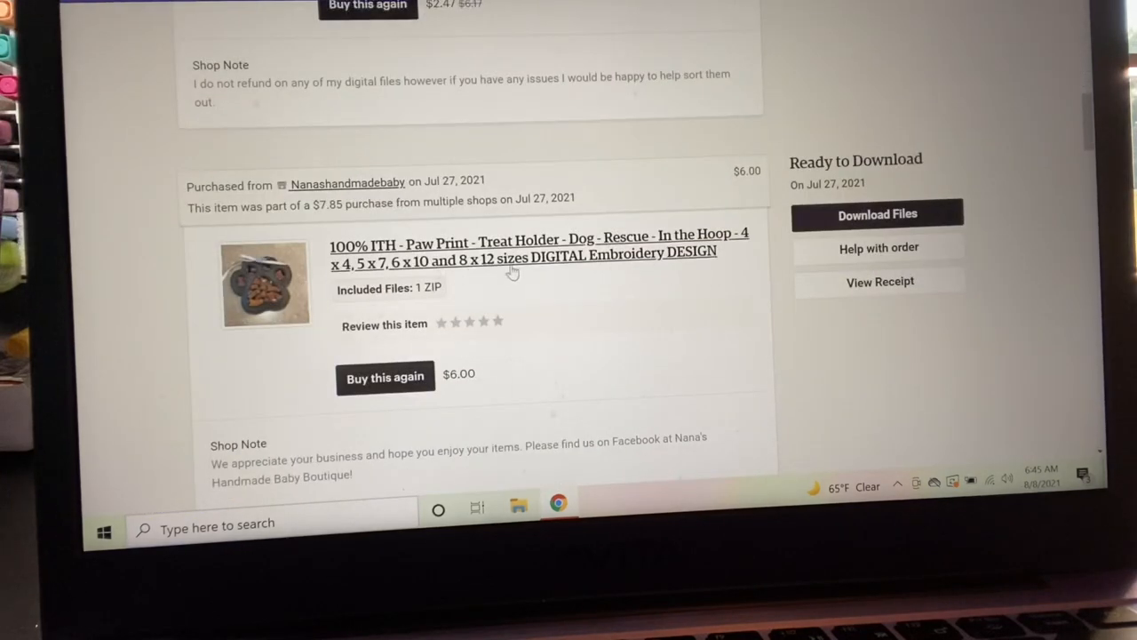
{"action": "mouse_move", "coordinate": [592, 331]}
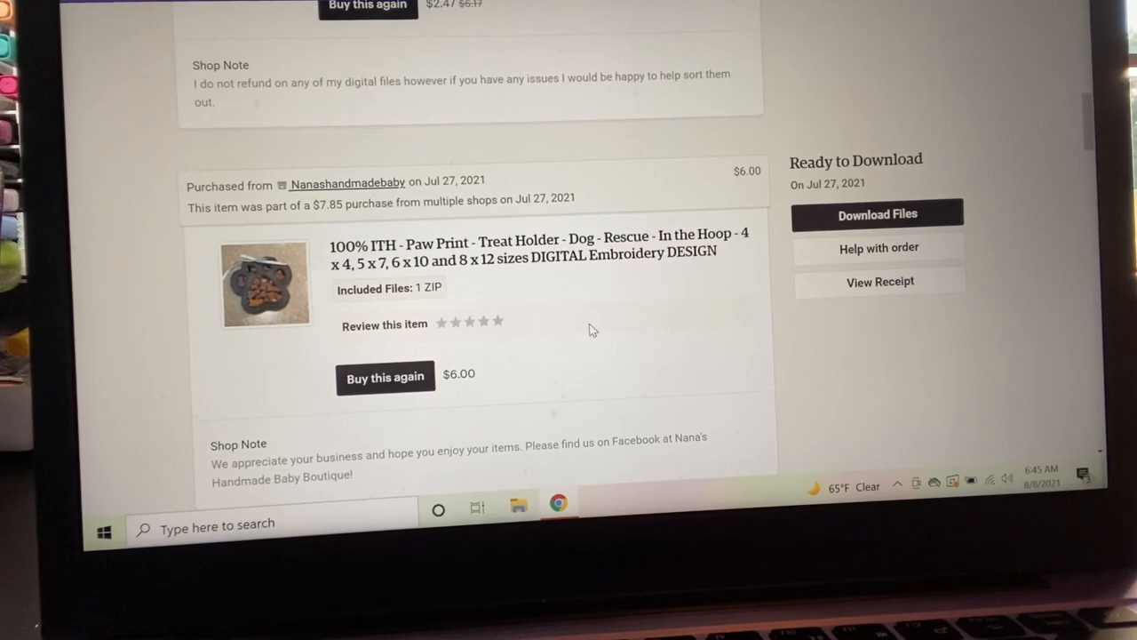
{"action": "scroll", "scroll_direction": "up", "scroll_amount": 3}
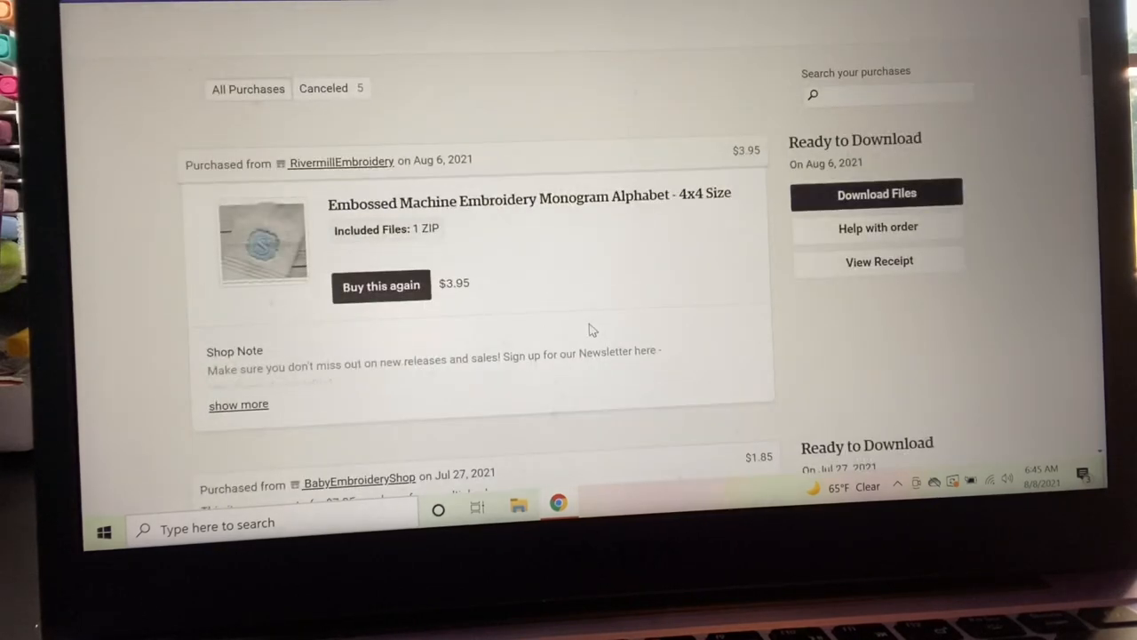
{"action": "scroll", "scroll_direction": "up", "scroll_amount": 3}
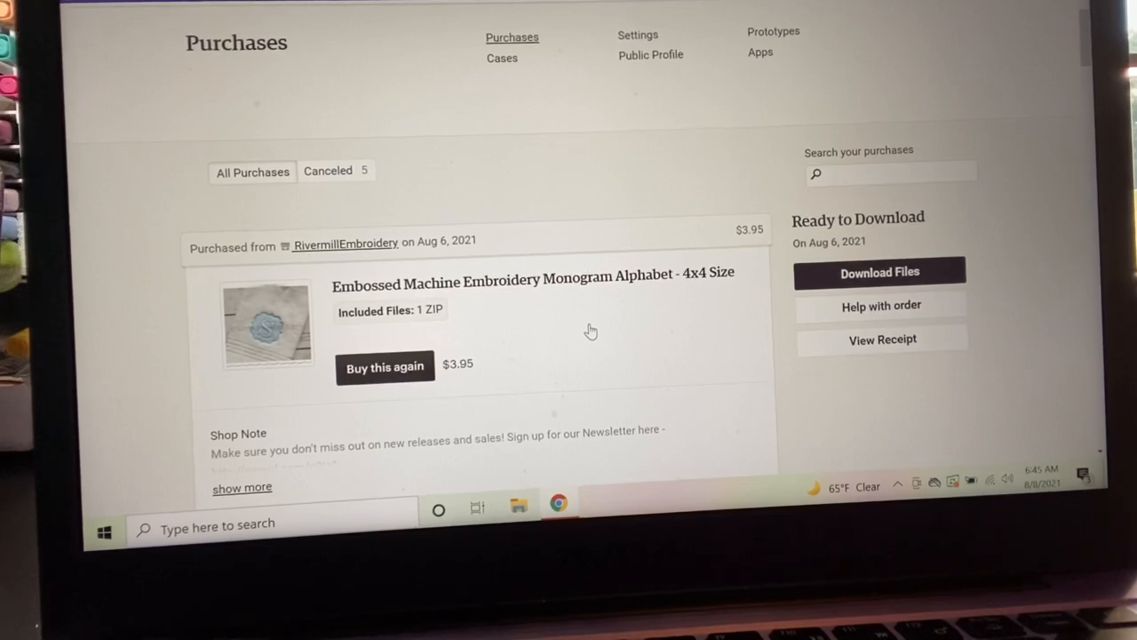
{"action": "scroll", "scroll_direction": "up", "scroll_amount": 3}
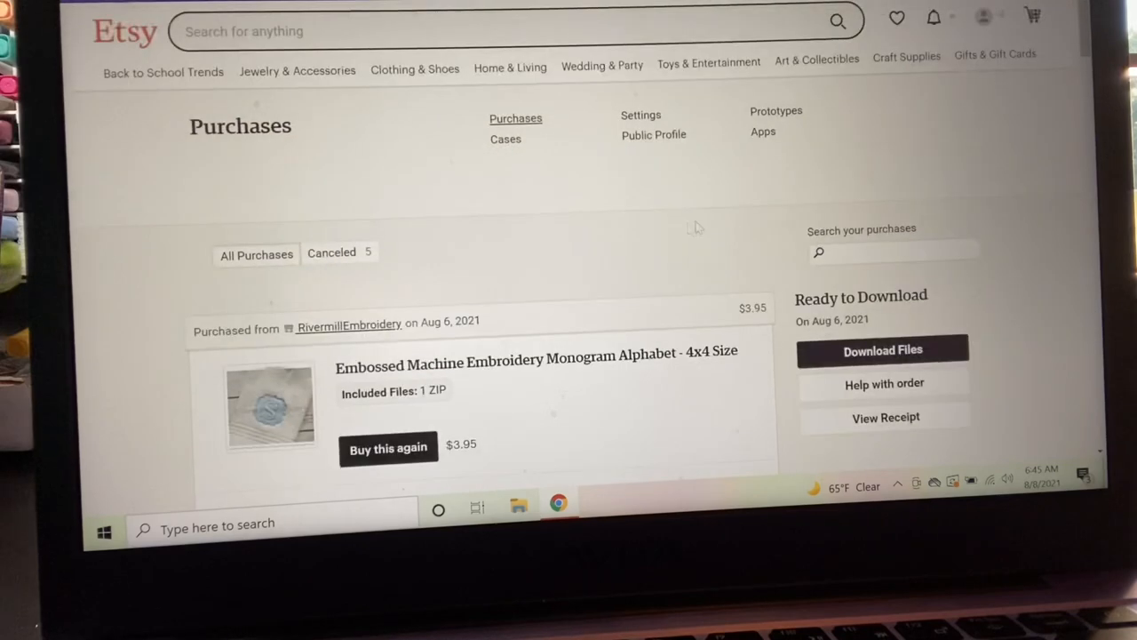
{"action": "scroll", "scroll_direction": "down", "scroll_amount": 3}
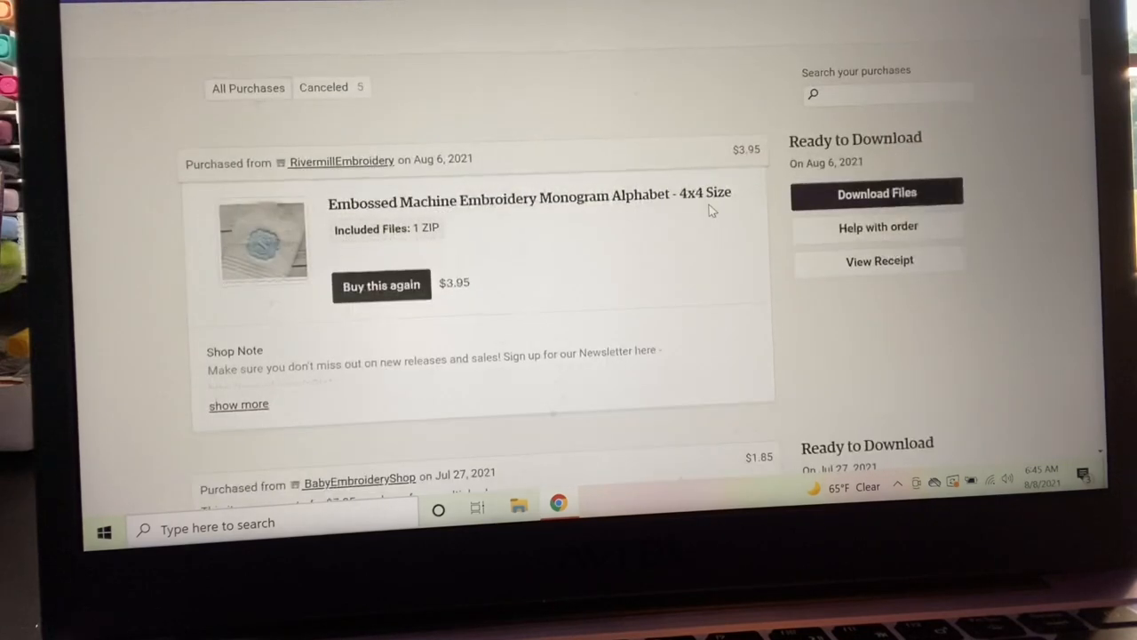
{"action": "scroll", "scroll_direction": "down", "scroll_amount": 3}
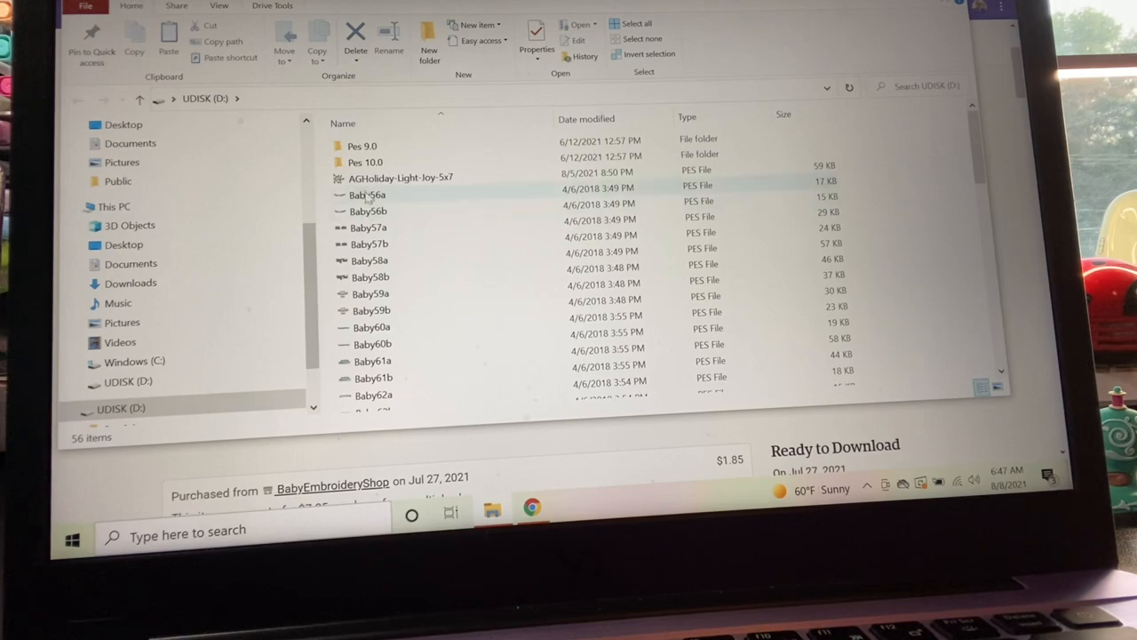
{"action": "scroll", "scroll_direction": "down", "scroll_amount": 3}
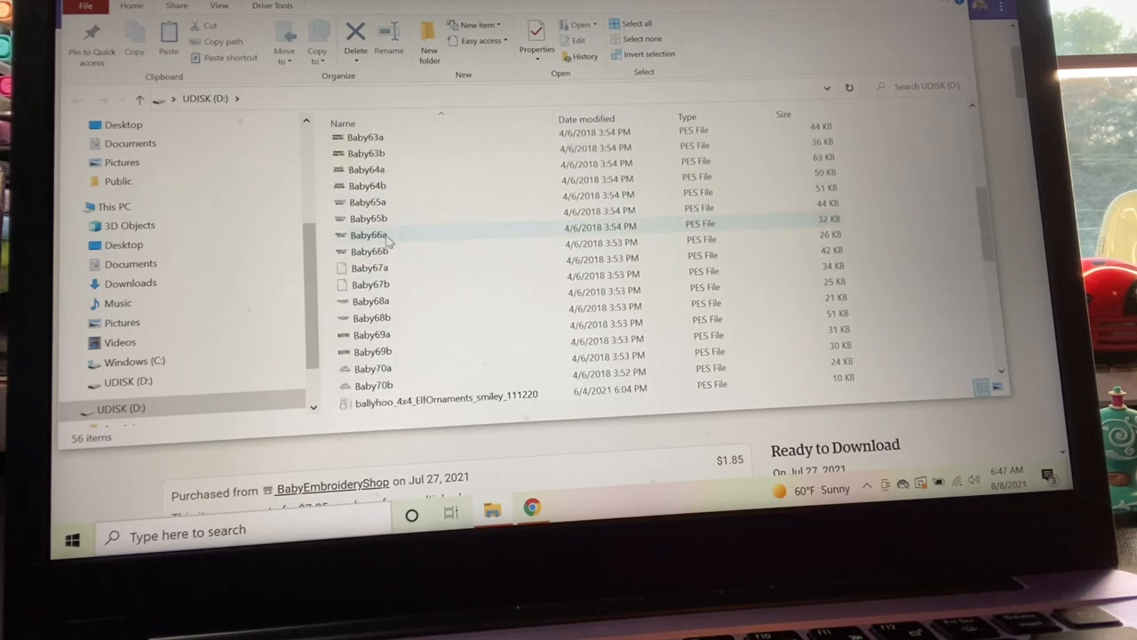
{"action": "scroll", "scroll_direction": "down", "scroll_amount": 3}
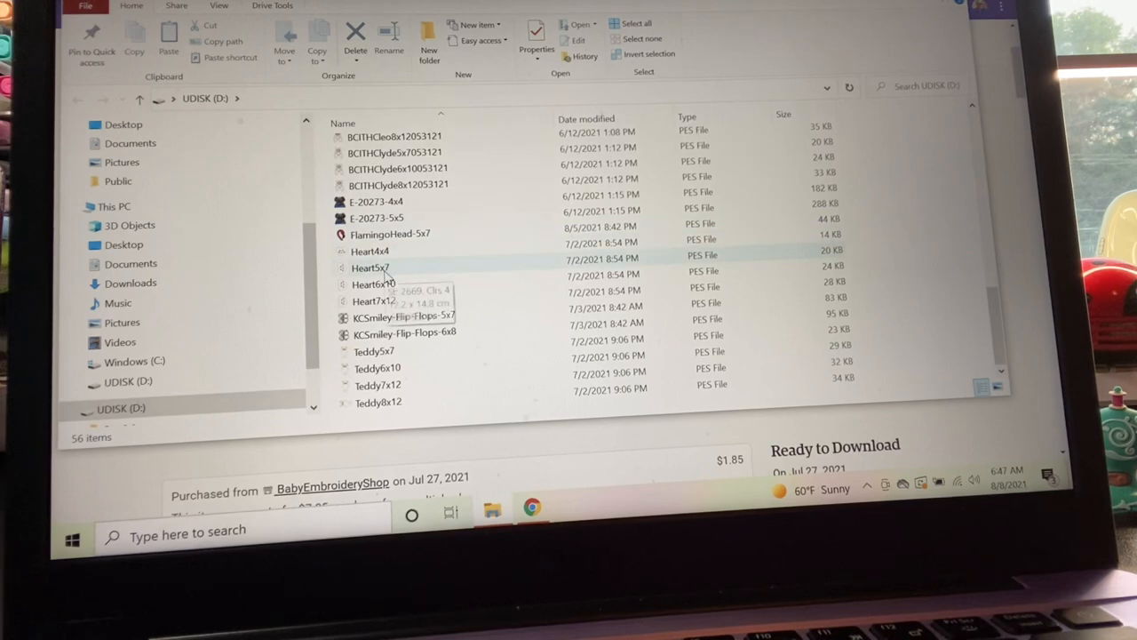
{"action": "scroll", "scroll_direction": "up", "scroll_amount": 3}
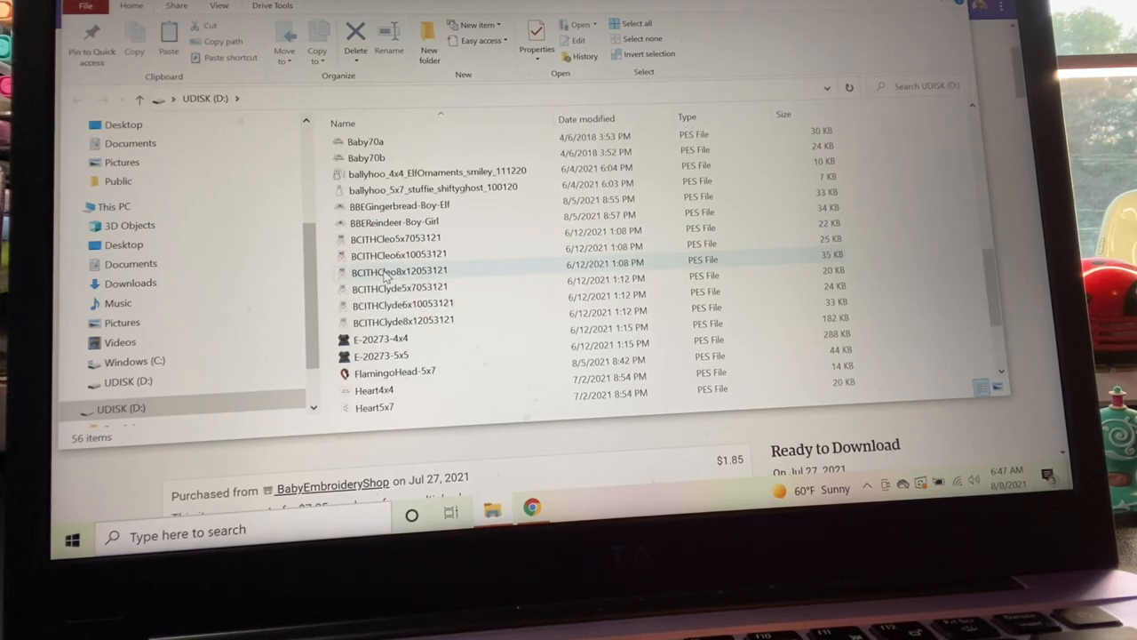
{"action": "scroll", "scroll_direction": "up", "scroll_amount": 3}
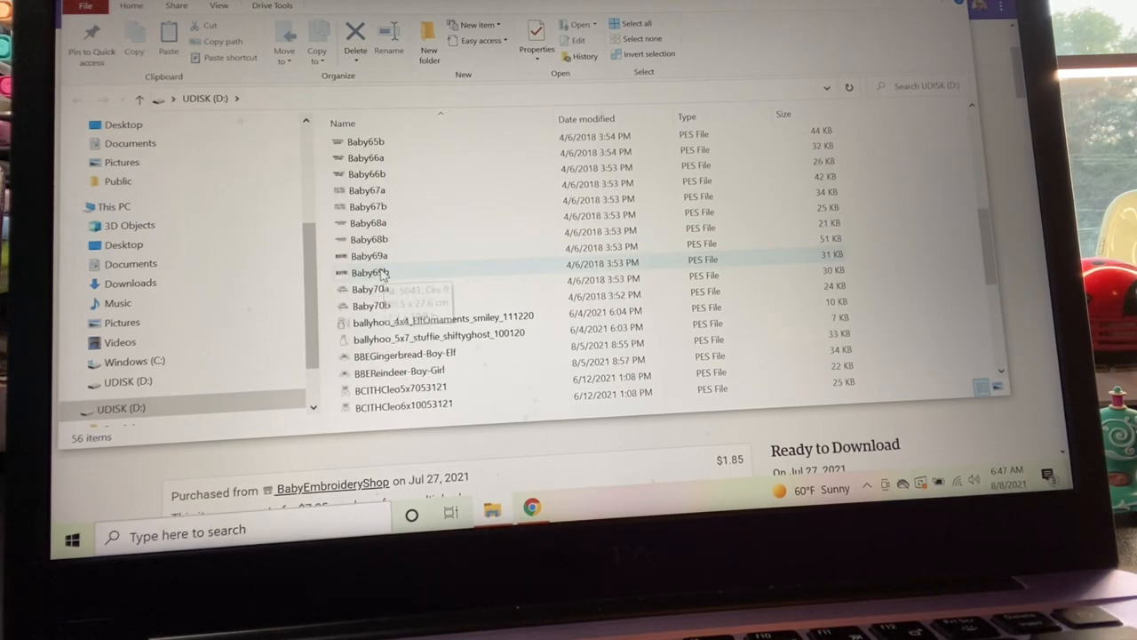
{"action": "scroll", "scroll_direction": "up", "scroll_amount": 3}
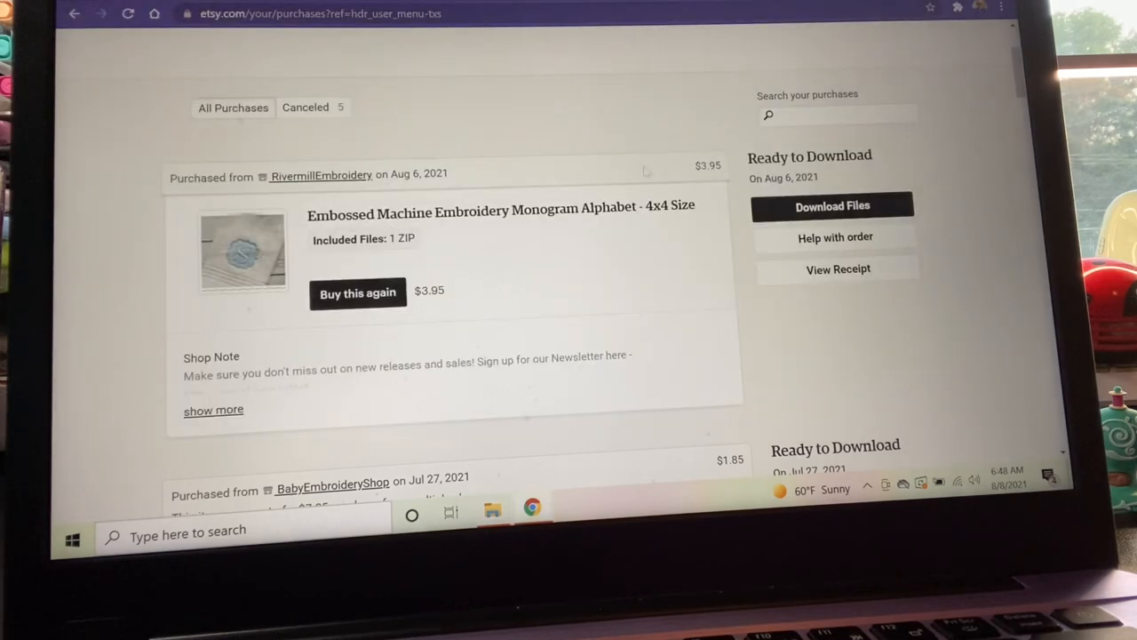
{"action": "mouse_move", "coordinate": [833, 206]}
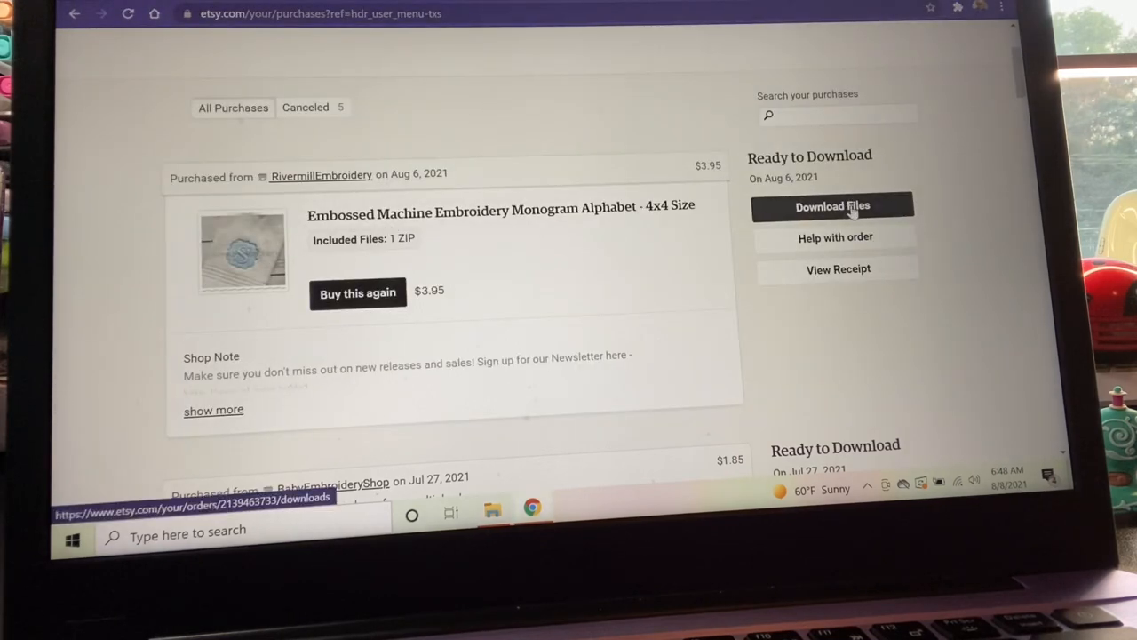
Open Download Files for the Embossed Monogram Alphabet 4x4 order and scroll to EmbossedAlpha4x4.zip
{"action": "left_click", "coordinate": [833, 206]}
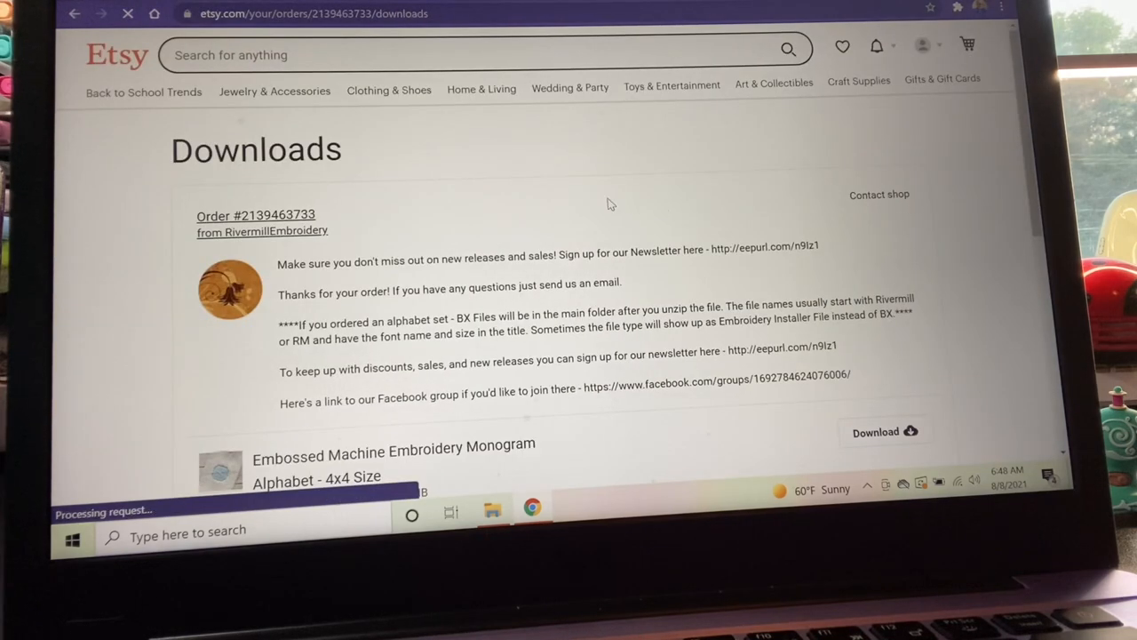
{"action": "scroll", "scroll_direction": "up", "scroll_amount": 3}
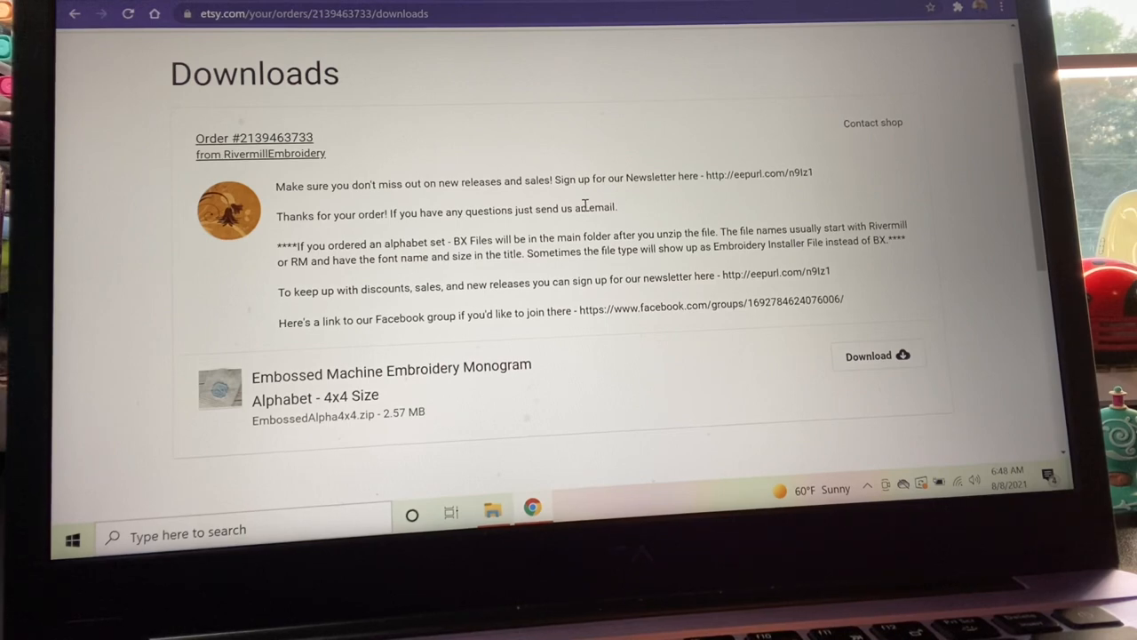
{"action": "scroll", "scroll_direction": "down", "scroll_amount": 3}
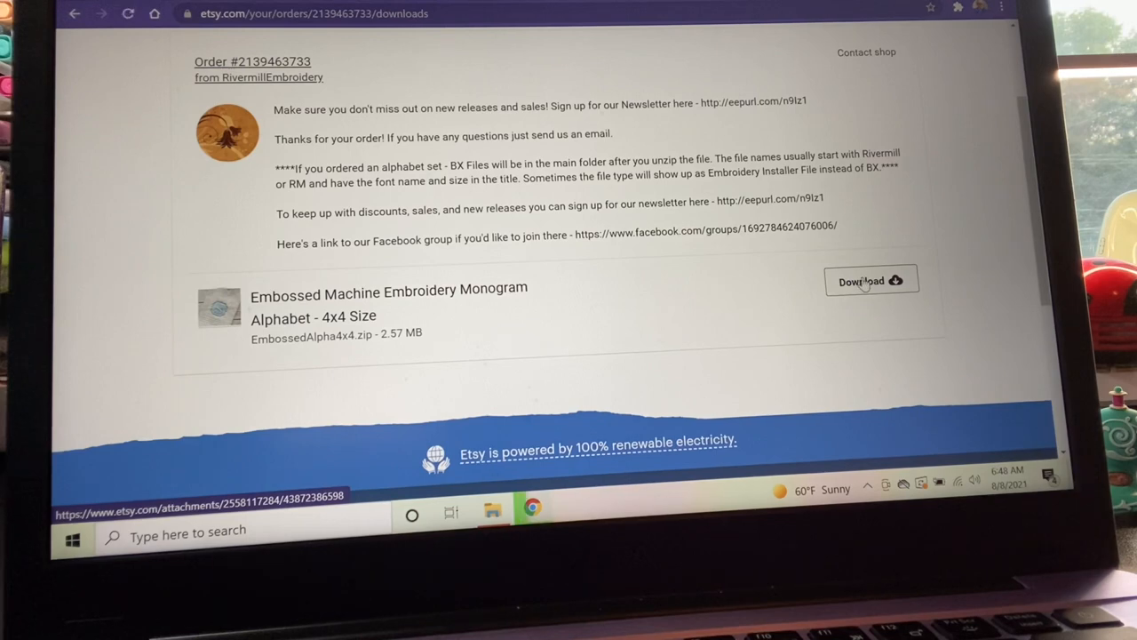
Download EmbossedAlpha4x4.zip (2.57 MB) and save it onto the Desktop
{"action": "left_click", "coordinate": [871, 281]}
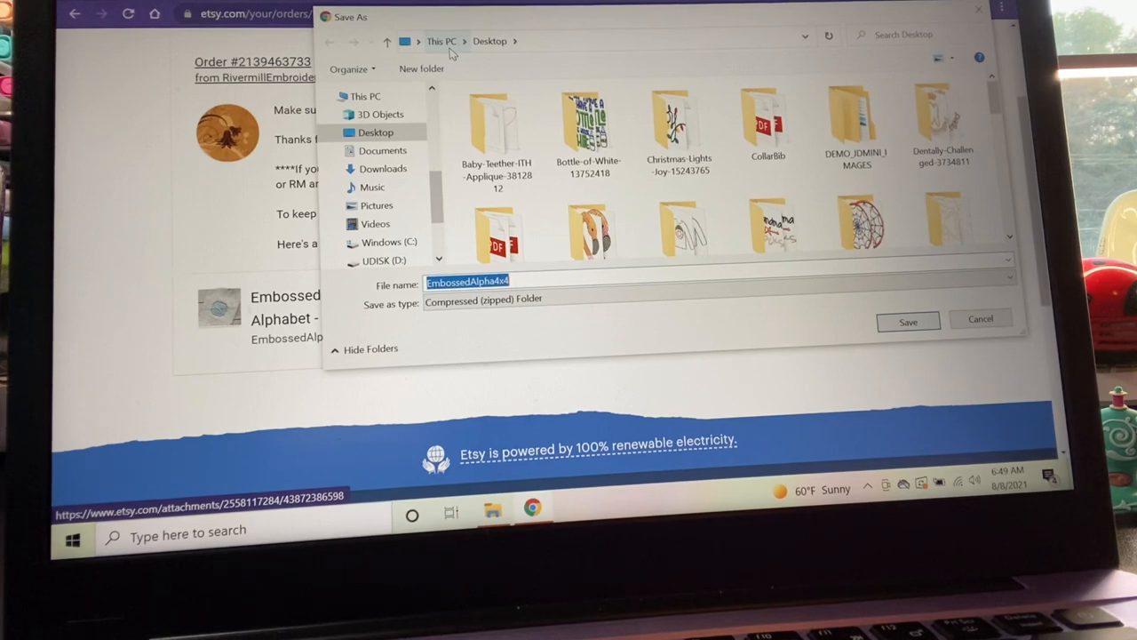
{"action": "mouse_move", "coordinate": [484, 51]}
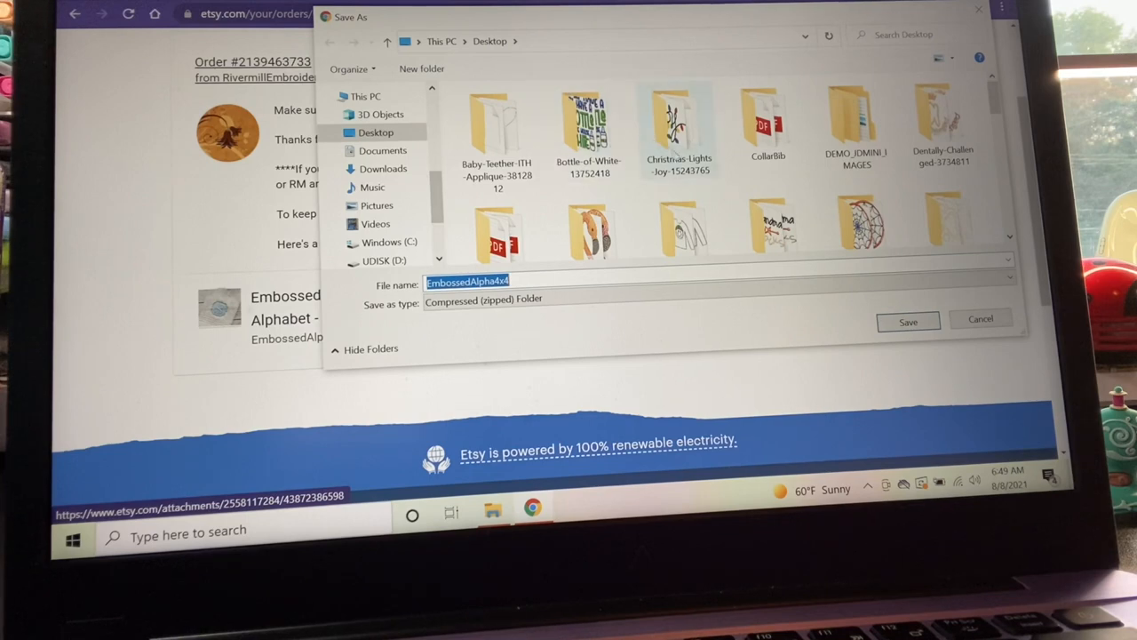
{"action": "mouse_move", "coordinate": [680, 125]}
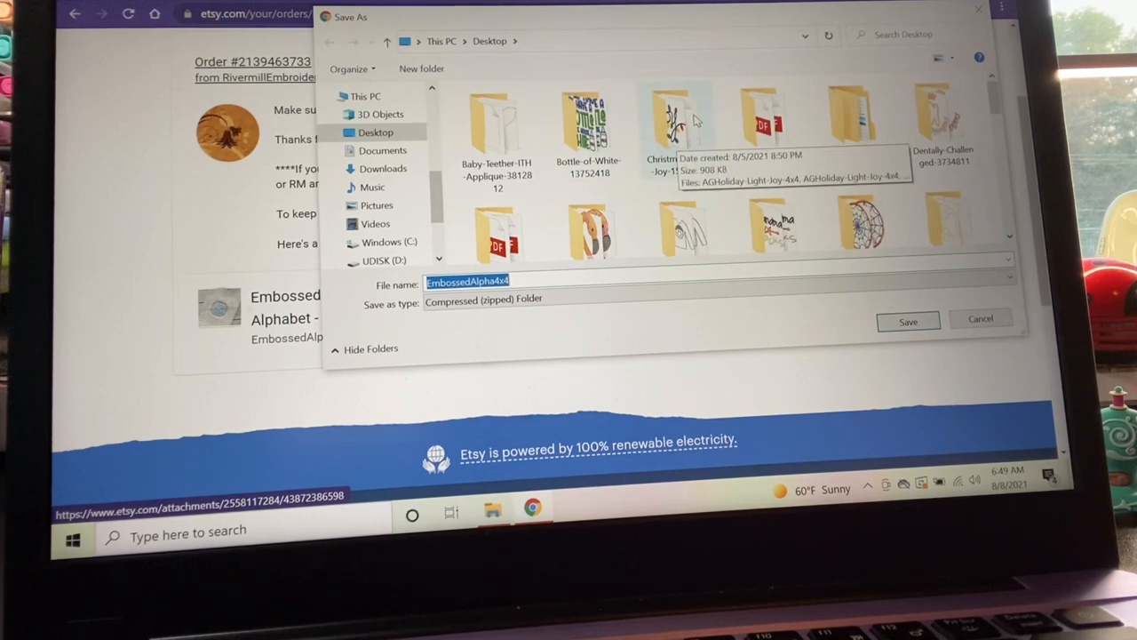
{"action": "mouse_move", "coordinate": [702, 133]}
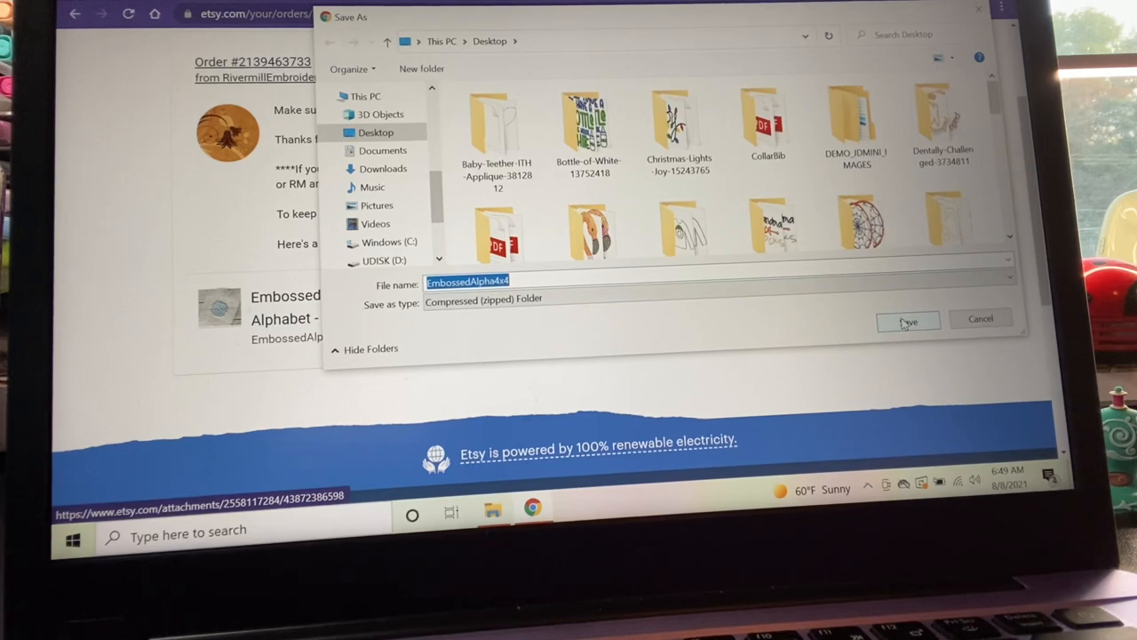
{"action": "left_click", "coordinate": [907, 321]}
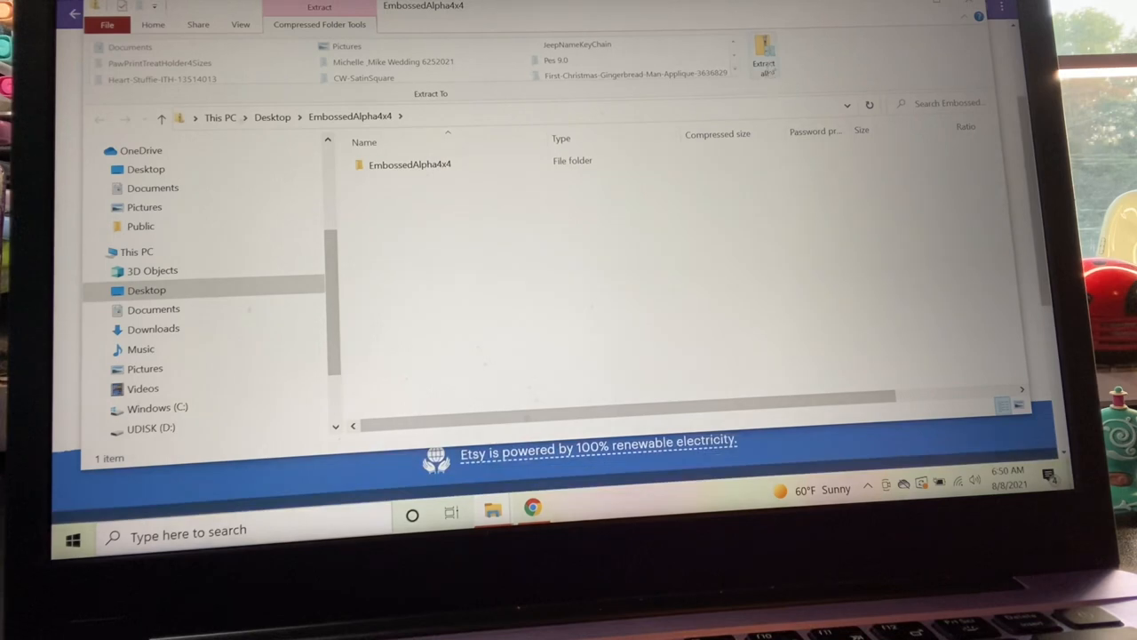
{"action": "mouse_move", "coordinate": [766, 58]}
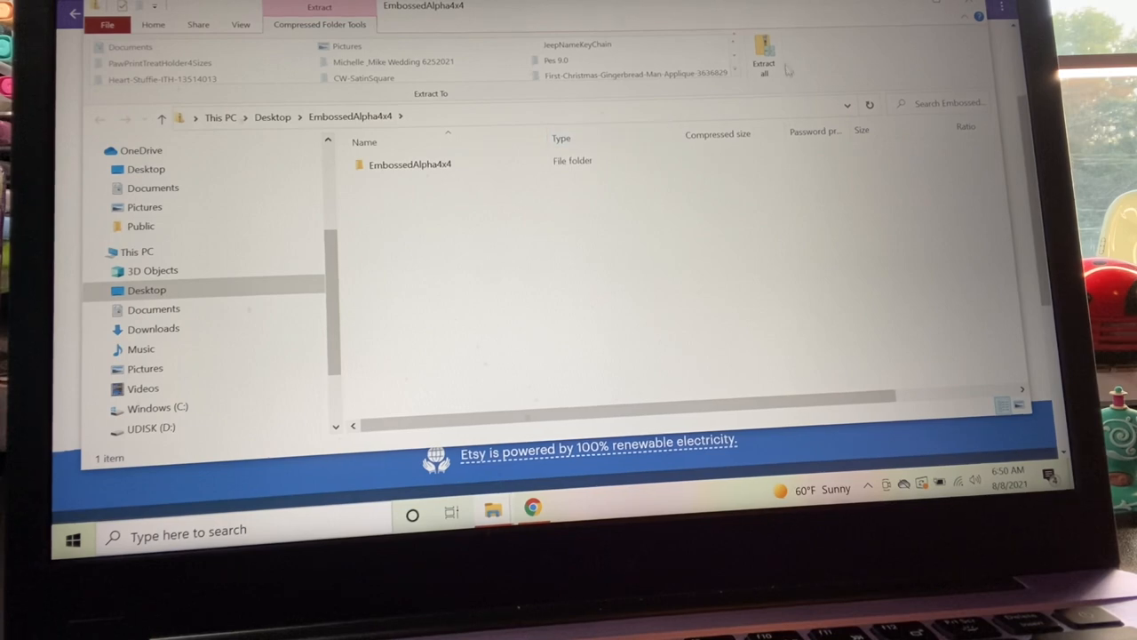
Extract all 221 items from EmbossedAlpha4x4.zip, keeping the default Desktop destination
{"action": "left_click", "coordinate": [764, 55]}
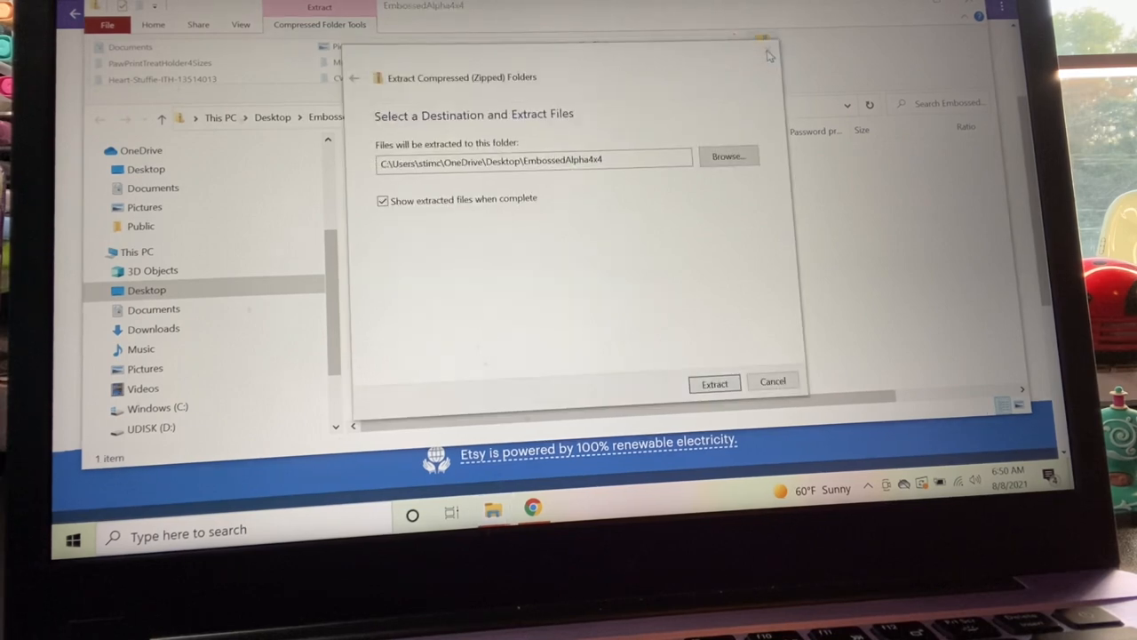
{"action": "mouse_move", "coordinate": [526, 124]}
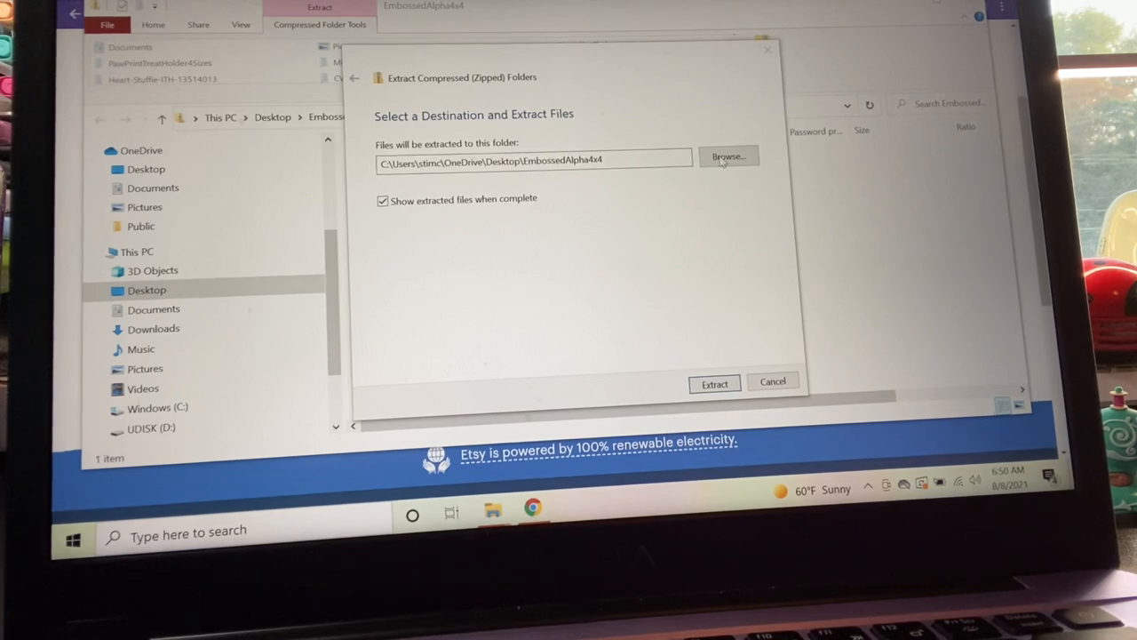
{"action": "left_click", "coordinate": [728, 157]}
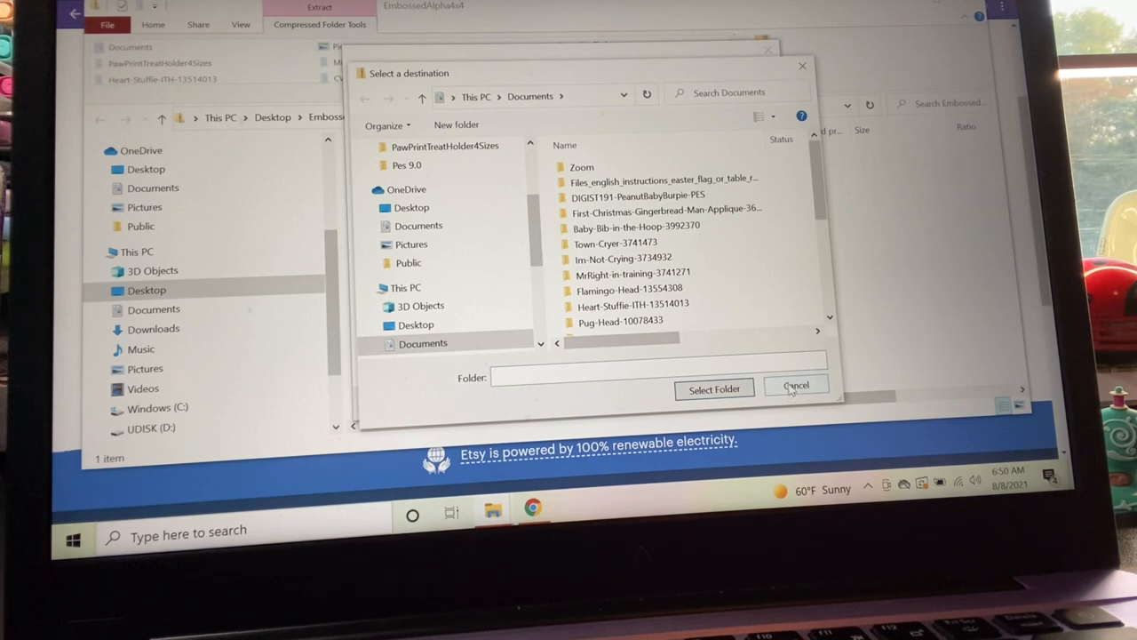
{"action": "left_click", "coordinate": [797, 385]}
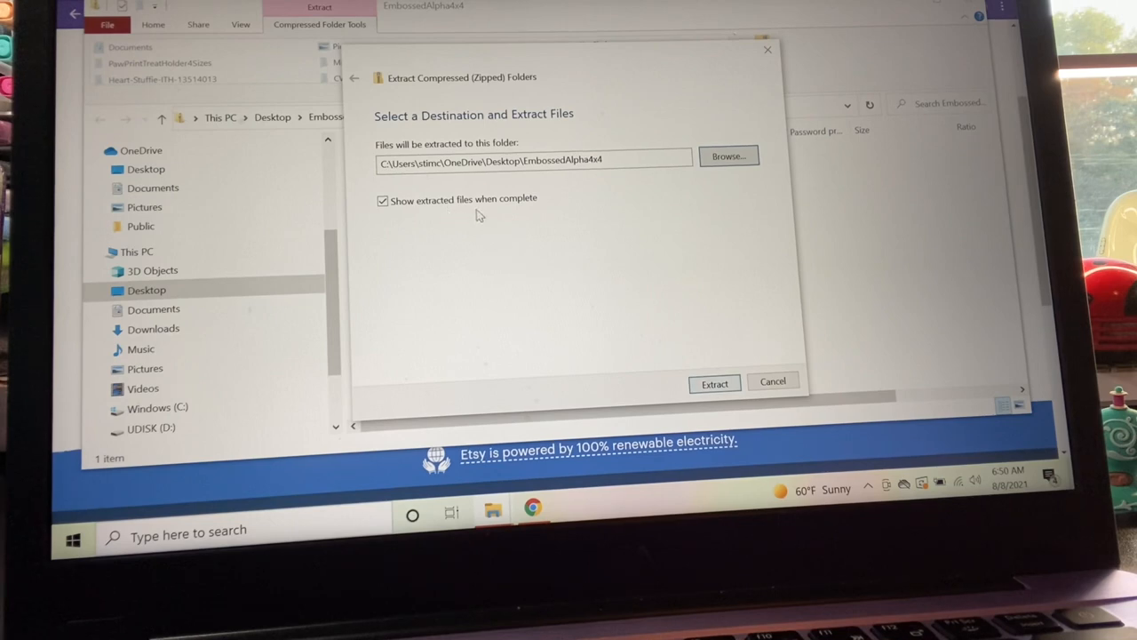
{"action": "mouse_move", "coordinate": [457, 238]}
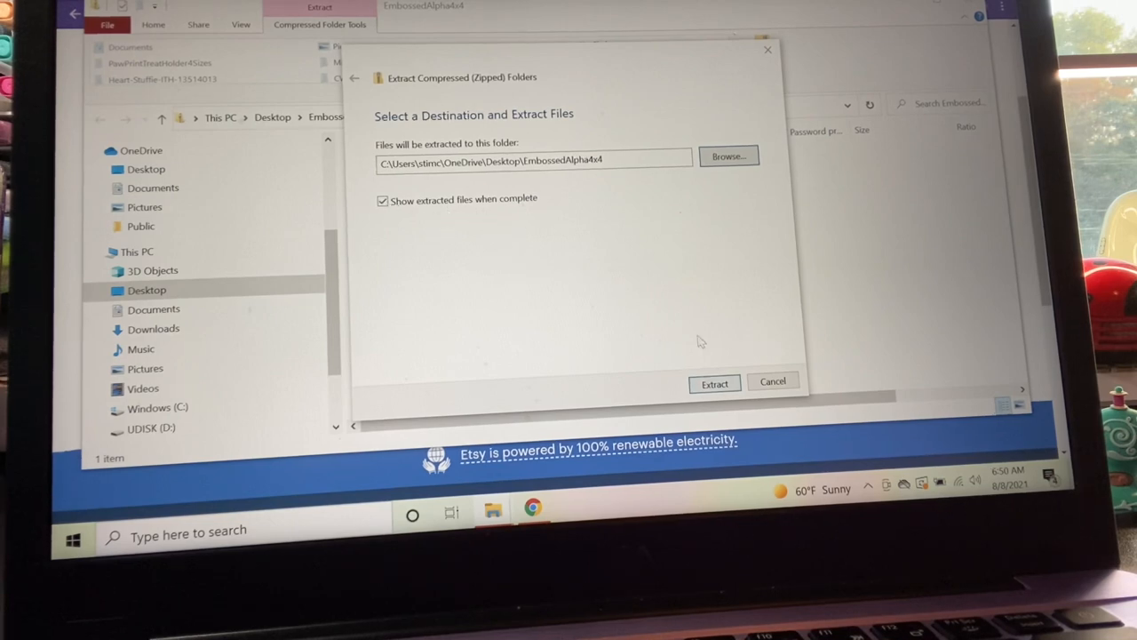
{"action": "left_click", "coordinate": [715, 383]}
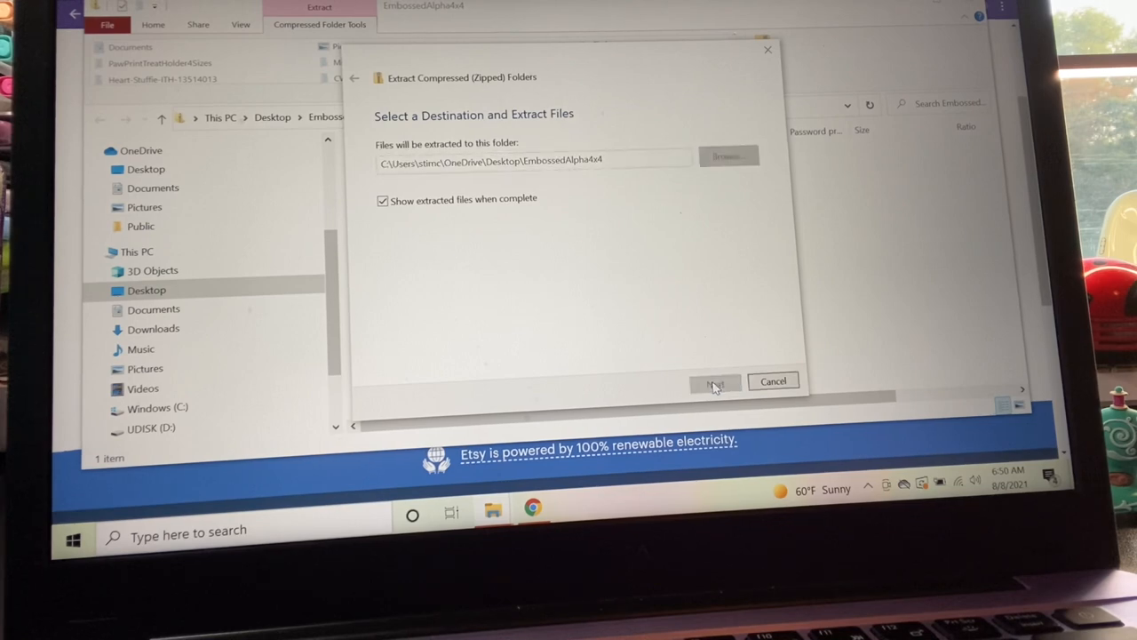
{"action": "left_click", "coordinate": [716, 381]}
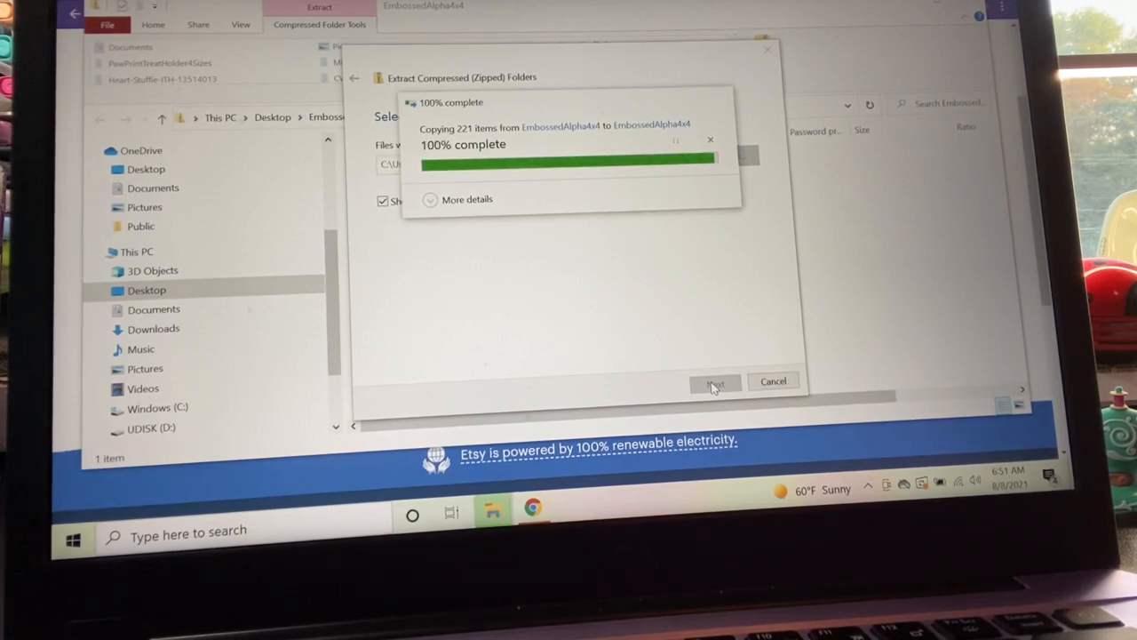
Dismiss the finished extraction and open the inner EmbossedAlpha4x4 folder of format folders
{"action": "left_click", "coordinate": [715, 382]}
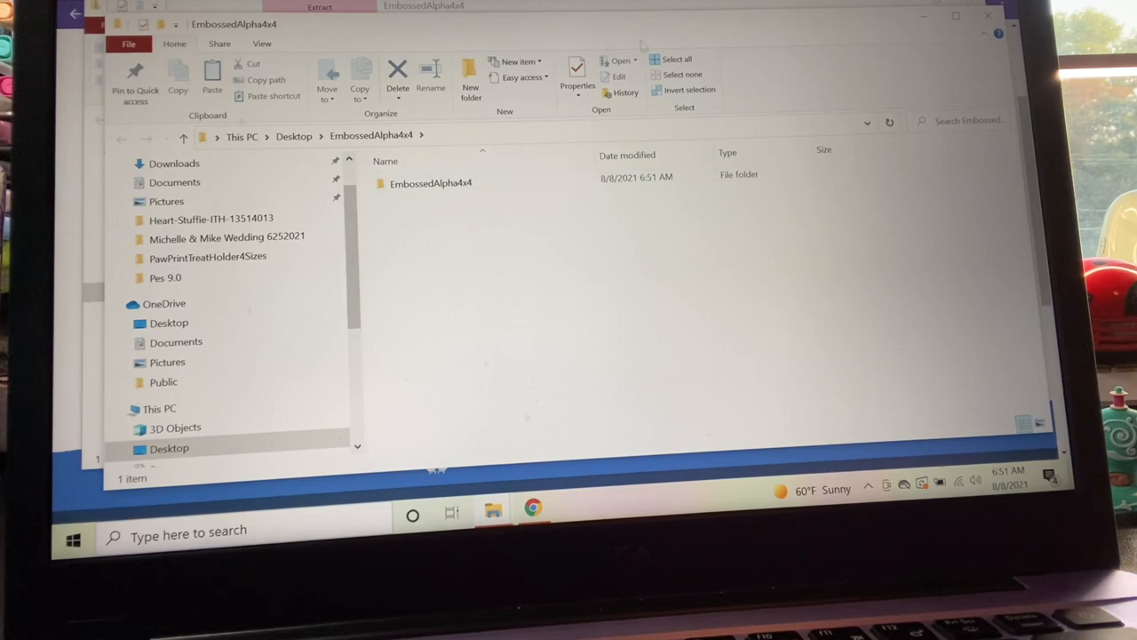
{"action": "left_click", "coordinate": [431, 183]}
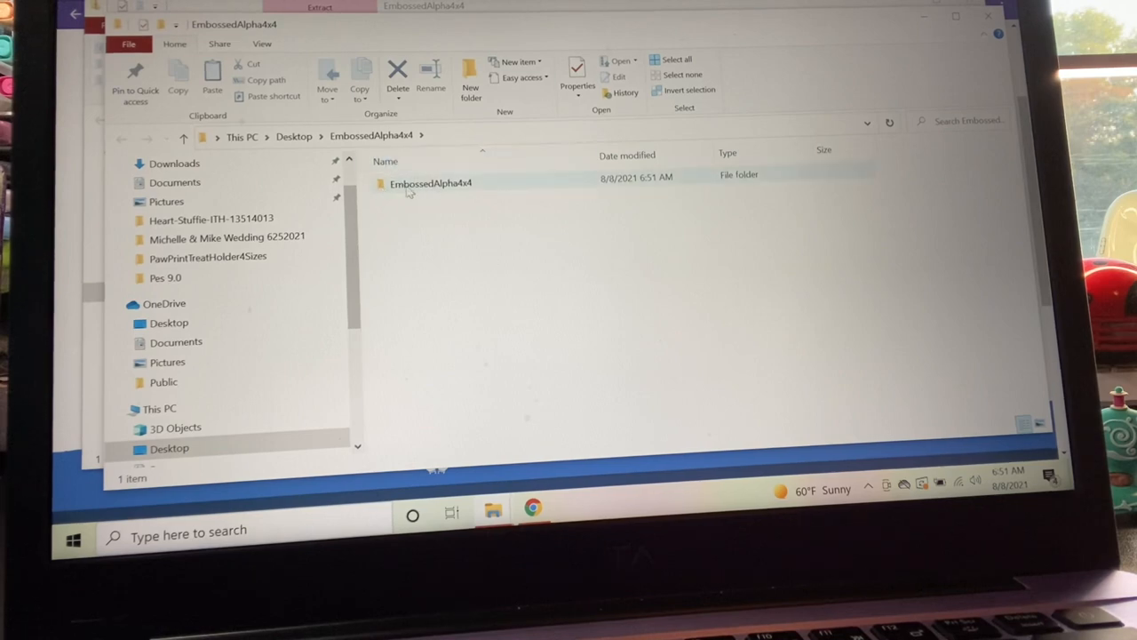
{"action": "mouse_move", "coordinate": [431, 183]}
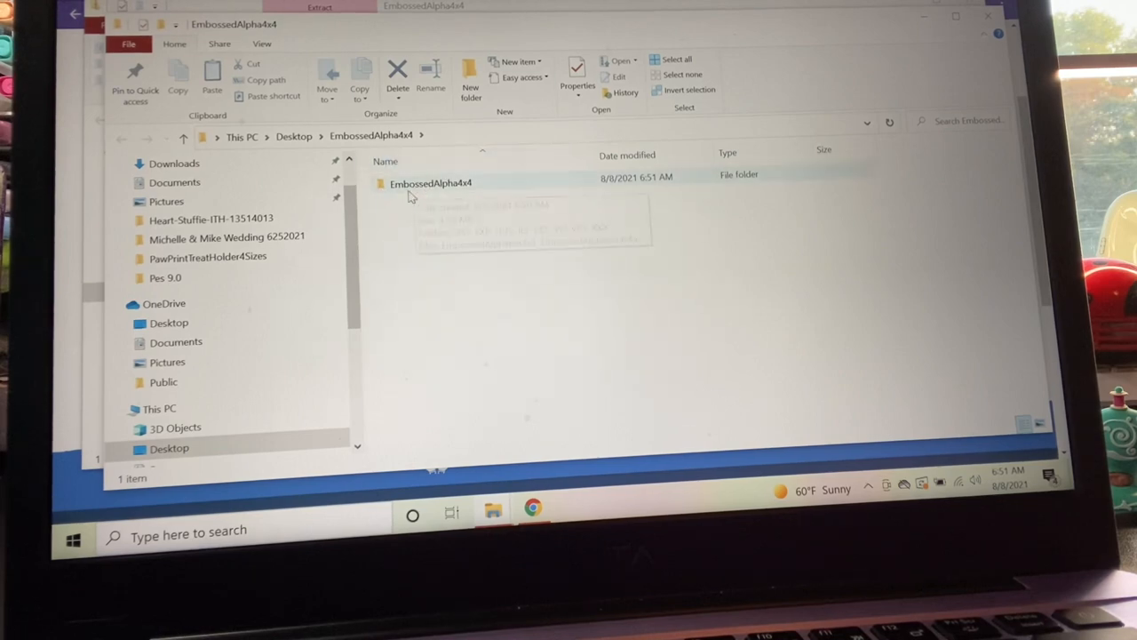
{"action": "double_click", "coordinate": [430, 183]}
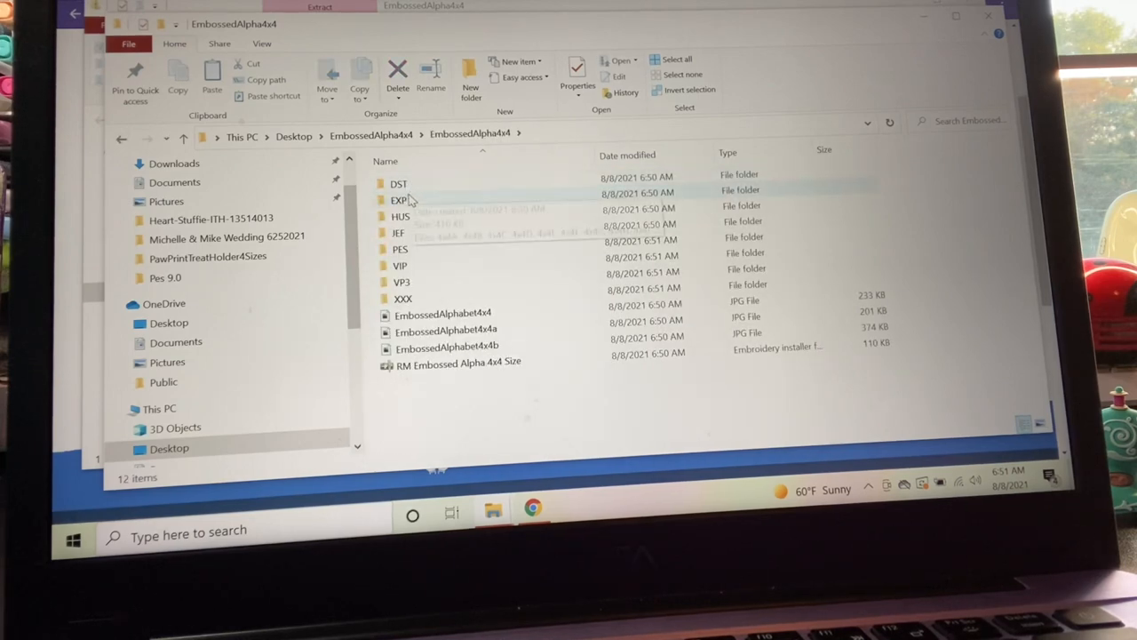
{"action": "mouse_move", "coordinate": [413, 220]}
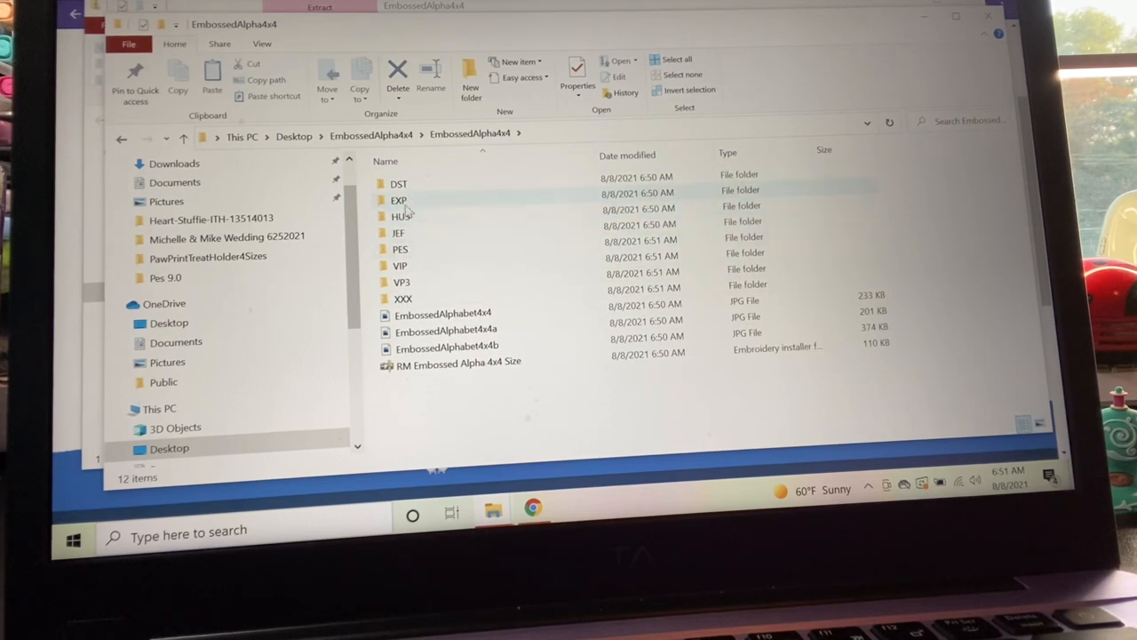
{"action": "mouse_move", "coordinate": [422, 255]}
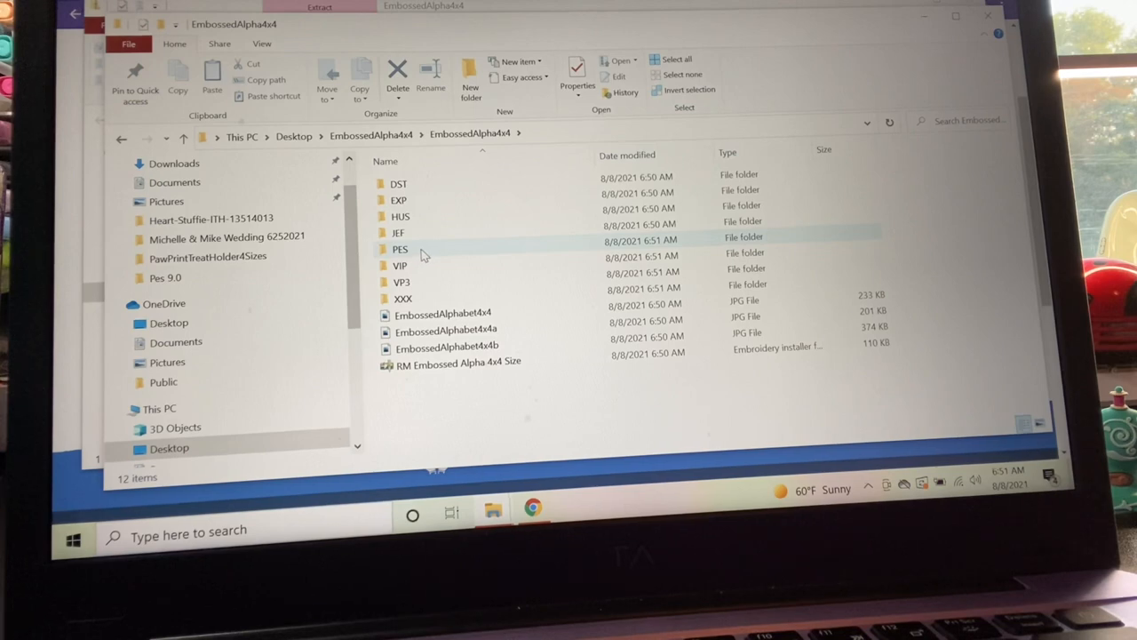
{"action": "mouse_move", "coordinate": [425, 251]}
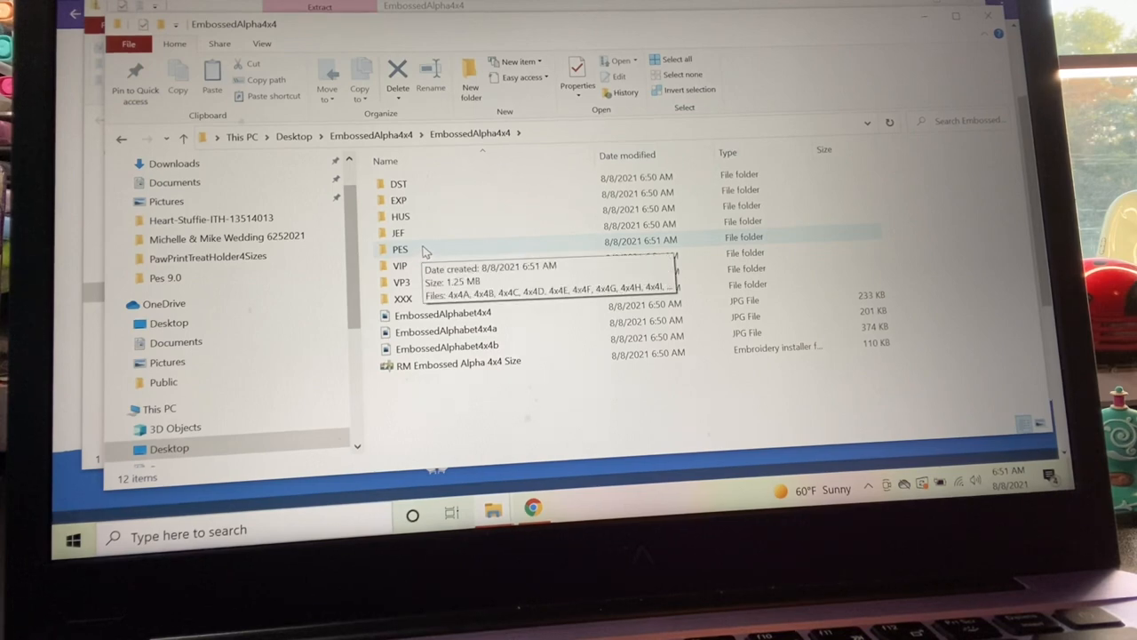
{"action": "mouse_move", "coordinate": [529, 347]}
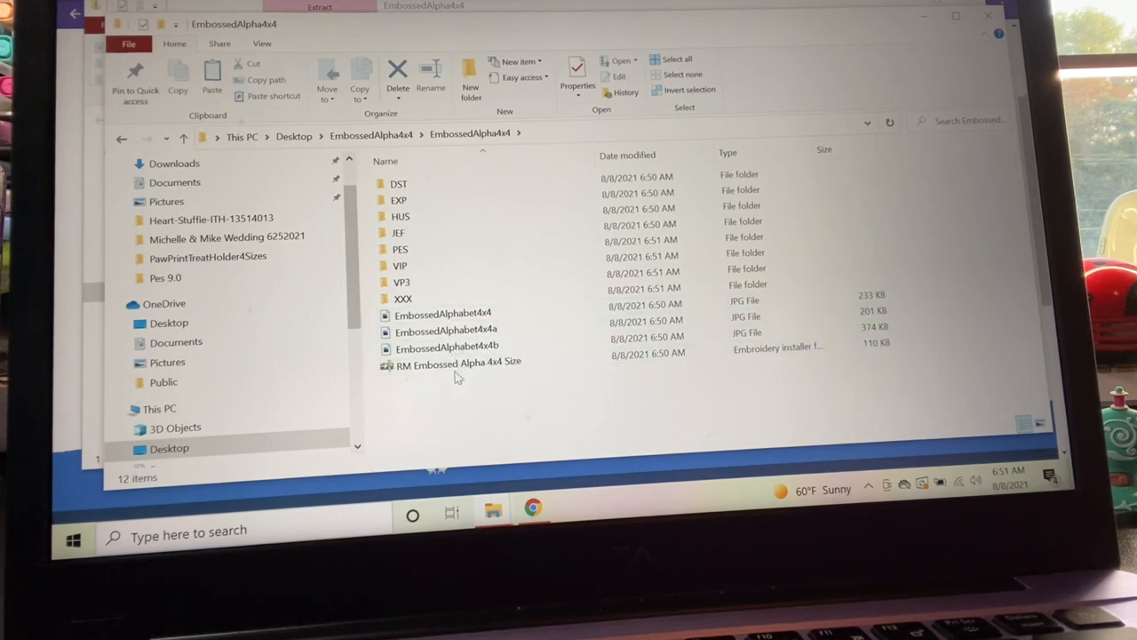
{"action": "mouse_move", "coordinate": [425, 251]}
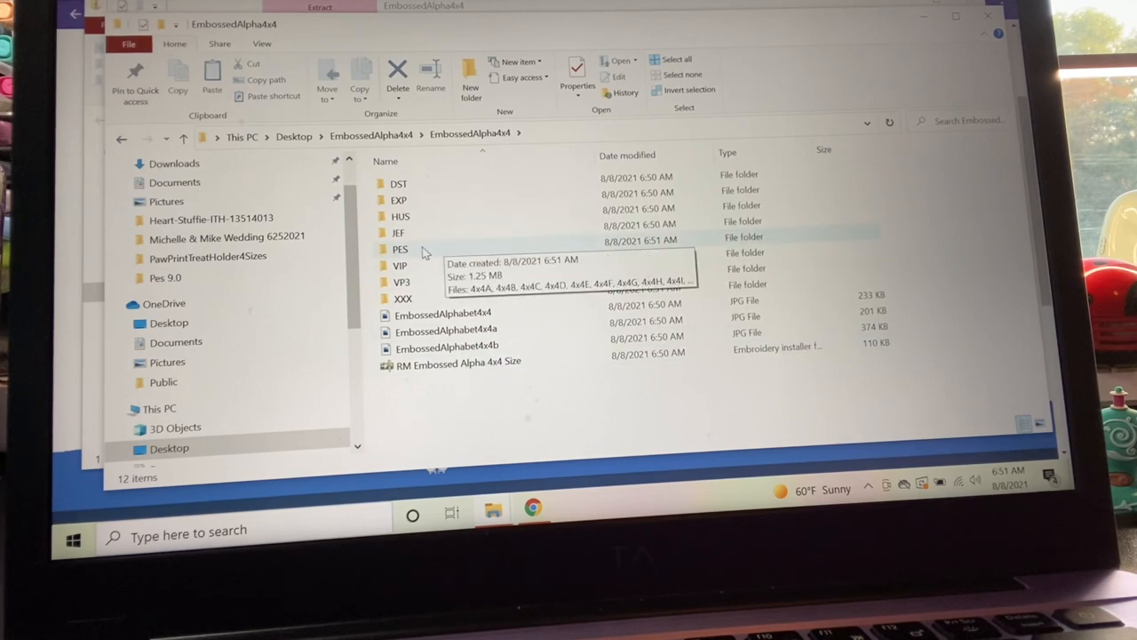
Open the PES folder, locate the 4x4T letter design and copy it
{"action": "double_click", "coordinate": [399, 249]}
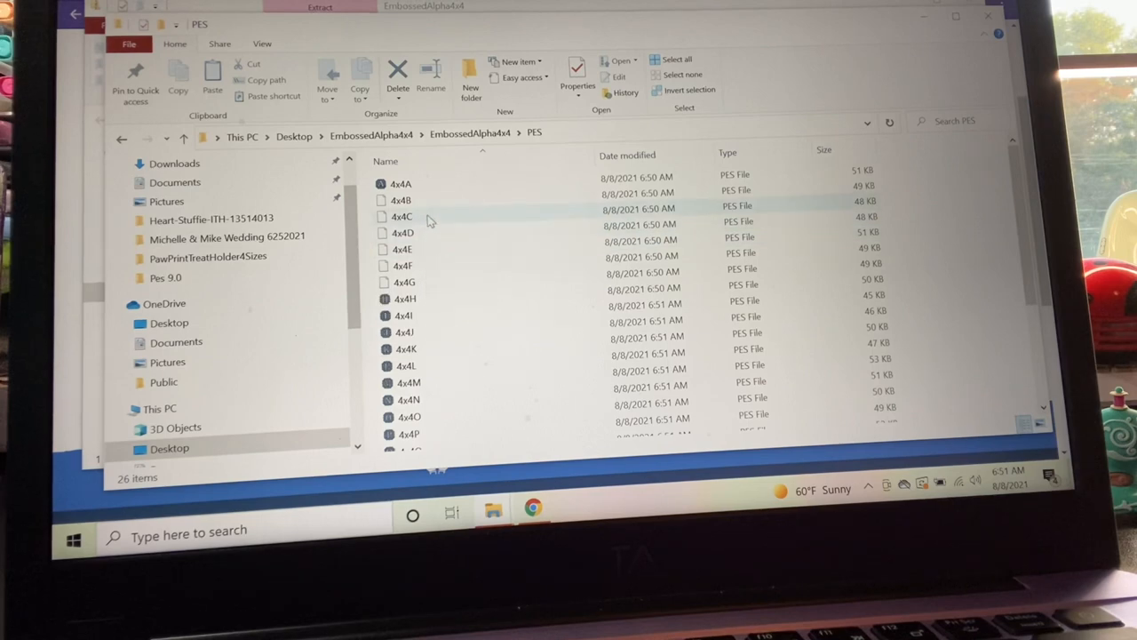
{"action": "mouse_move", "coordinate": [401, 217]}
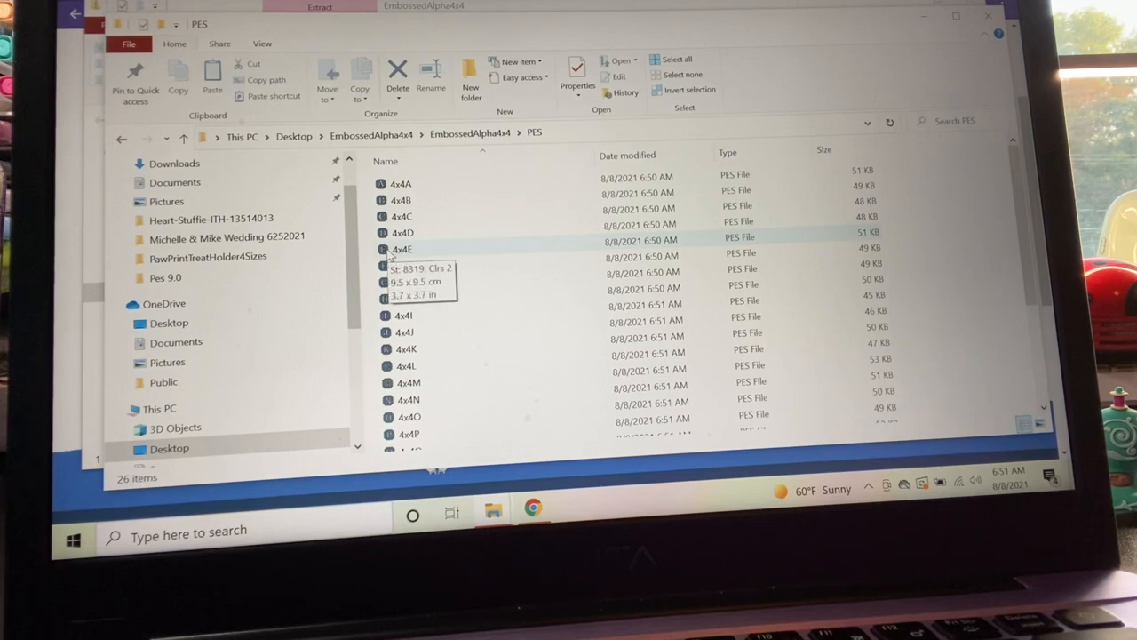
{"action": "scroll", "scroll_direction": "down", "scroll_amount": 3}
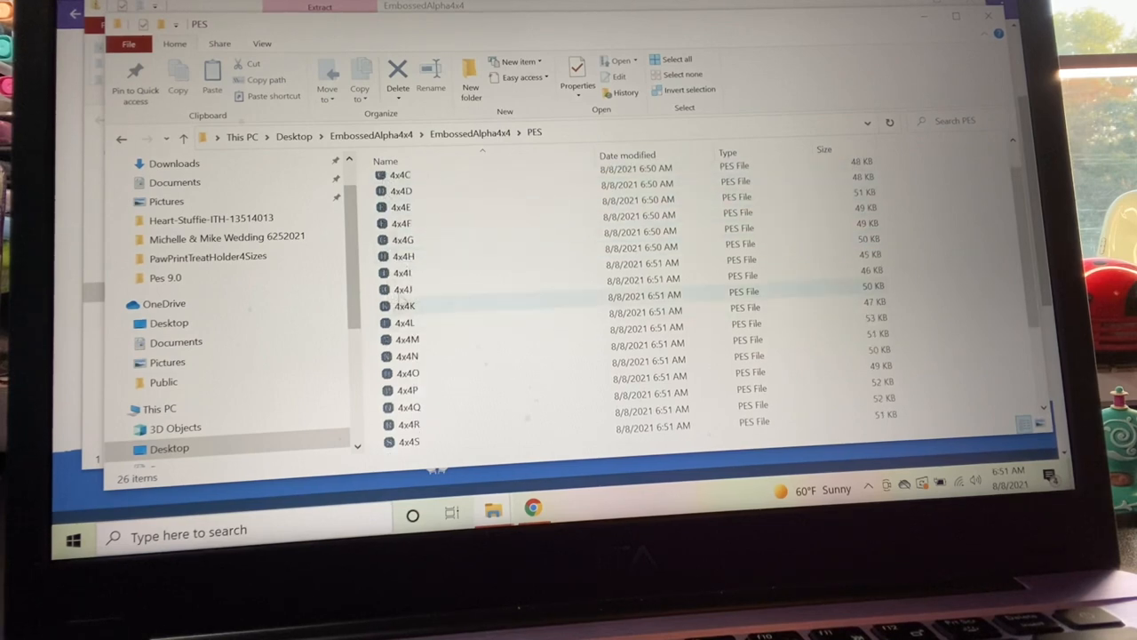
{"action": "mouse_move", "coordinate": [400, 191]}
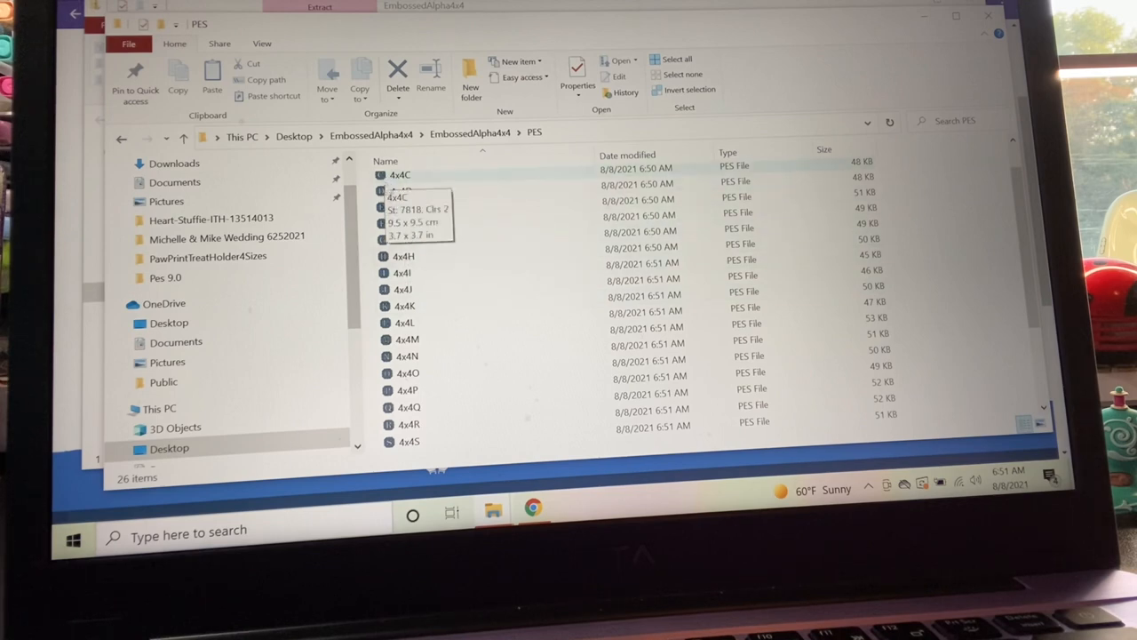
{"action": "mouse_move", "coordinate": [400, 191]}
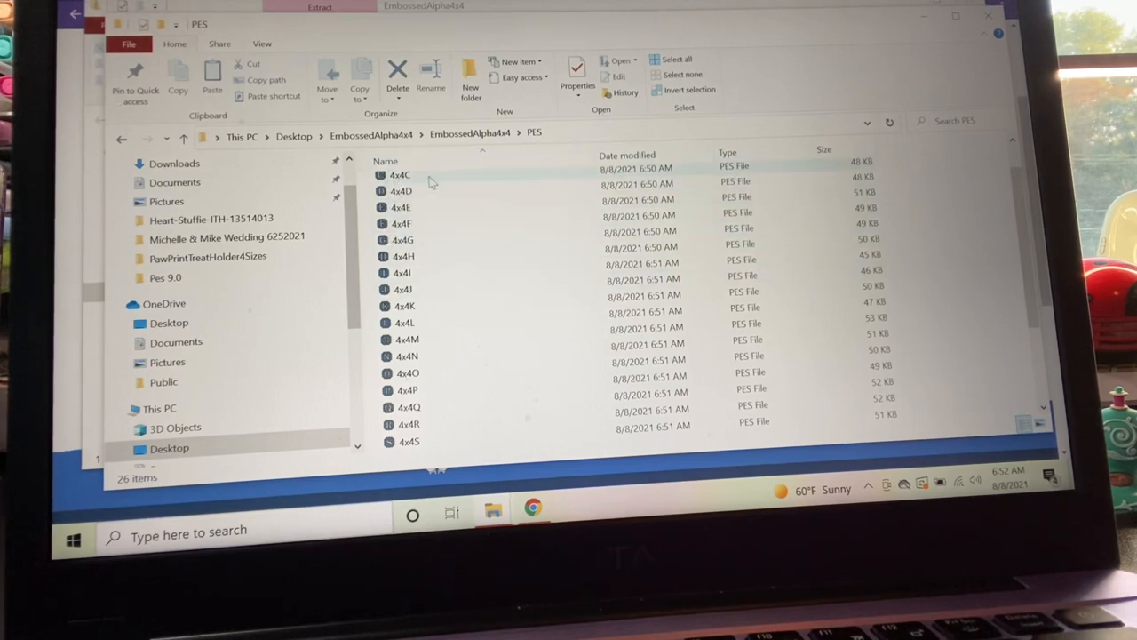
{"action": "scroll", "scroll_direction": "down", "scroll_amount": 3}
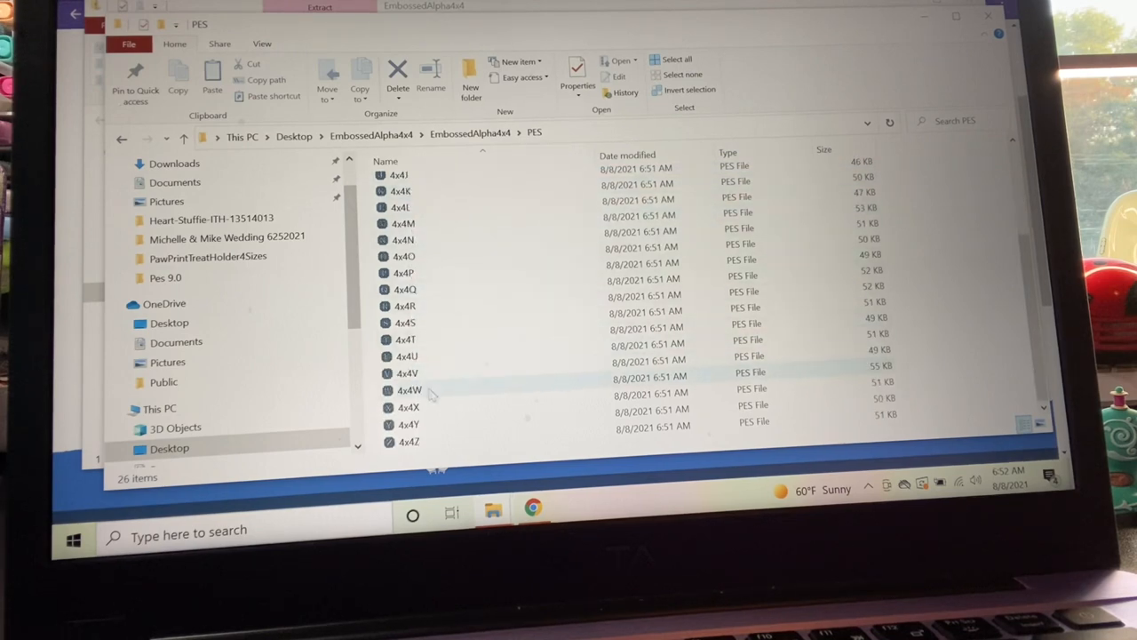
{"action": "scroll", "scroll_direction": "up", "scroll_amount": 3}
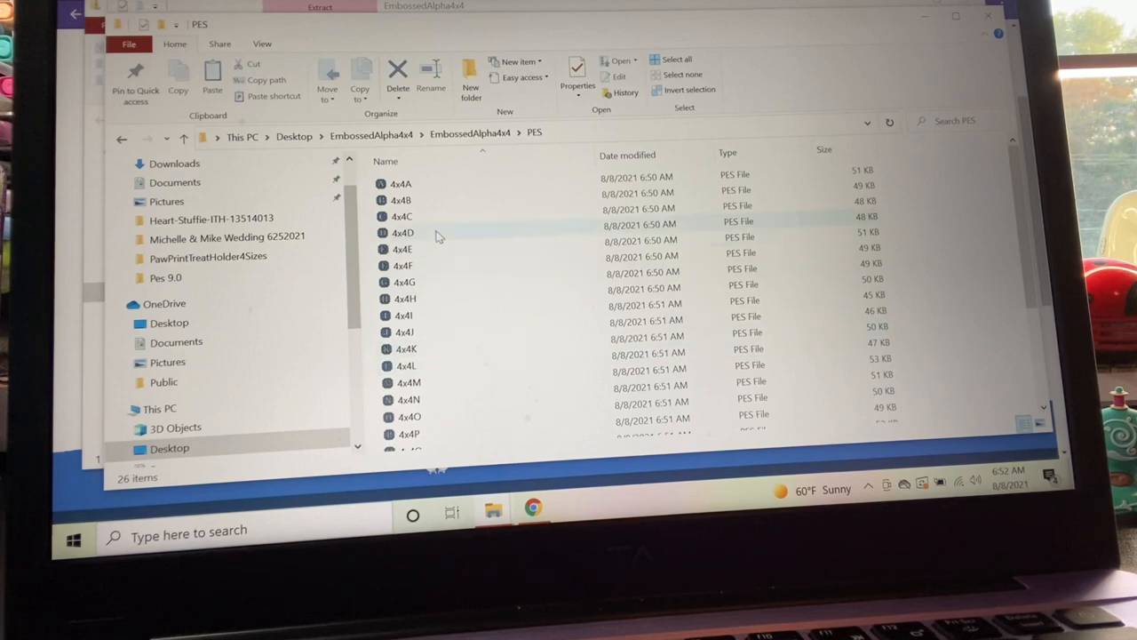
{"action": "scroll", "scroll_direction": "down", "scroll_amount": 3}
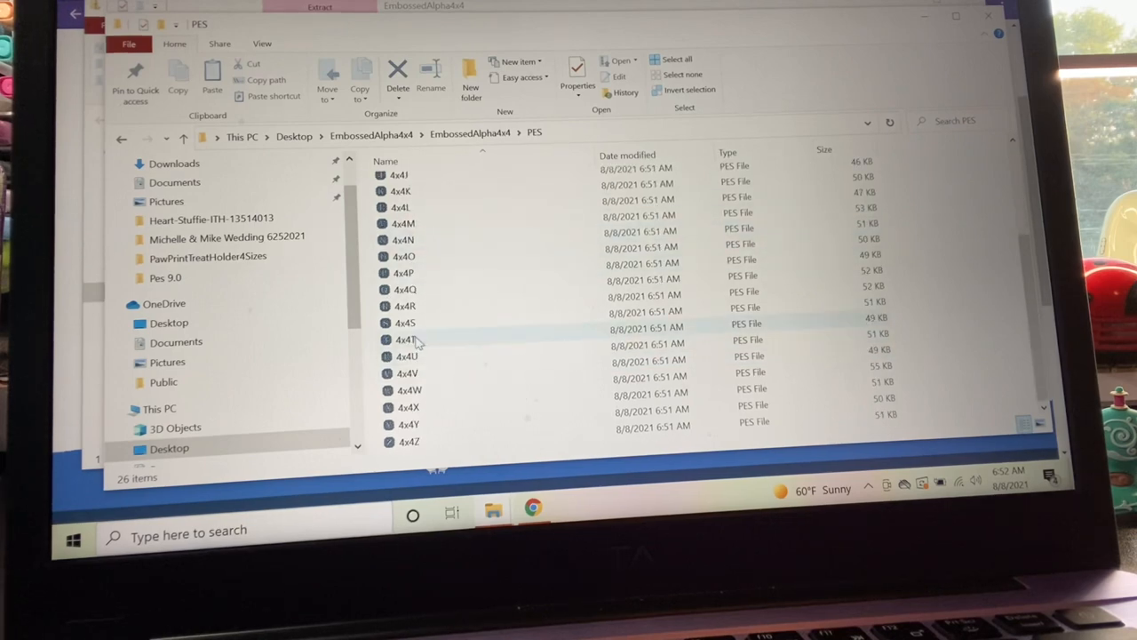
{"action": "mouse_move", "coordinate": [409, 340]}
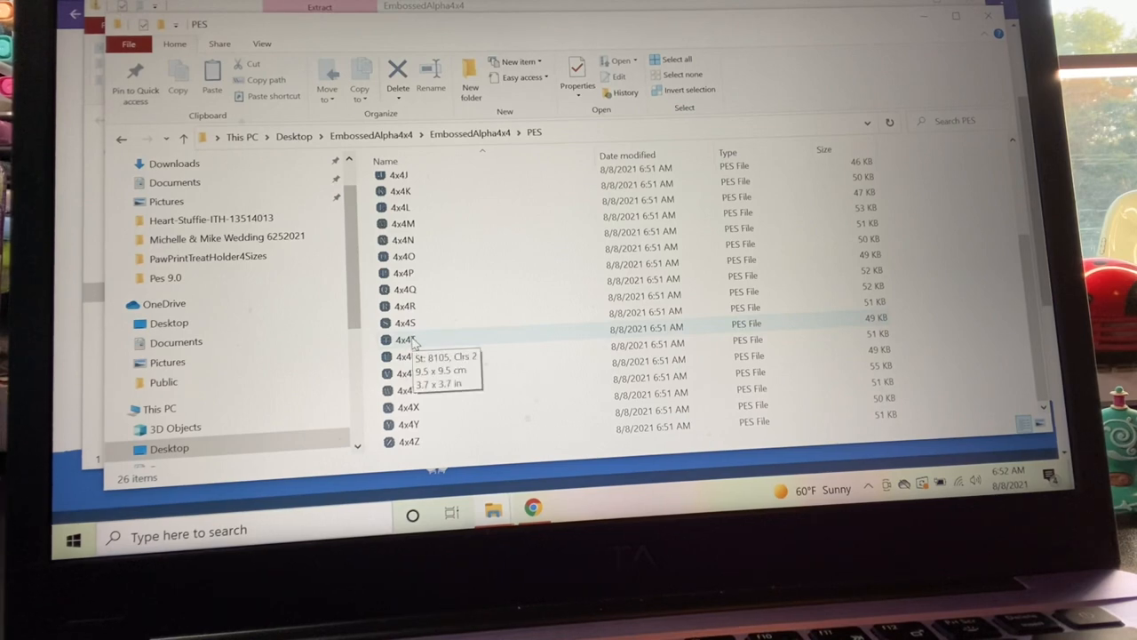
{"action": "mouse_move", "coordinate": [408, 342]}
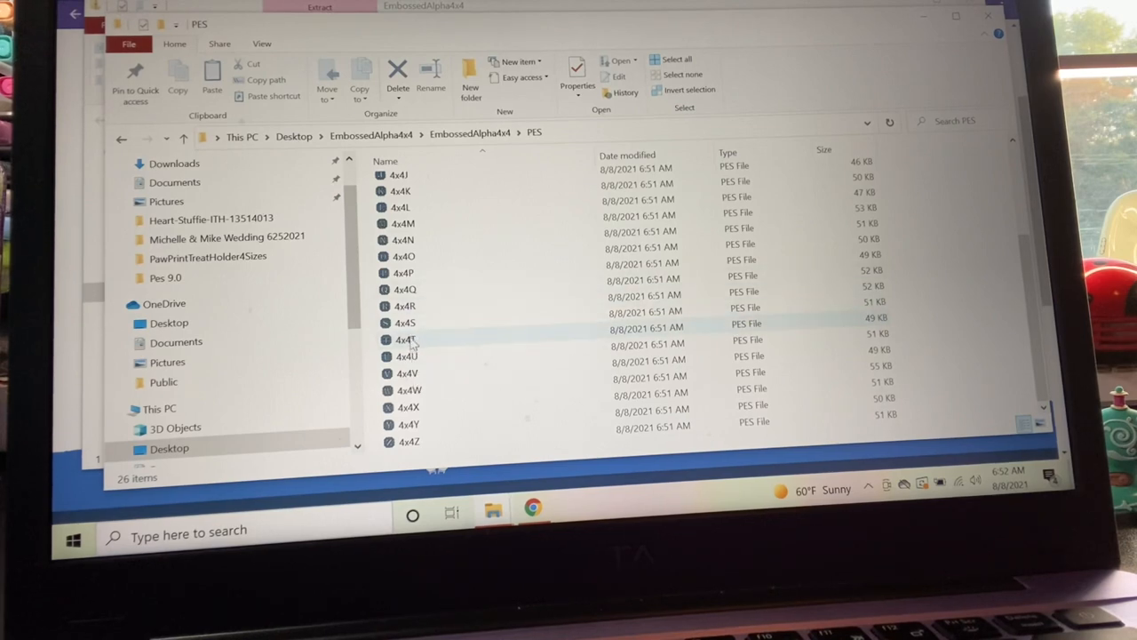
{"action": "mouse_move", "coordinate": [405, 340]}
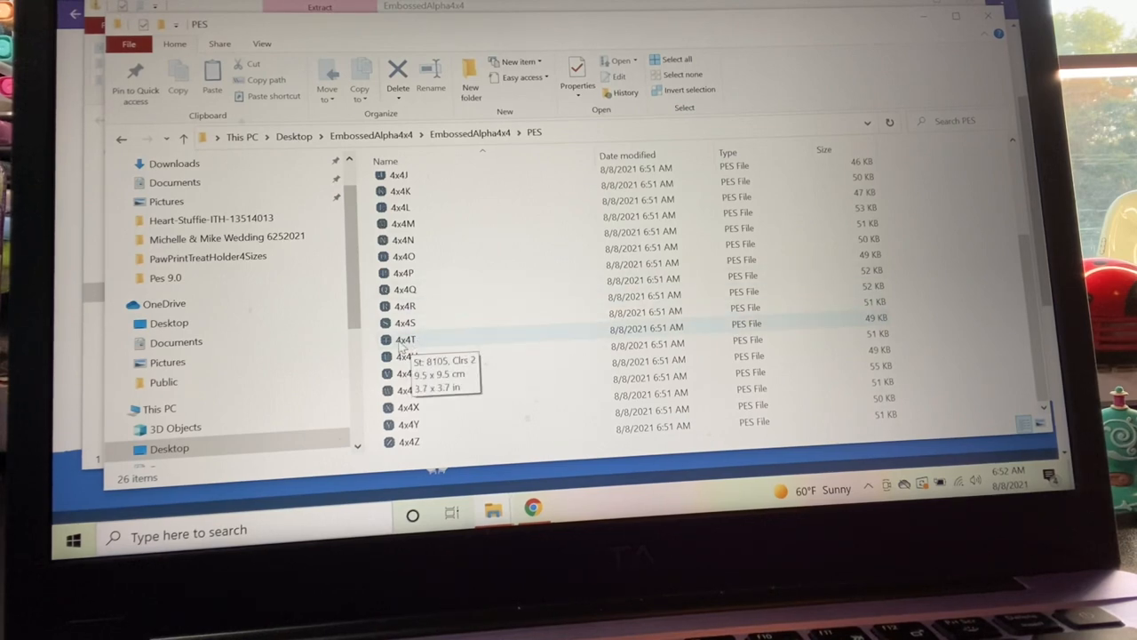
{"action": "left_click", "coordinate": [405, 339]}
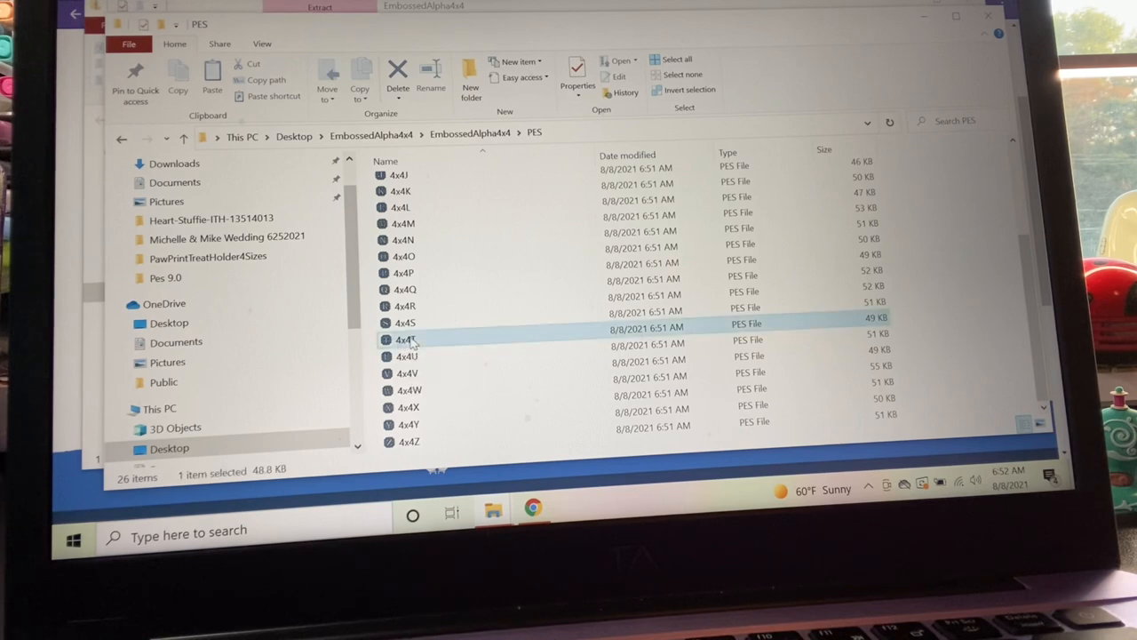
{"action": "right_click", "coordinate": [405, 339]}
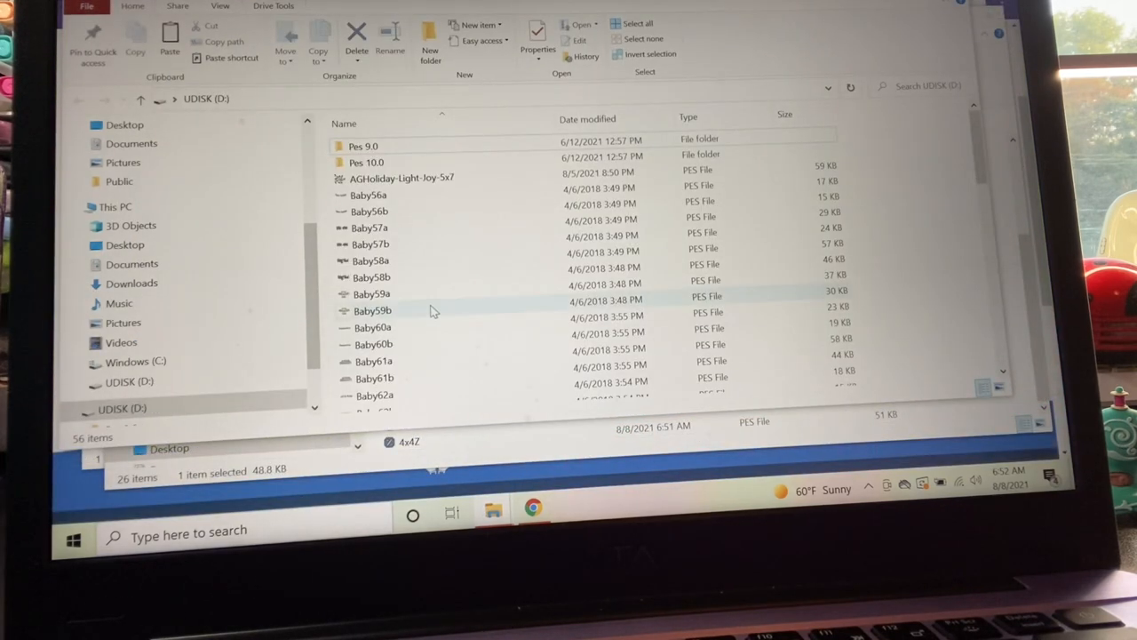
Paste 4x4T onto UDISK (D:) and scroll to confirm it among 57 items
{"action": "right_click", "coordinate": [437, 266]}
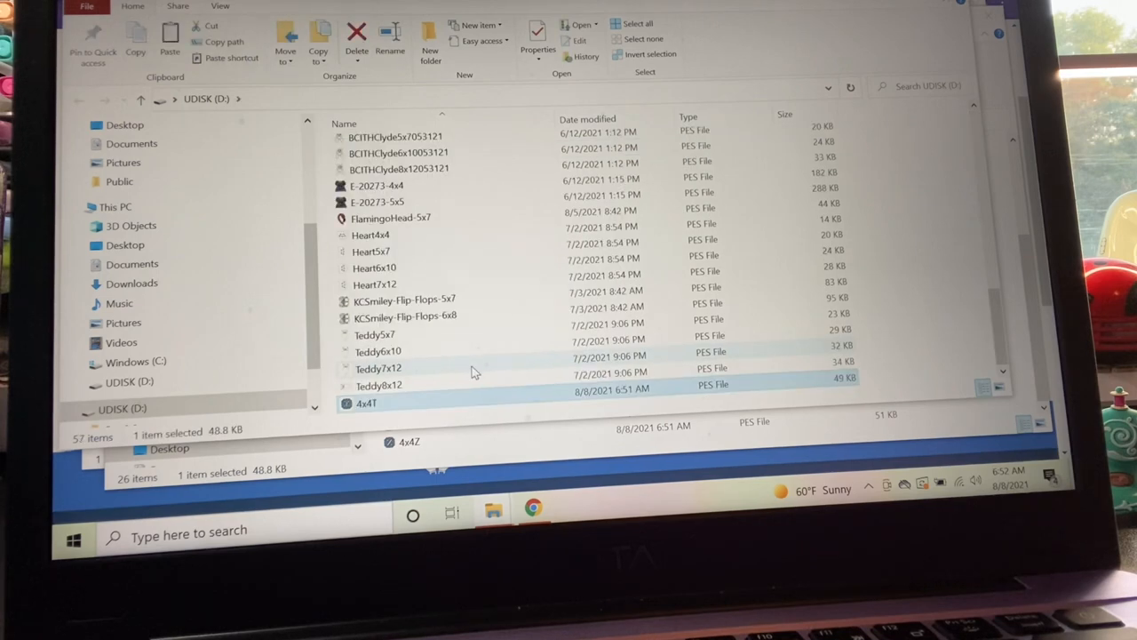
{"action": "mouse_move", "coordinate": [487, 312]}
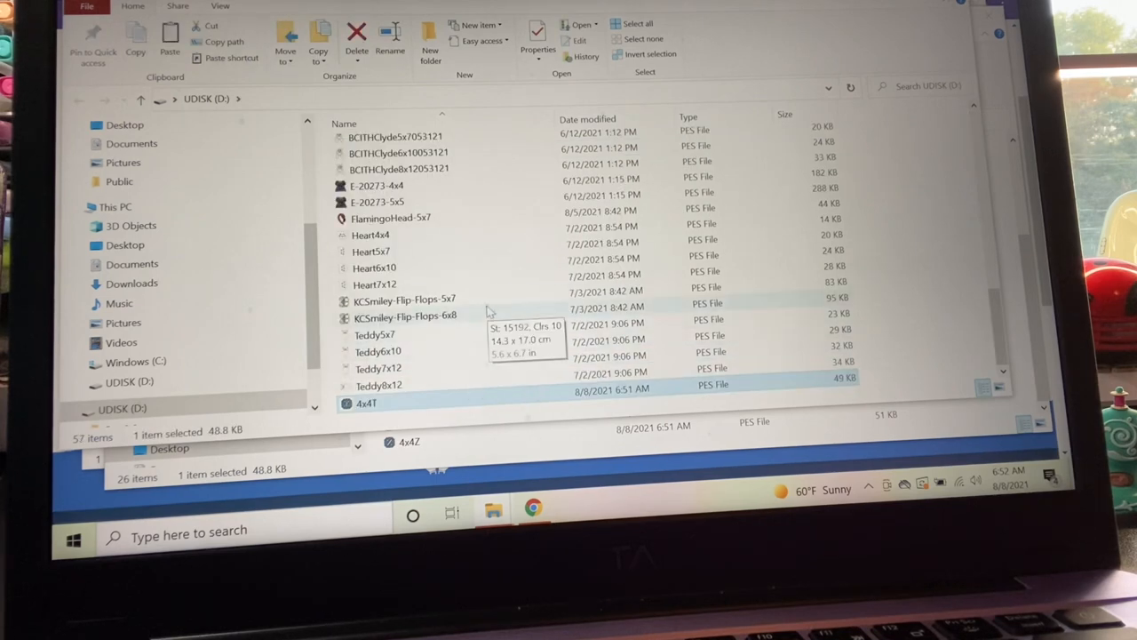
{"action": "scroll", "scroll_direction": "up", "scroll_amount": 3}
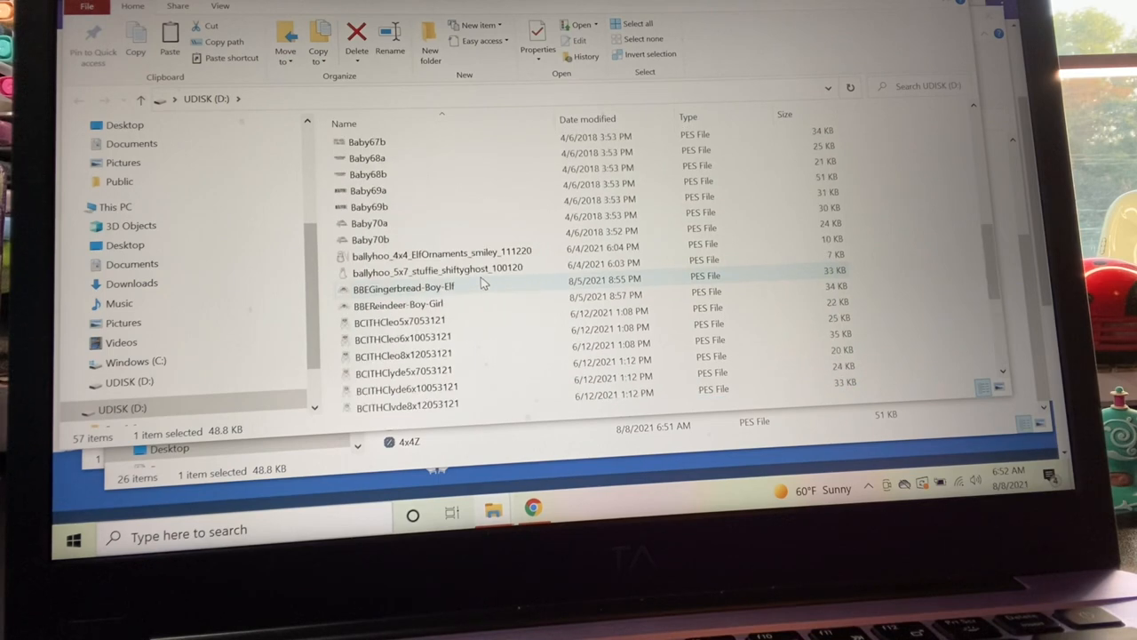
{"action": "scroll", "scroll_direction": "up", "scroll_amount": 3}
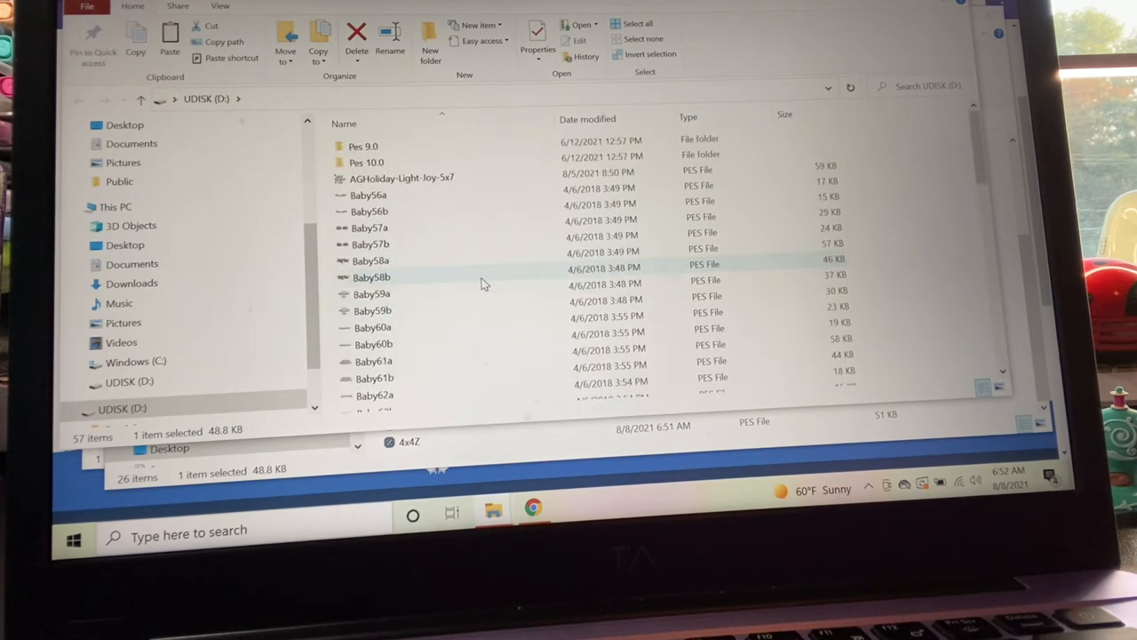
{"action": "scroll", "scroll_direction": "down", "scroll_amount": 3}
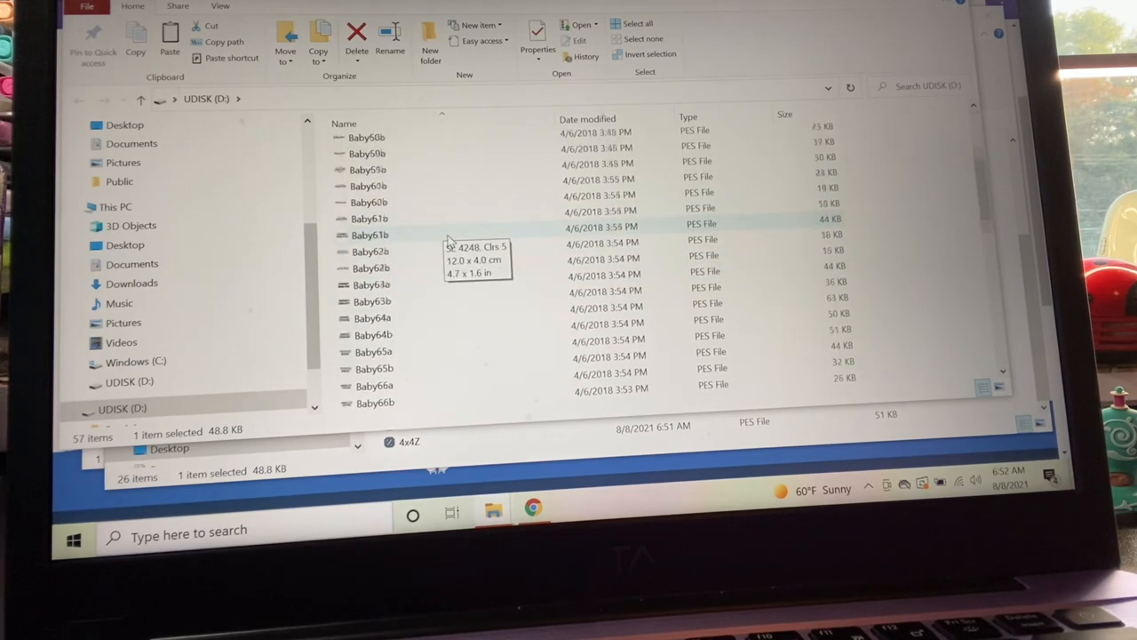
{"action": "scroll", "scroll_direction": "down", "scroll_amount": 3}
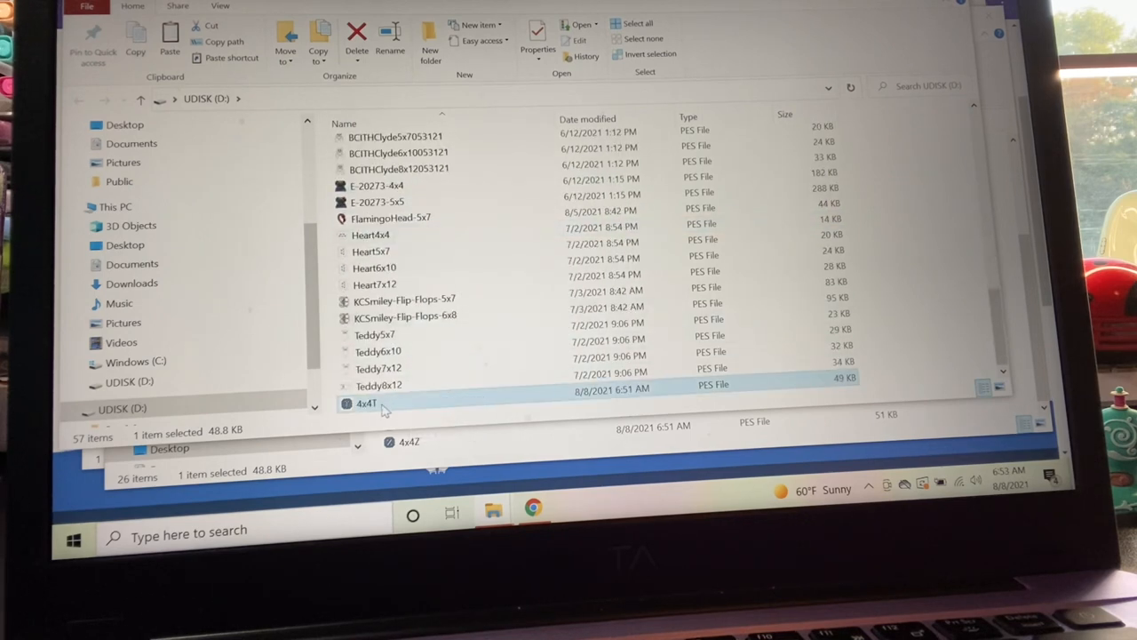
{"action": "mouse_move", "coordinate": [411, 377]}
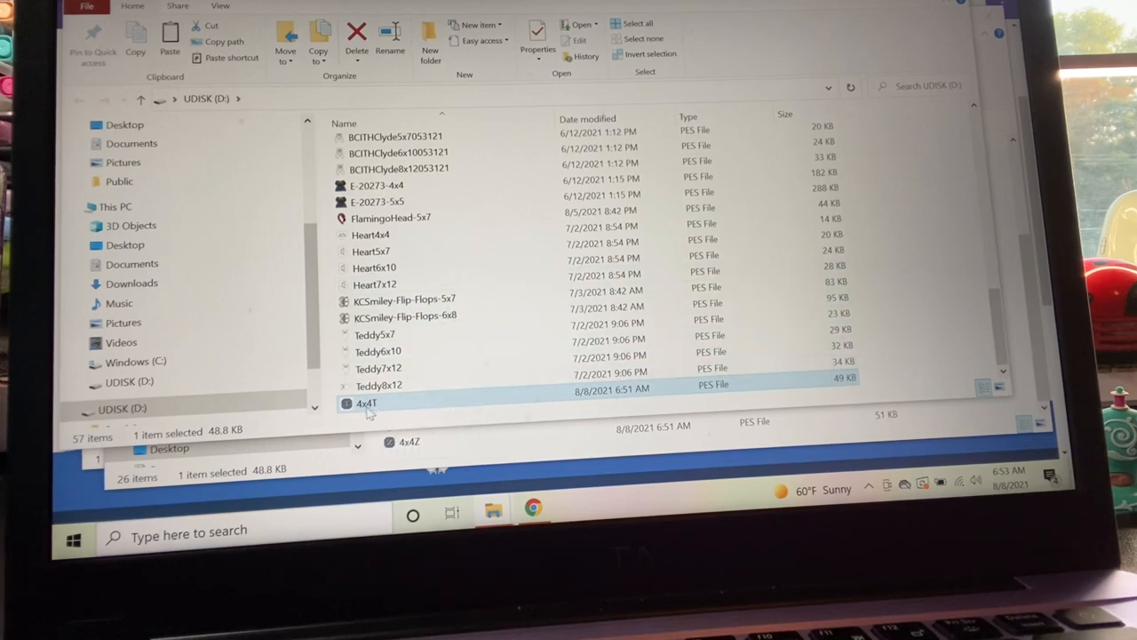
{"action": "mouse_move", "coordinate": [366, 404]}
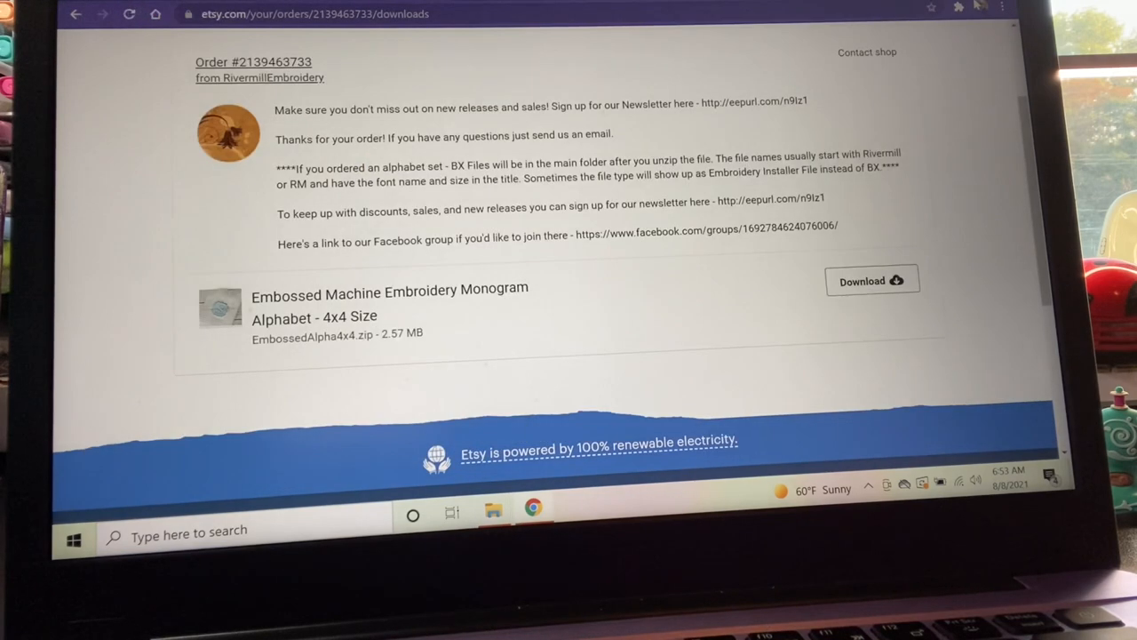
Scroll the Etsy Purchases page down to the Collar Bib order
{"action": "scroll", "scroll_direction": "down", "scroll_amount": 3}
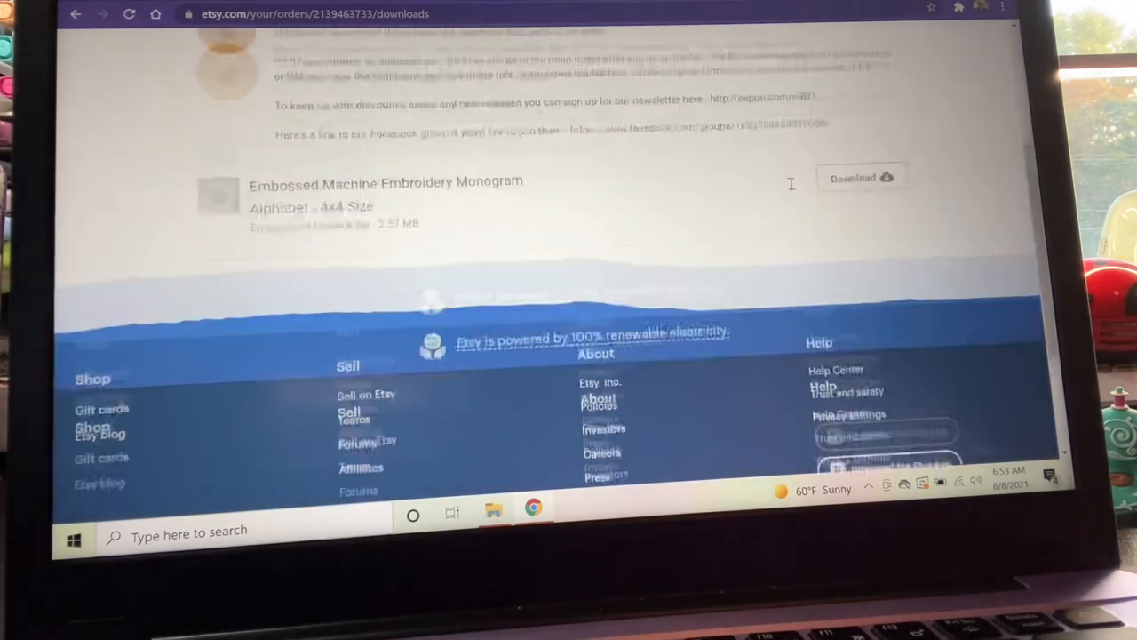
{"action": "scroll", "scroll_direction": "up", "scroll_amount": 3}
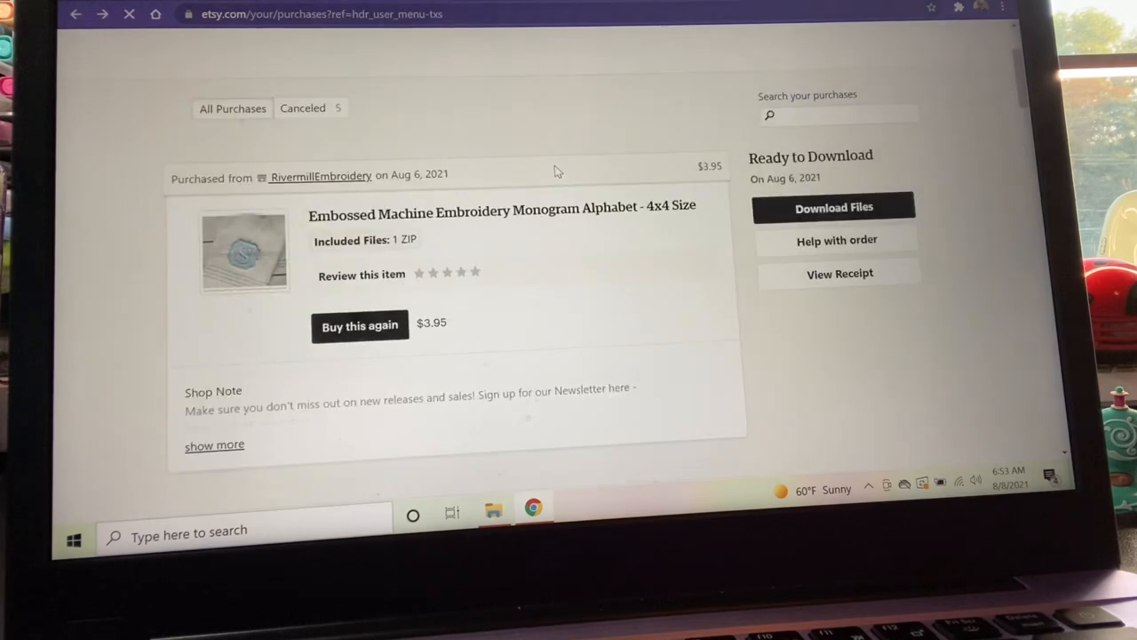
{"action": "scroll", "scroll_direction": "down", "scroll_amount": 3}
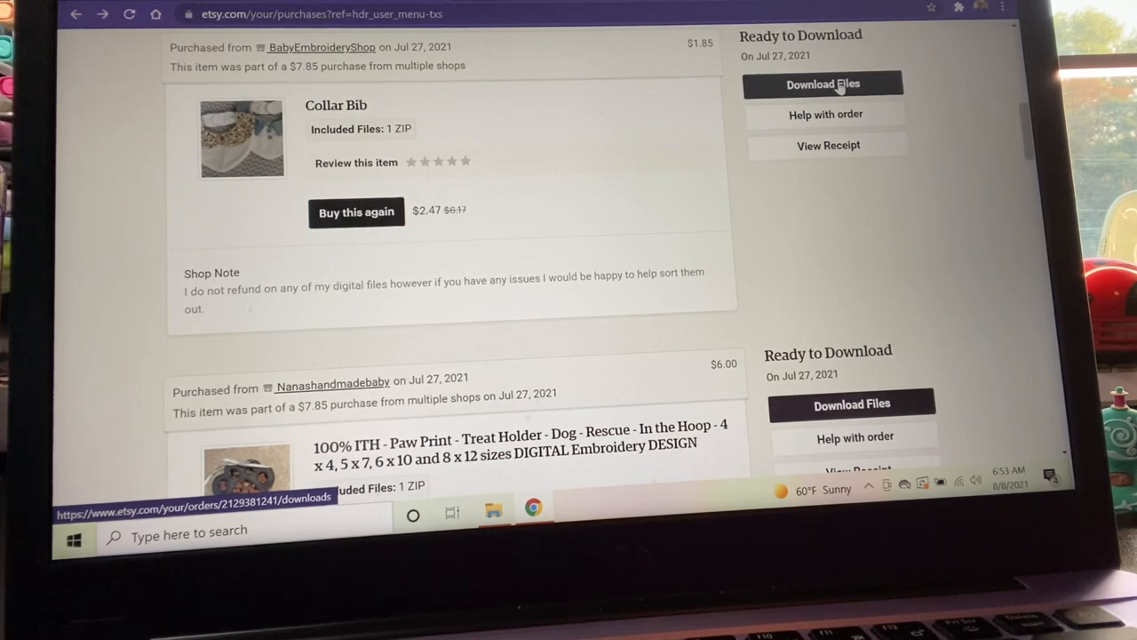
Open the Collar Bib order's downloads and save CollarBib (1).zip to the Desktop
{"action": "left_click", "coordinate": [823, 82]}
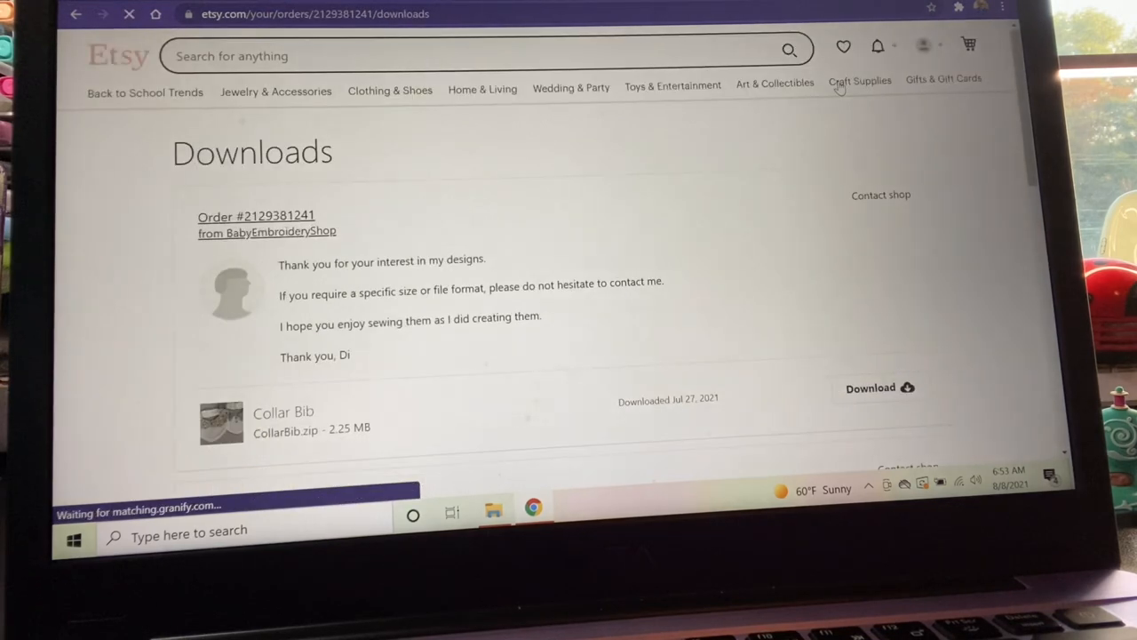
{"action": "scroll", "scroll_direction": "down", "scroll_amount": 3}
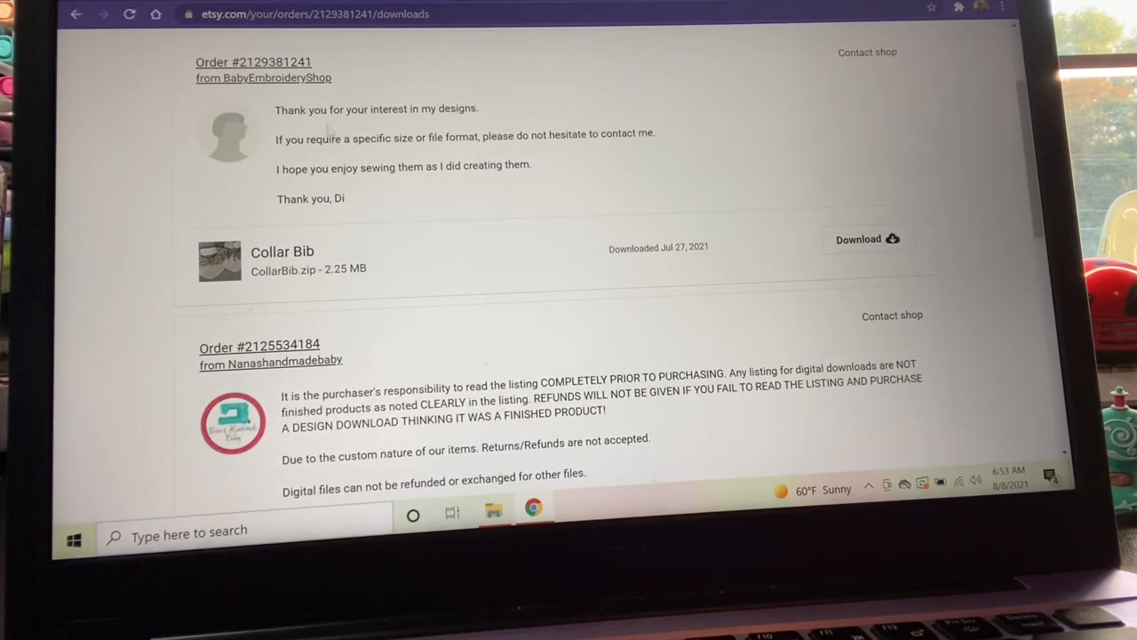
{"action": "mouse_move", "coordinate": [373, 193]}
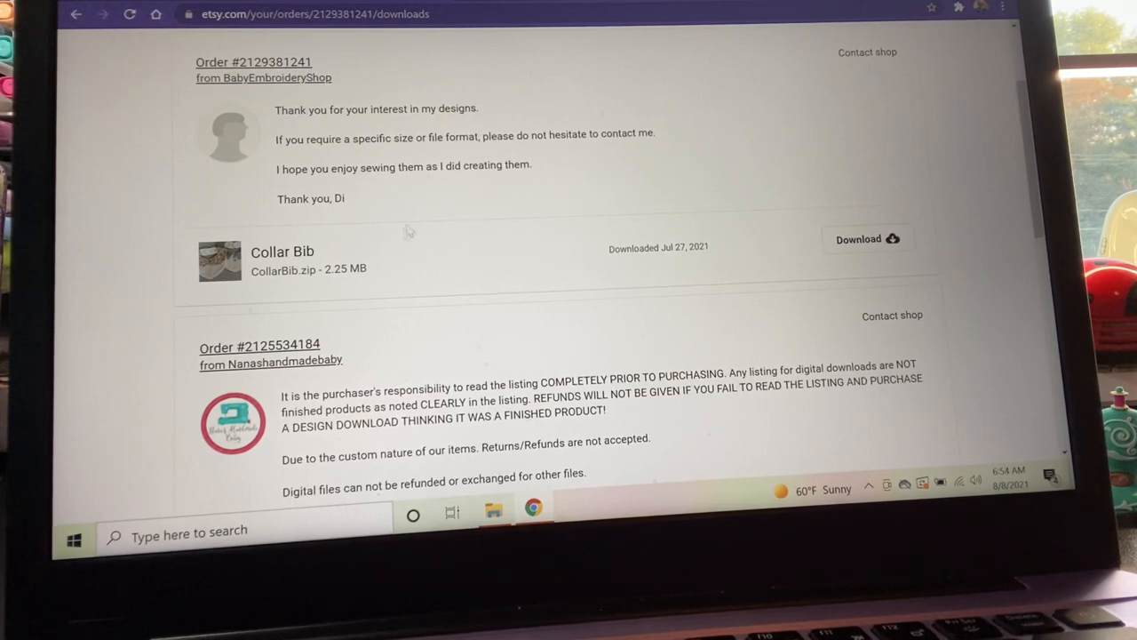
{"action": "mouse_move", "coordinate": [394, 269]}
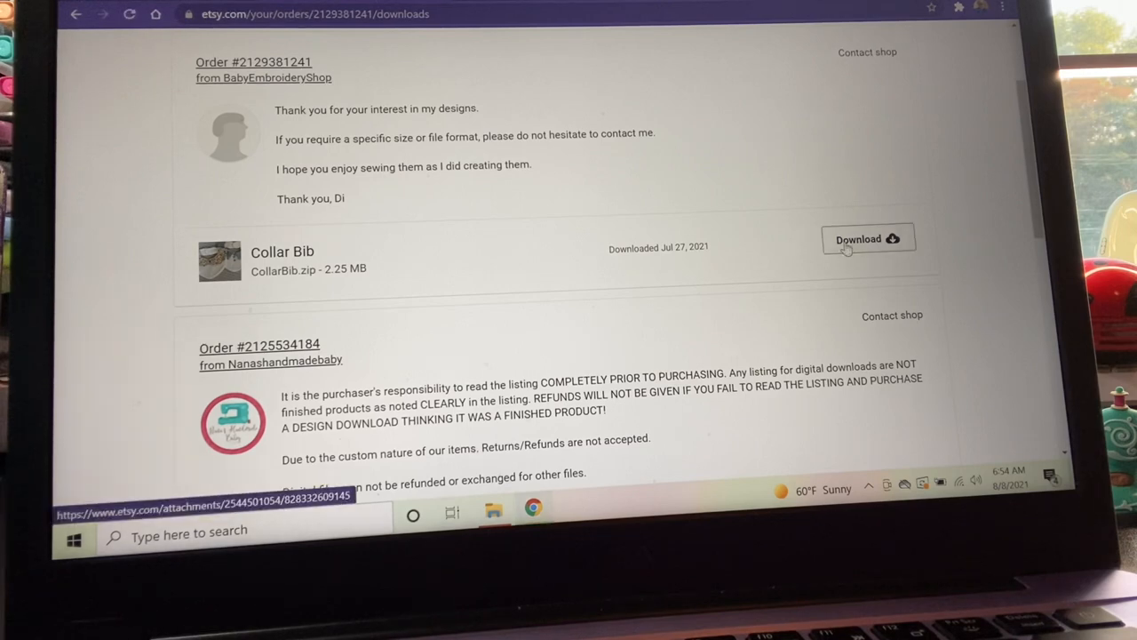
{"action": "left_click", "coordinate": [867, 239]}
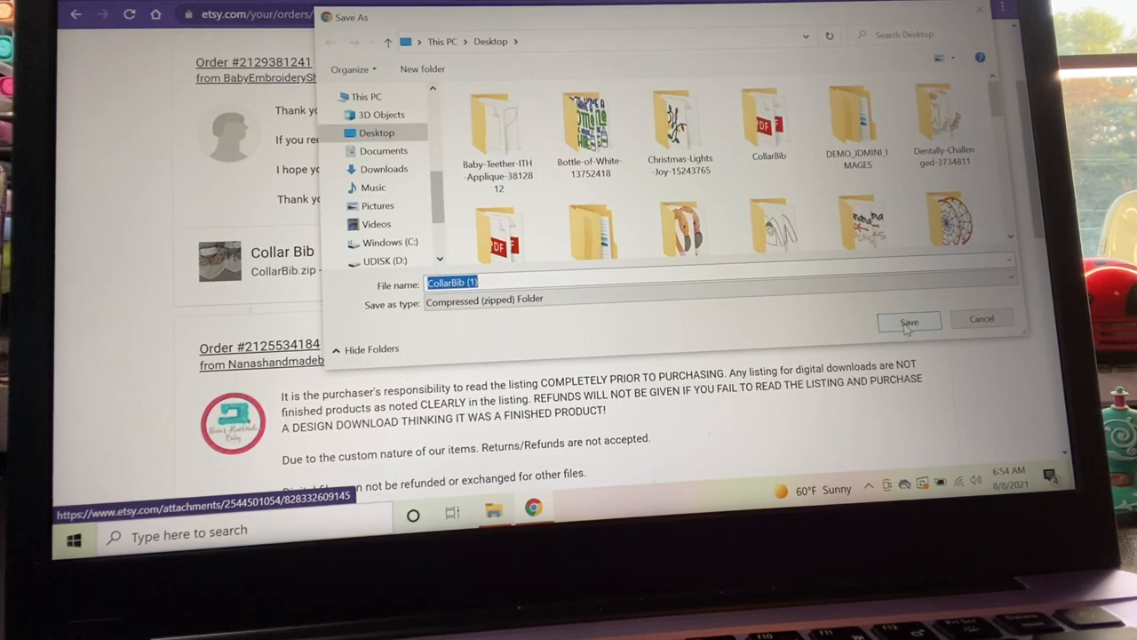
{"action": "left_click", "coordinate": [908, 321]}
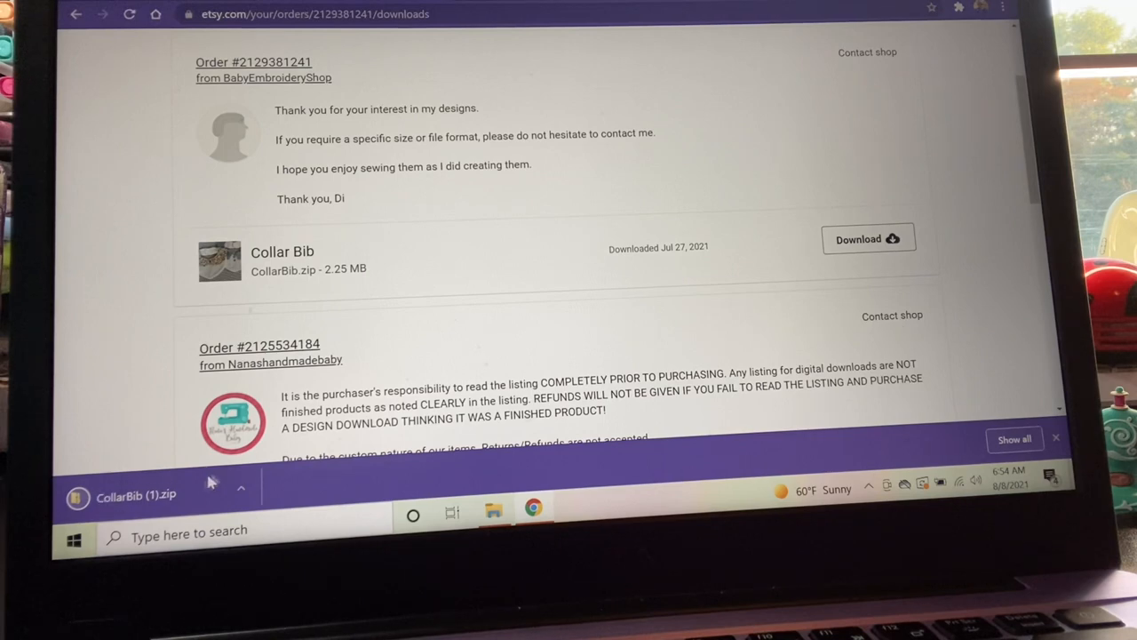
{"action": "mouse_move", "coordinate": [189, 502]}
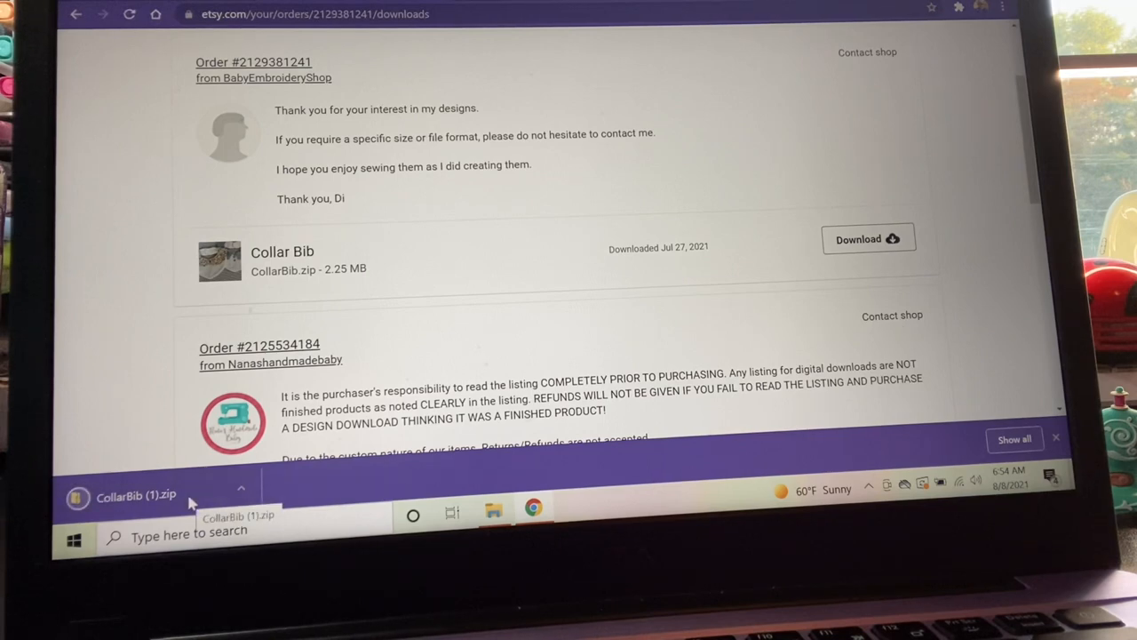
{"action": "mouse_move", "coordinate": [533, 337]}
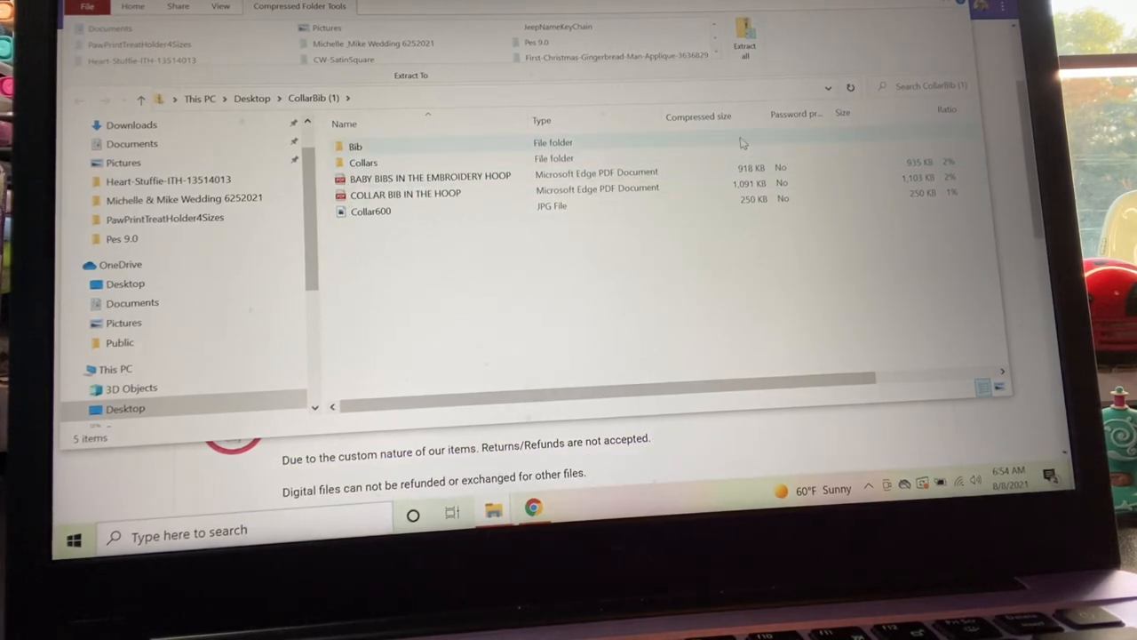
{"action": "mouse_move", "coordinate": [745, 44]}
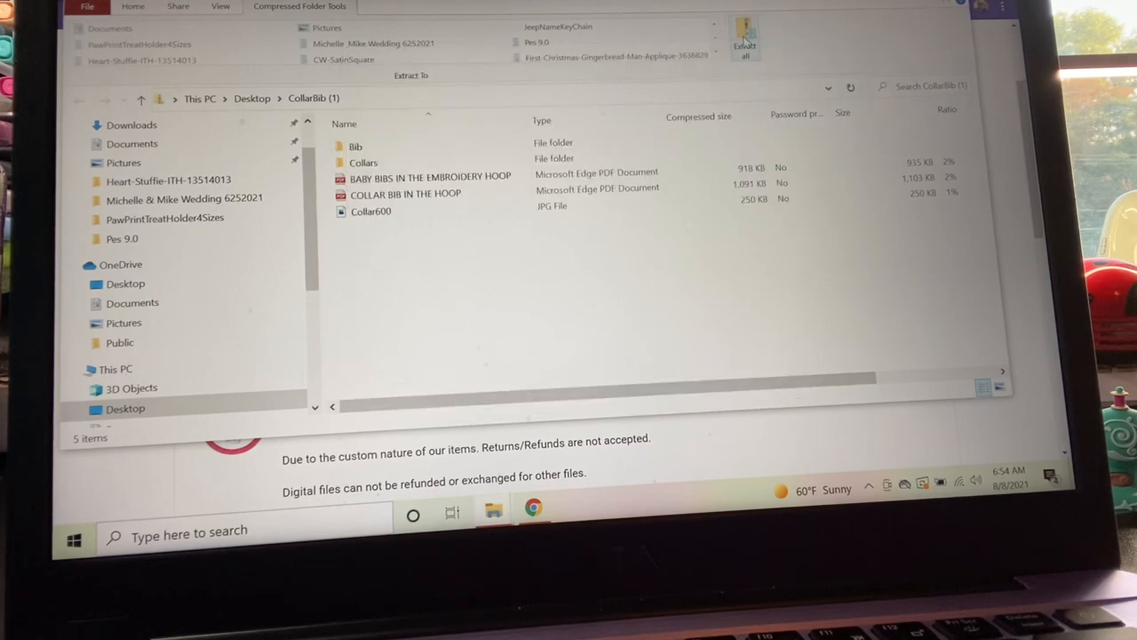
Extract CollarBib (1).zip to a Desktop folder with Bib, Collars, two PDFs and a JPG
{"action": "left_click", "coordinate": [744, 44]}
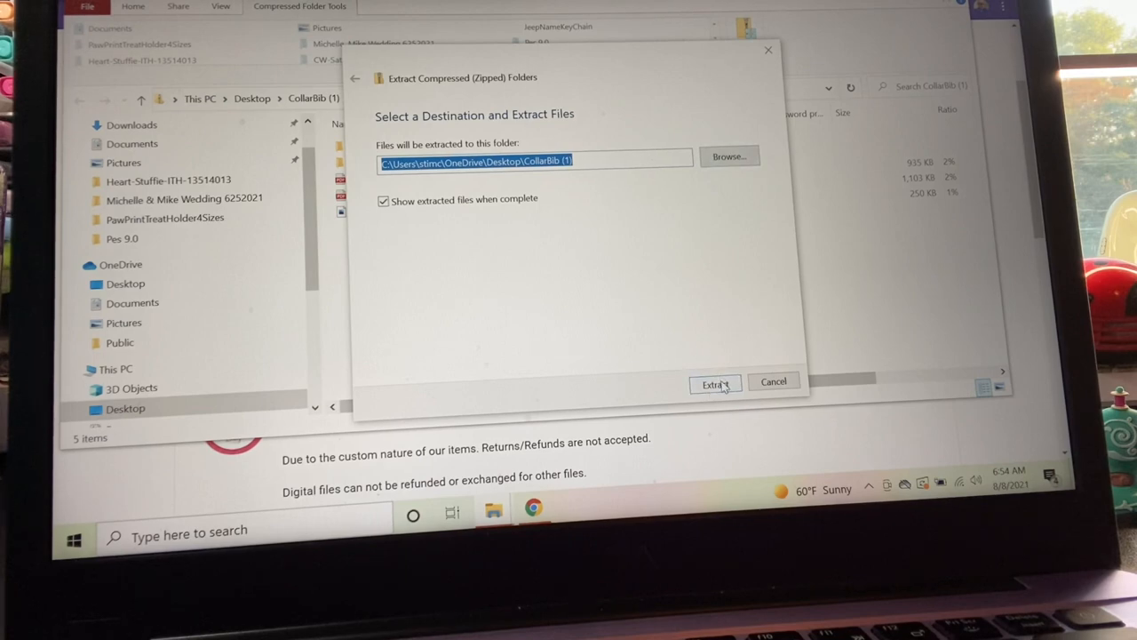
{"action": "left_click", "coordinate": [715, 383]}
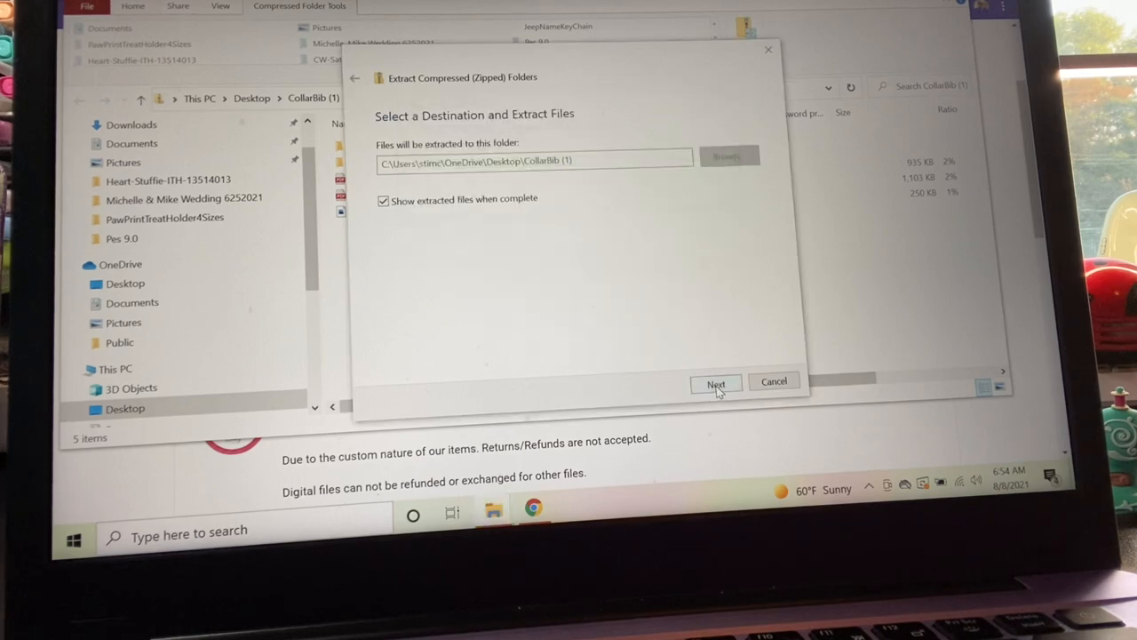
{"action": "left_click", "coordinate": [715, 382]}
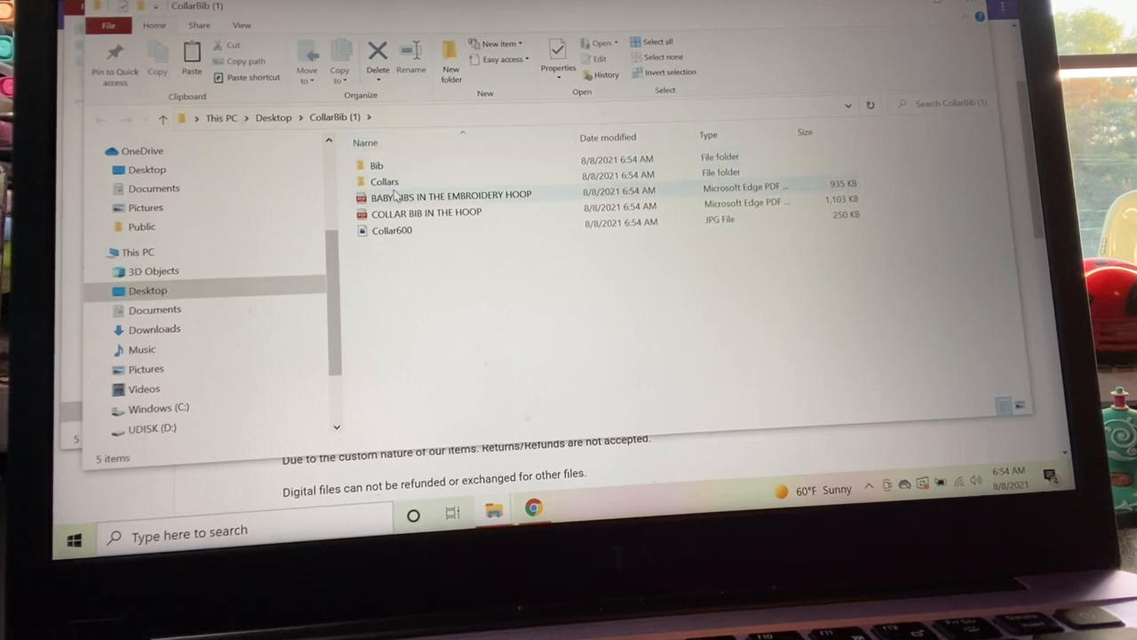
Open the Bib folder and try the Collar Bib PES file, dismissing the app prompt
{"action": "left_click", "coordinate": [376, 165]}
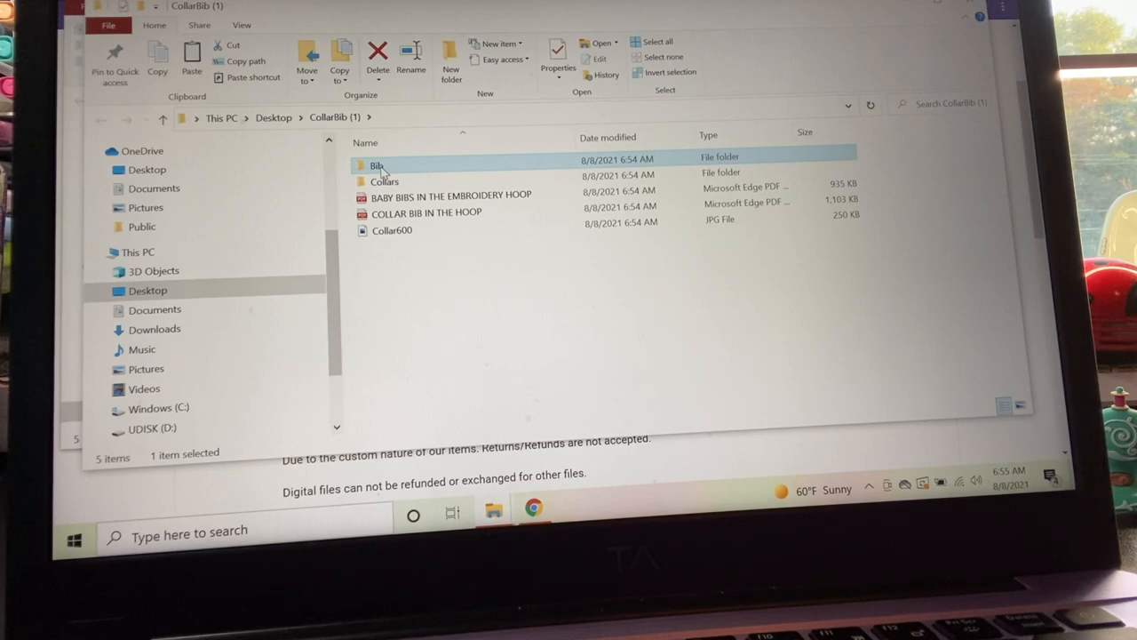
{"action": "double_click", "coordinate": [377, 166]}
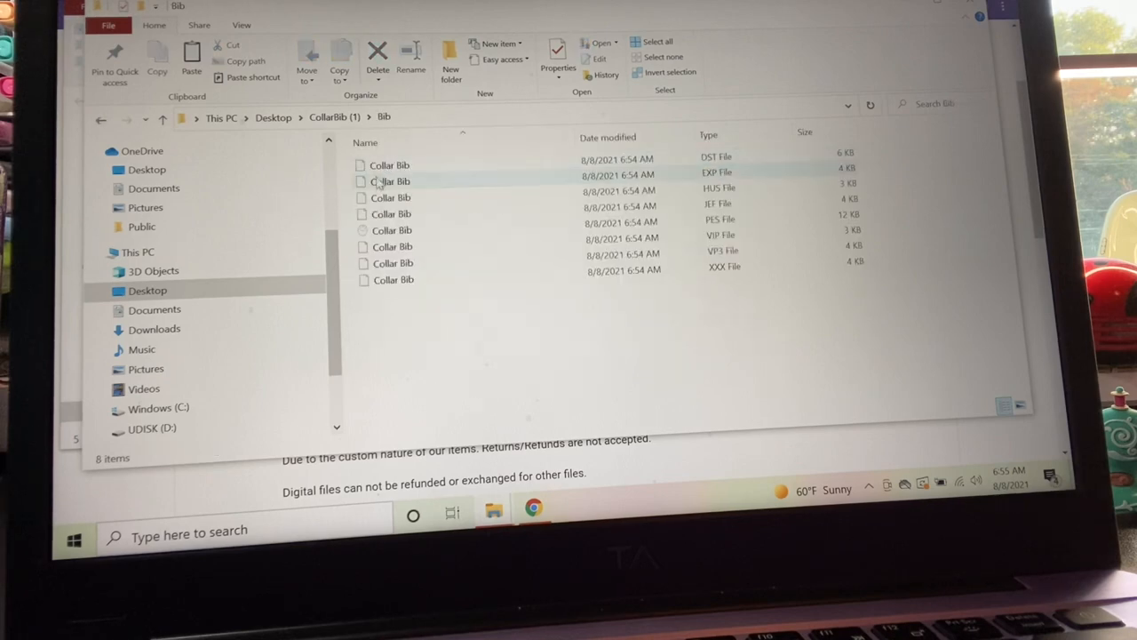
{"action": "mouse_move", "coordinate": [394, 279]}
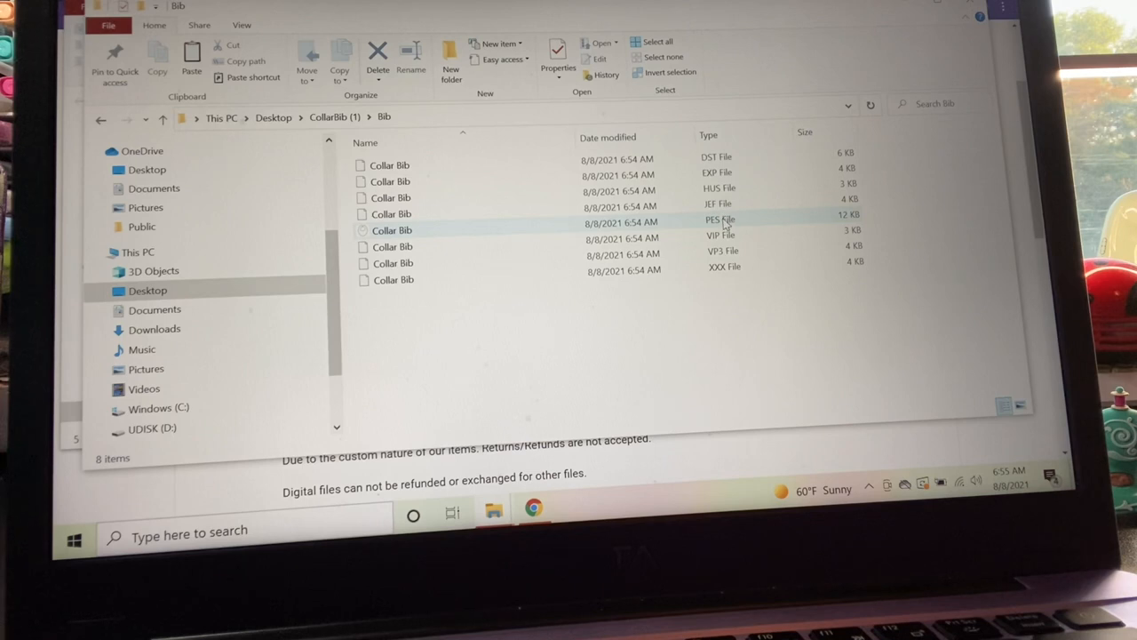
{"action": "double_click", "coordinate": [392, 219]}
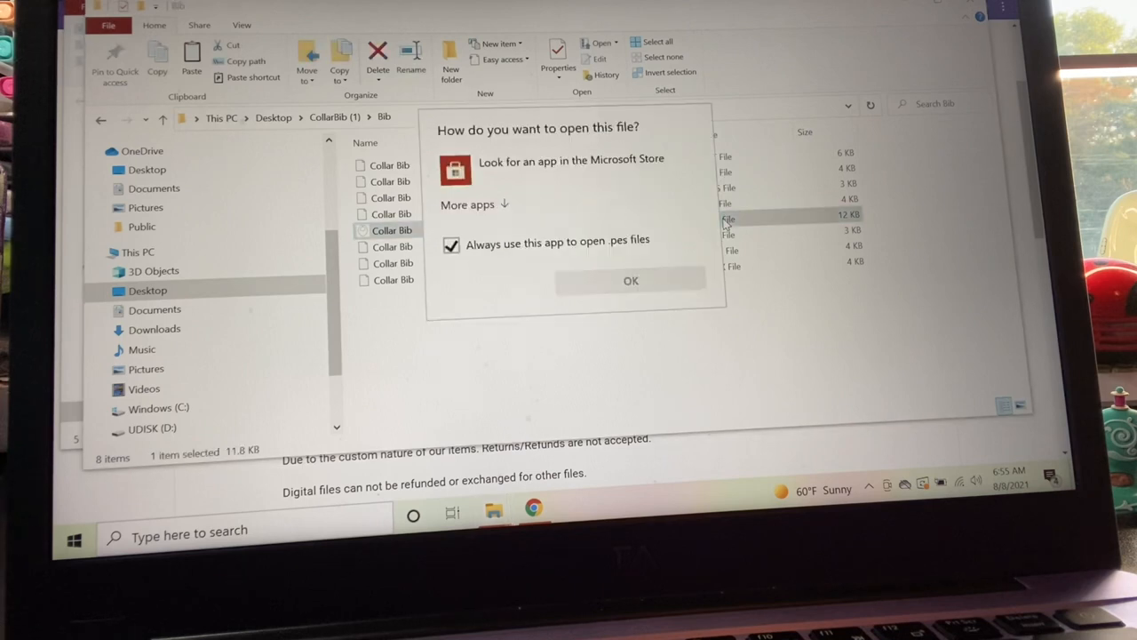
{"action": "left_click", "coordinate": [631, 280]}
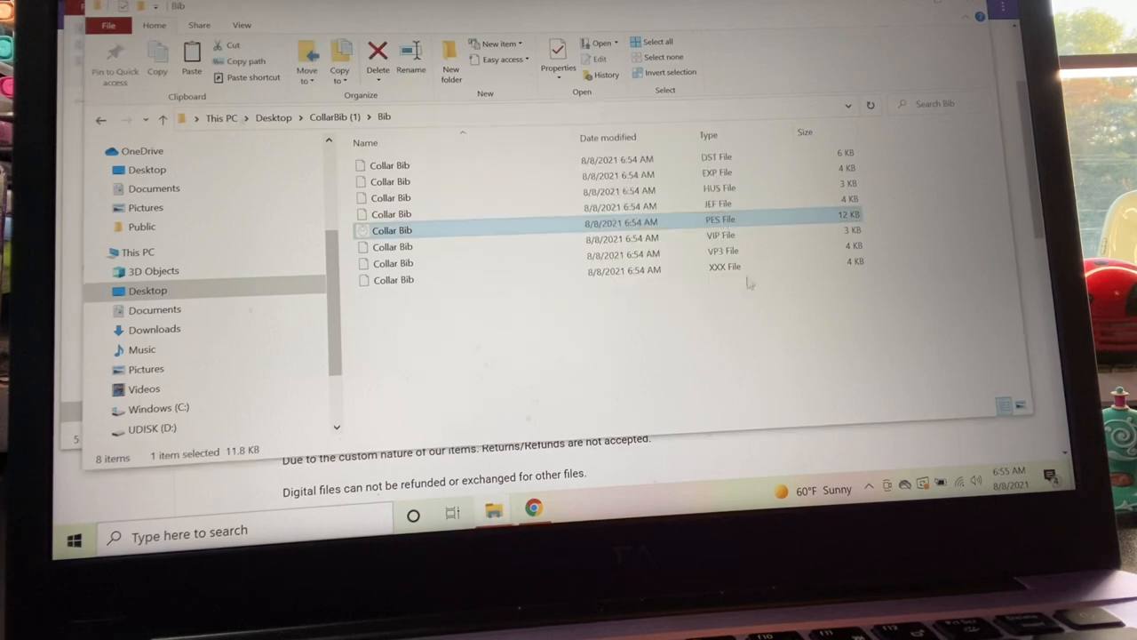
Copy the Collar Bib PES file and paste it onto UDISK (D:)
{"action": "right_click", "coordinate": [393, 230]}
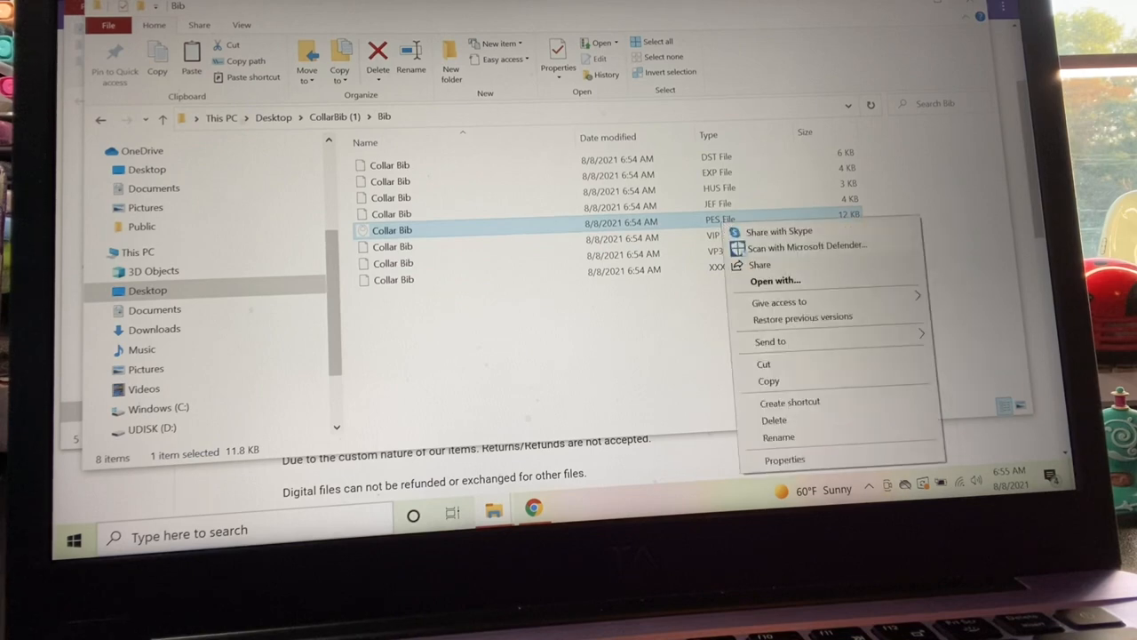
{"action": "left_click", "coordinate": [649, 355]}
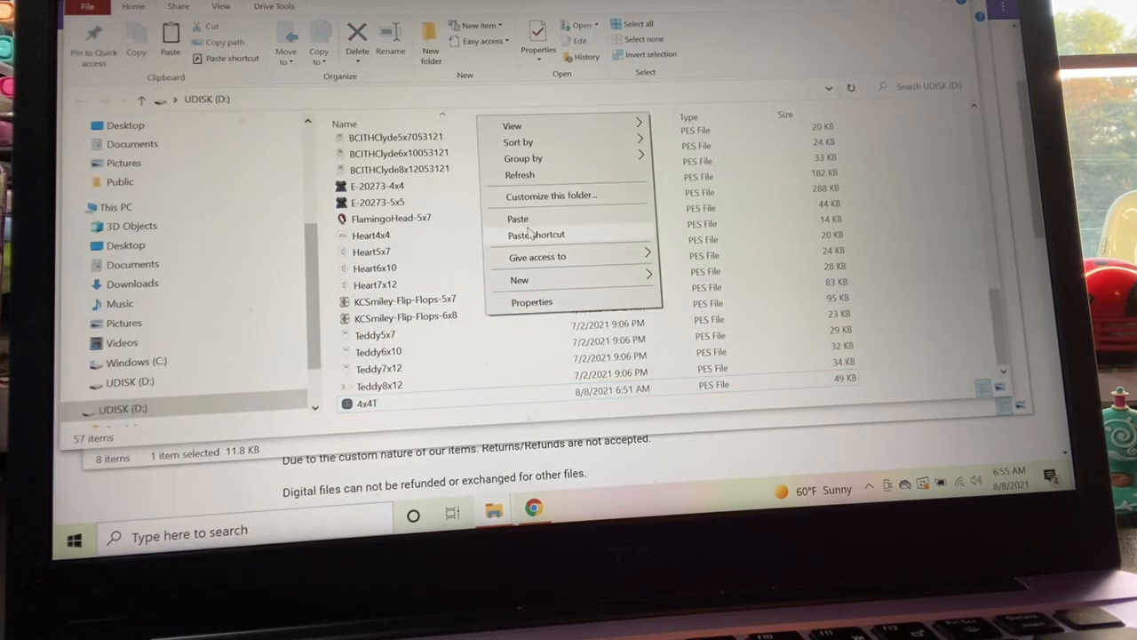
{"action": "left_click", "coordinate": [517, 219]}
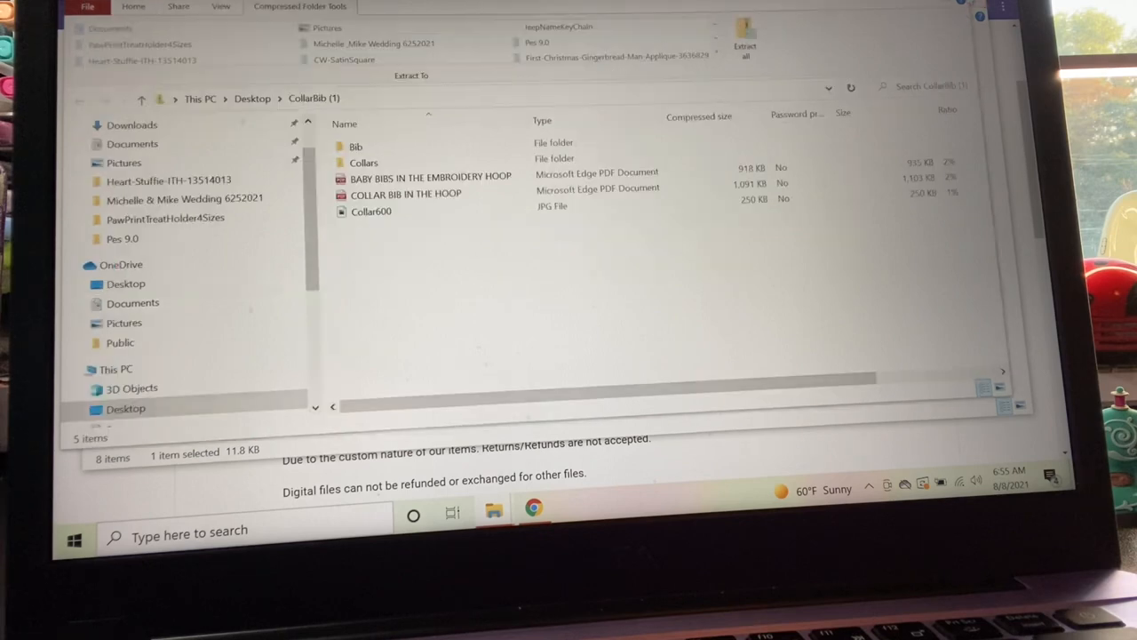
Navigate into the Collars folder and then its BOY subfolder
{"action": "left_click", "coordinate": [364, 162]}
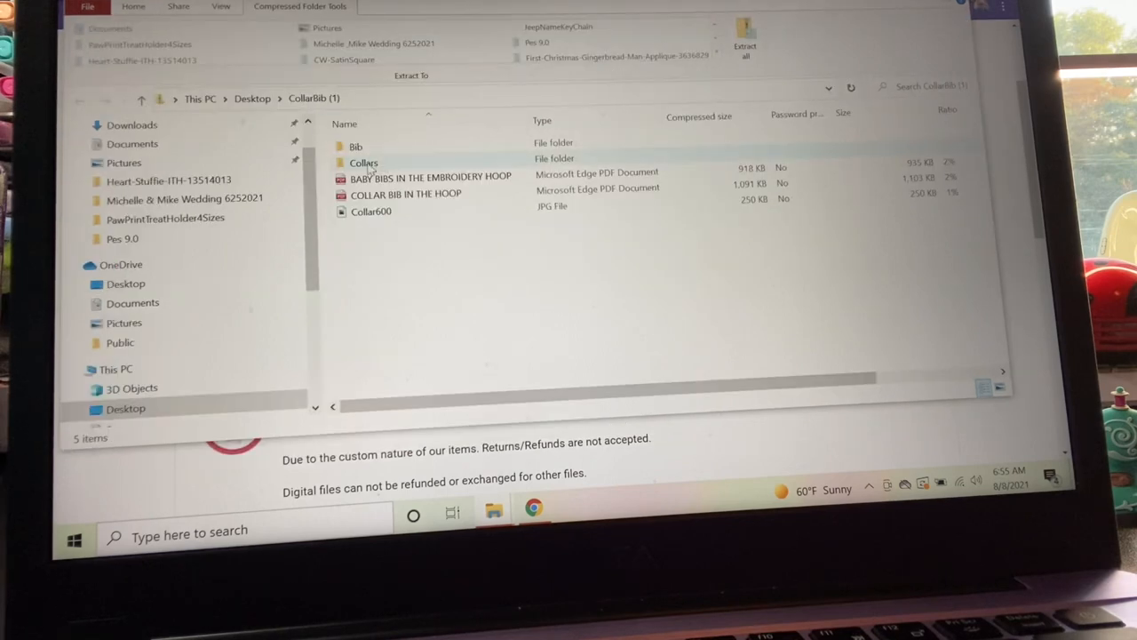
{"action": "double_click", "coordinate": [363, 163]}
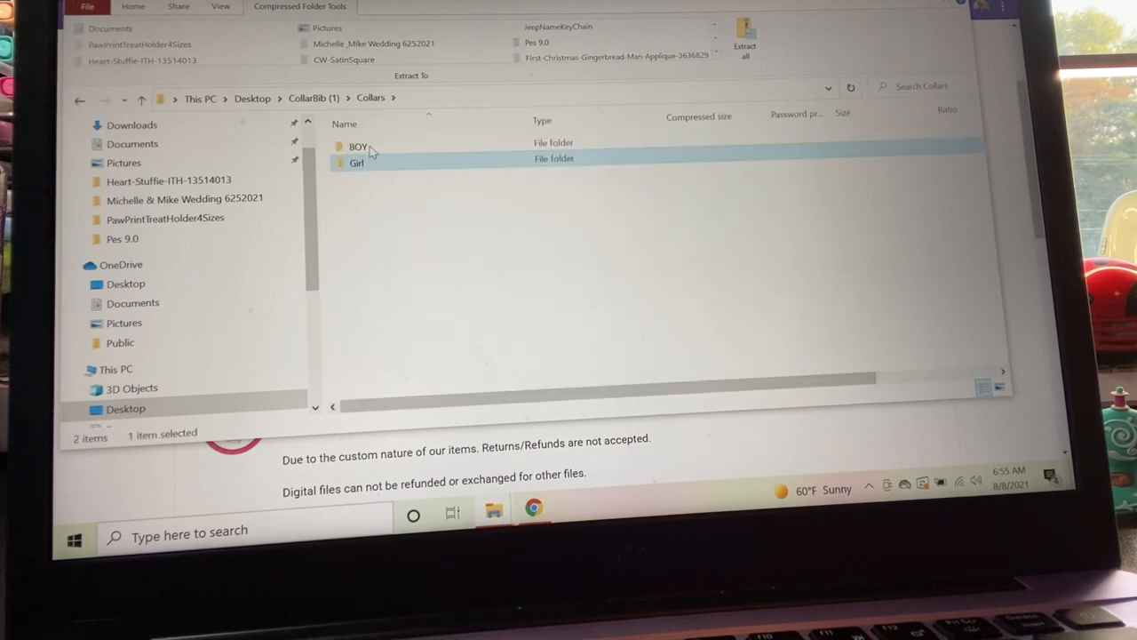
{"action": "left_click", "coordinate": [356, 162]}
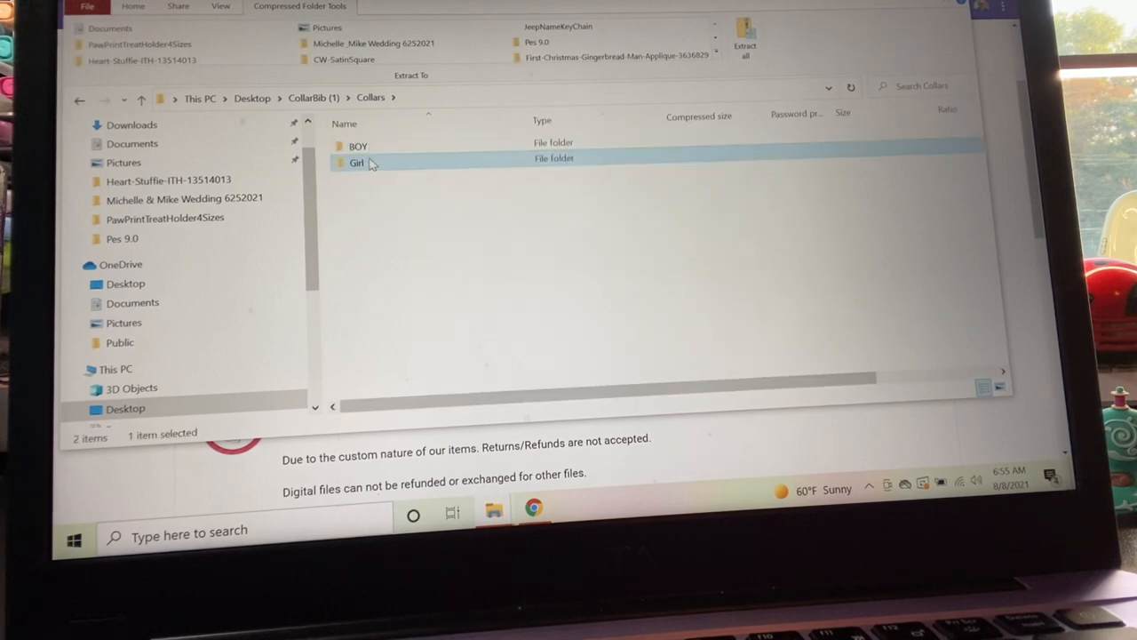
{"action": "left_click", "coordinate": [358, 146]}
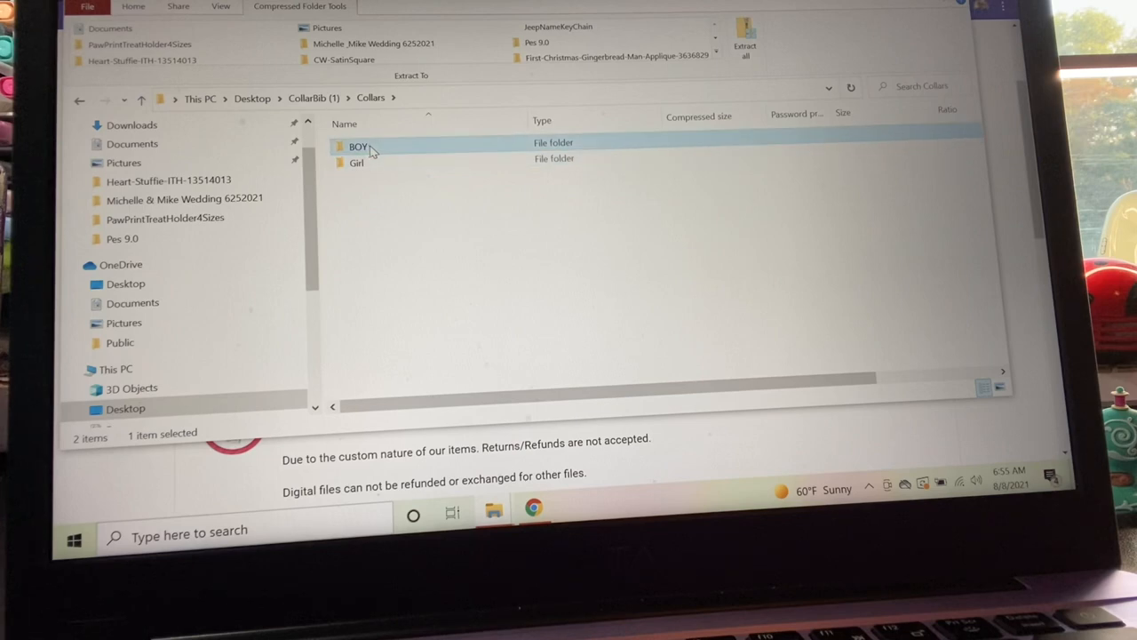
{"action": "double_click", "coordinate": [358, 146]}
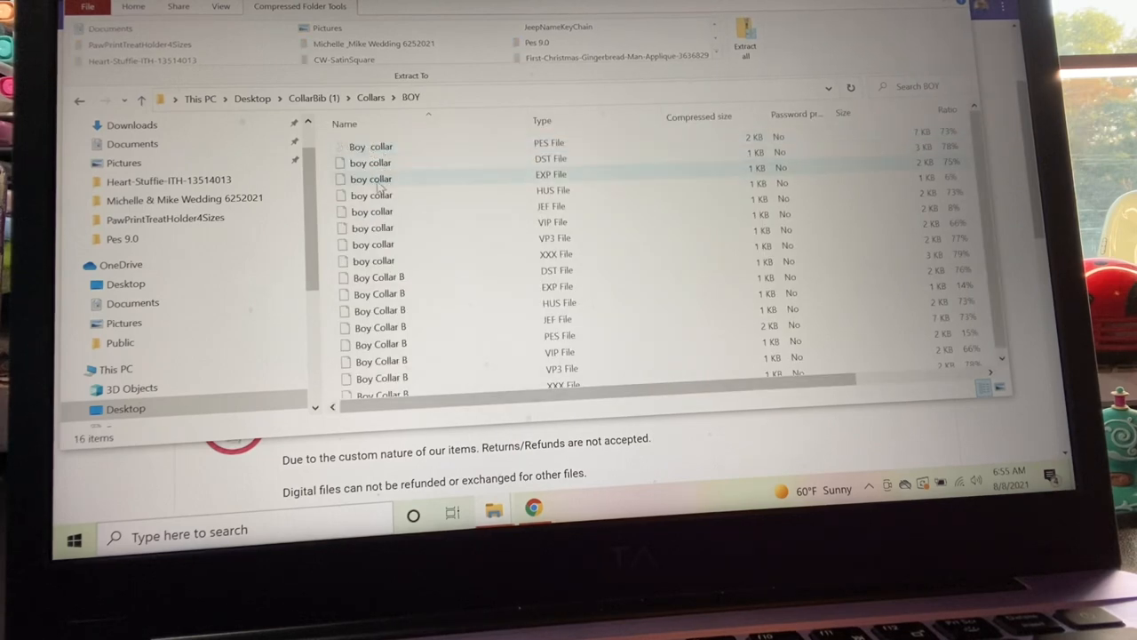
{"action": "scroll", "scroll_direction": "down", "scroll_amount": 3}
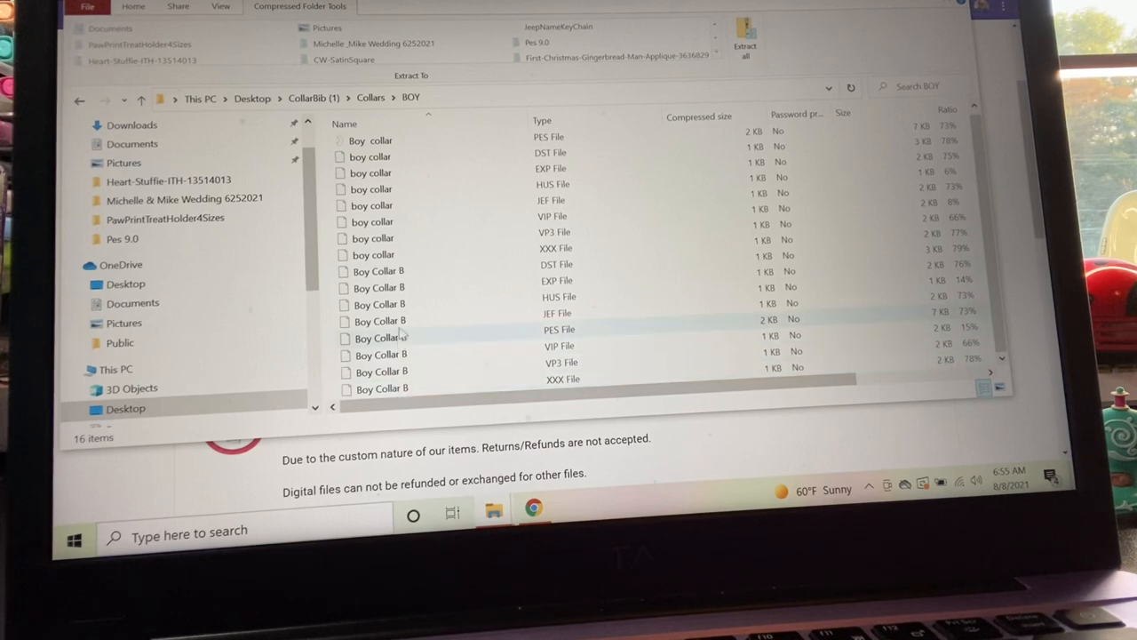
Select the Boy collar PES file and bring up its context menu
{"action": "left_click", "coordinate": [370, 168]}
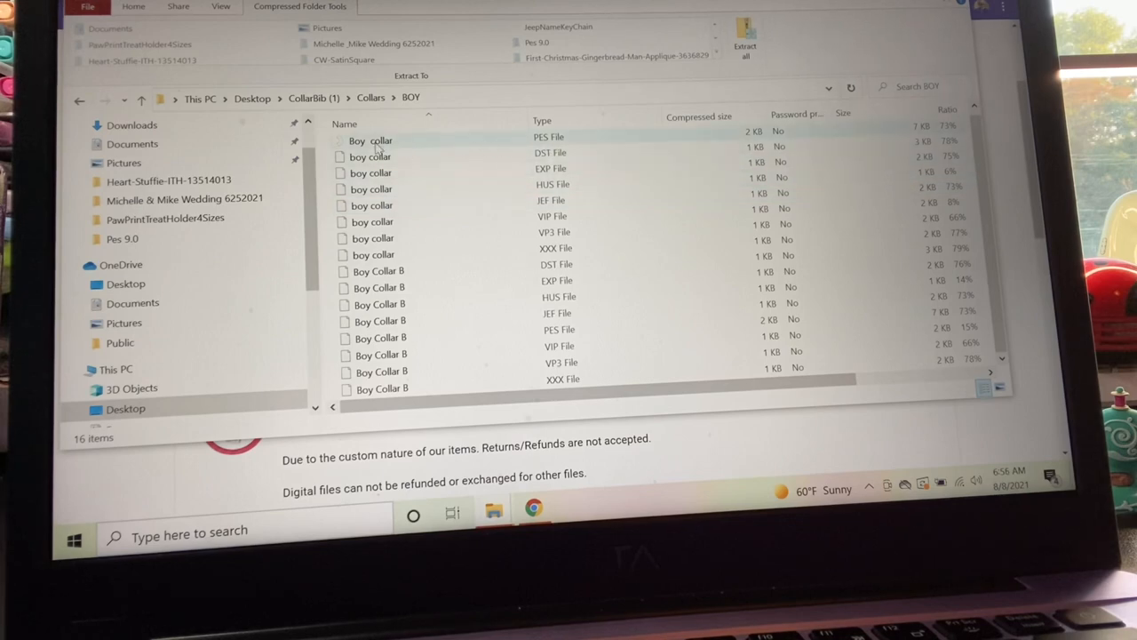
{"action": "left_click", "coordinate": [371, 140]}
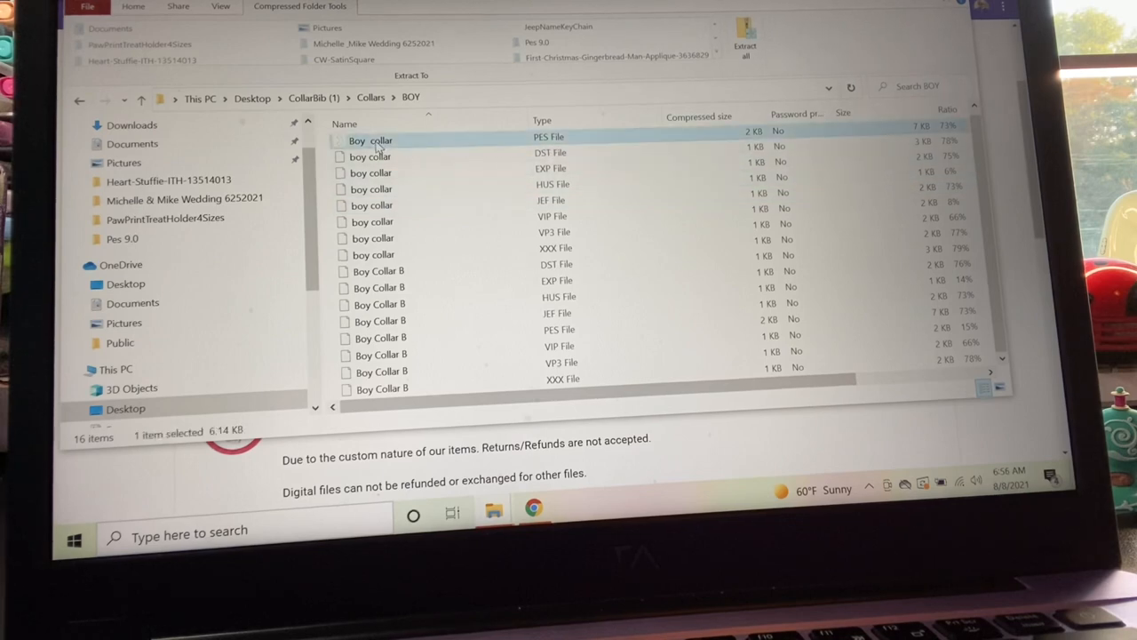
{"action": "right_click", "coordinate": [371, 140]}
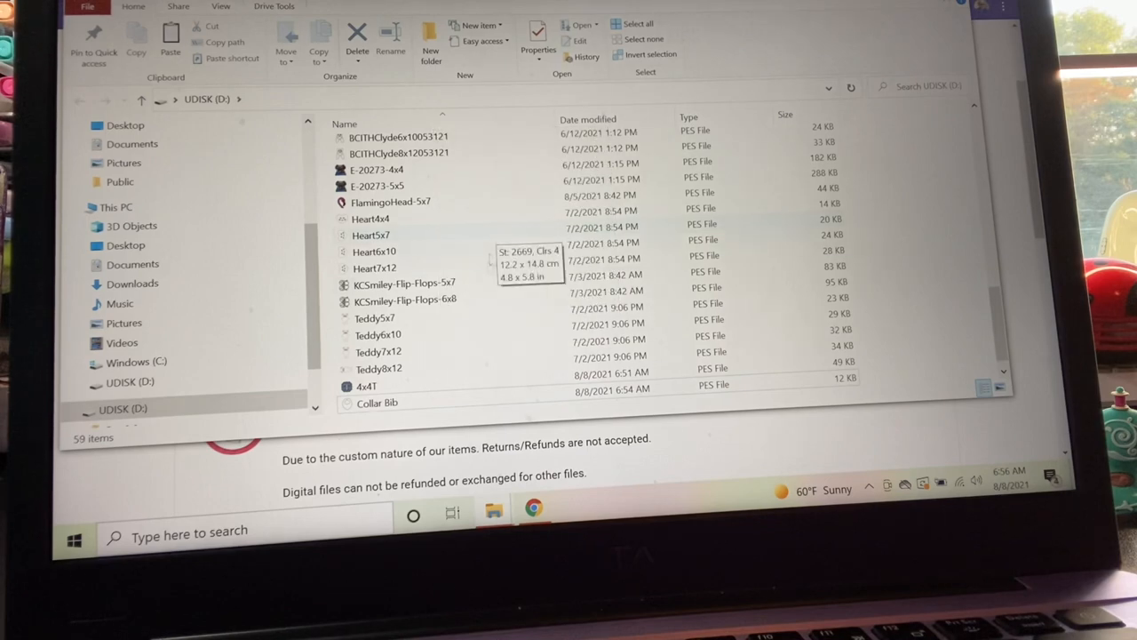
Scroll the file list and bring up the Boy Collar B PES file's context menu
{"action": "scroll", "scroll_direction": "down", "scroll_amount": 3}
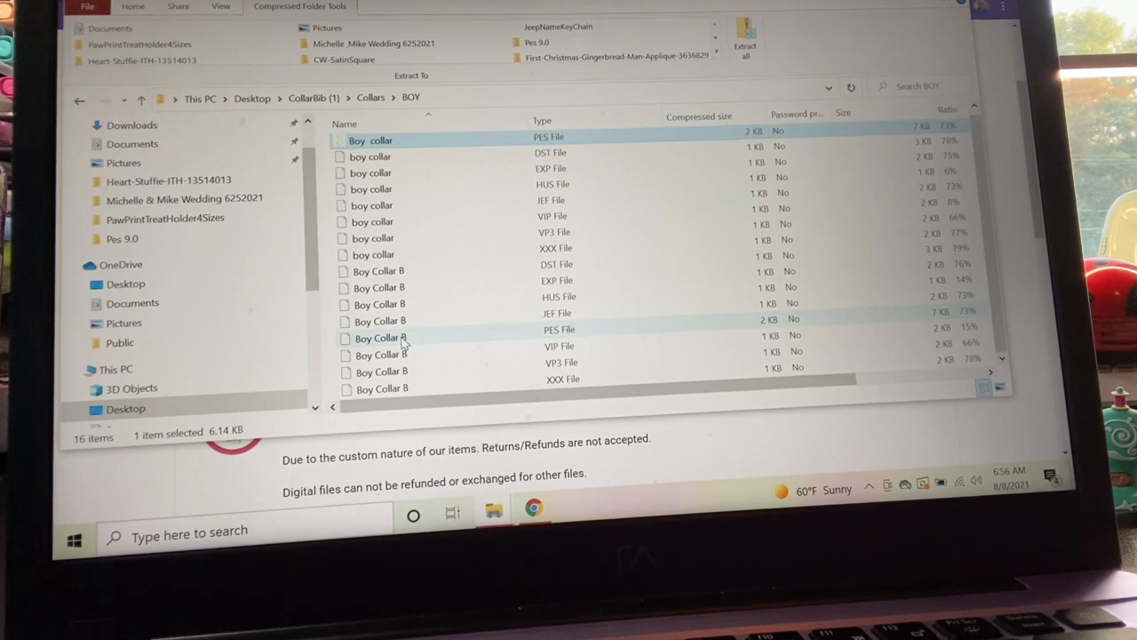
{"action": "right_click", "coordinate": [378, 338]}
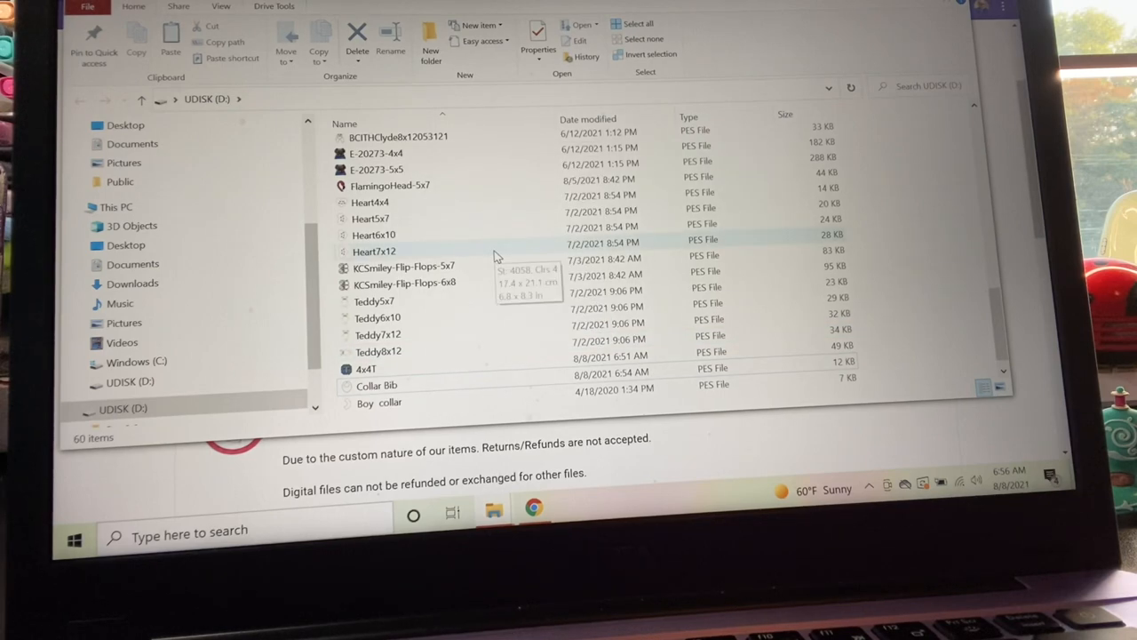
{"action": "scroll", "scroll_direction": "down", "scroll_amount": 3}
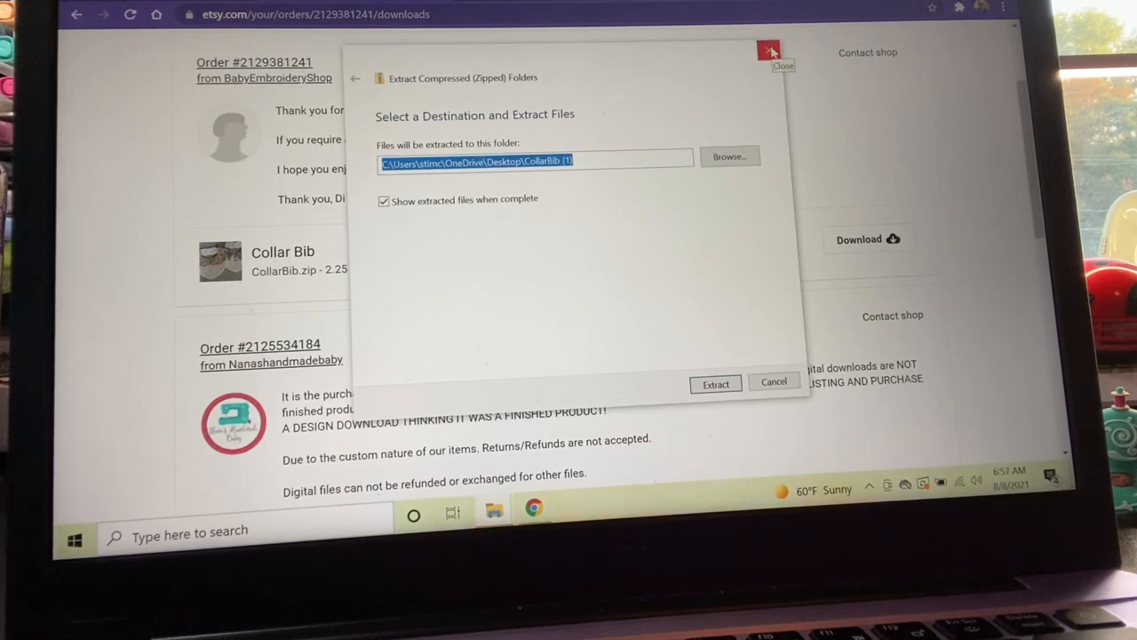
Close the Extract Compressed Folders dialog and the EmbossedAlpha4x4 archive window
{"action": "left_click", "coordinate": [770, 50]}
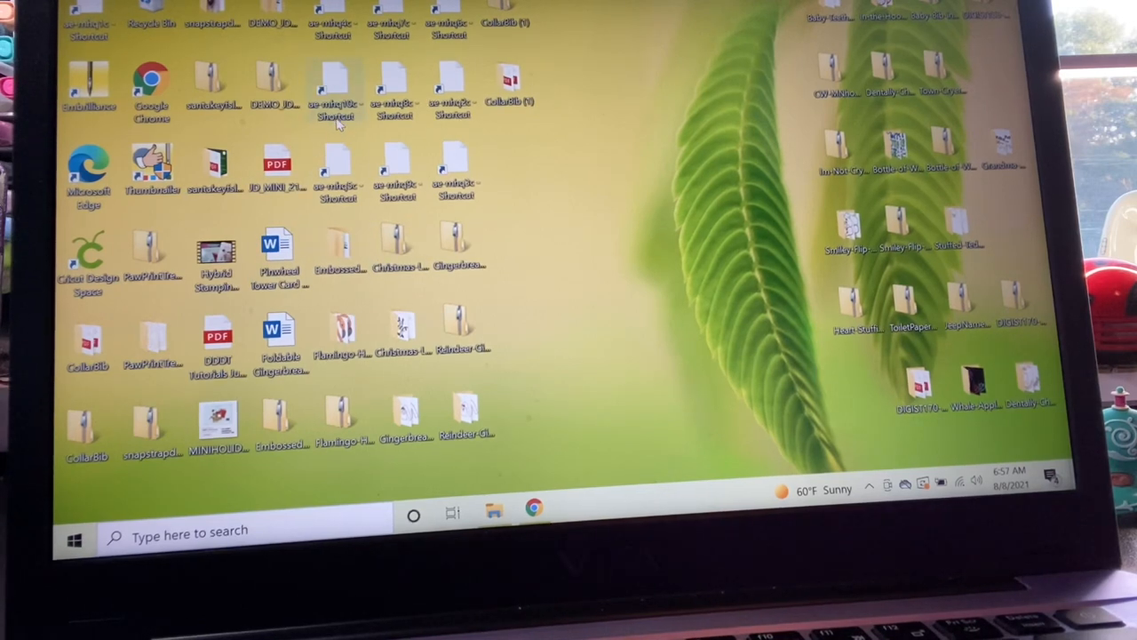
{"action": "mouse_move", "coordinate": [342, 133]}
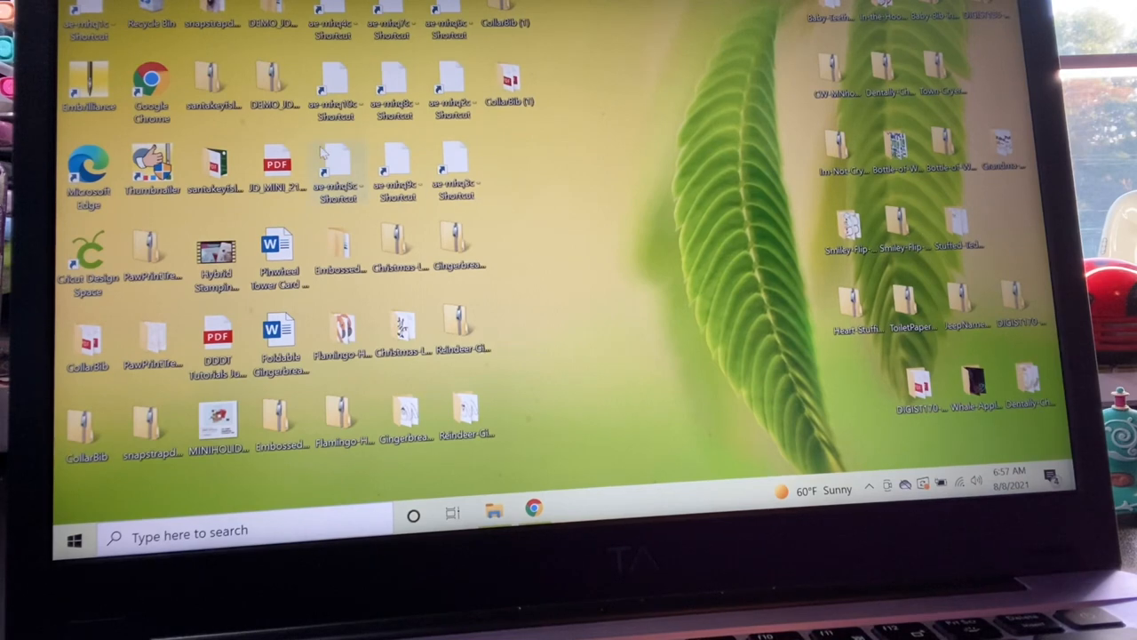
{"action": "mouse_move", "coordinate": [808, 338]}
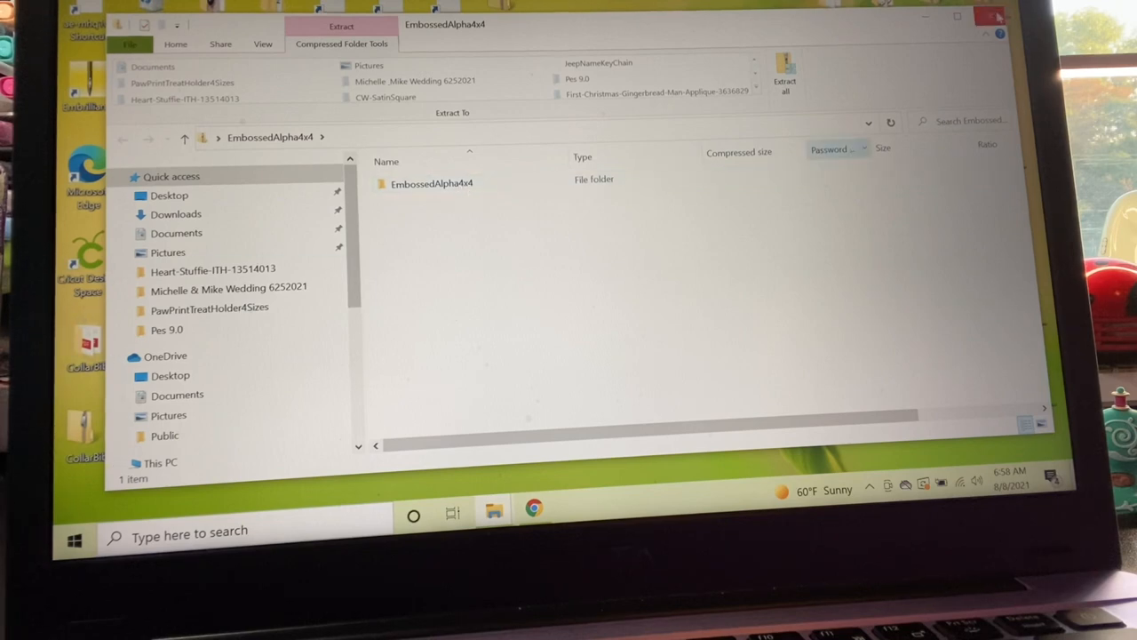
{"action": "left_click", "coordinate": [989, 16]}
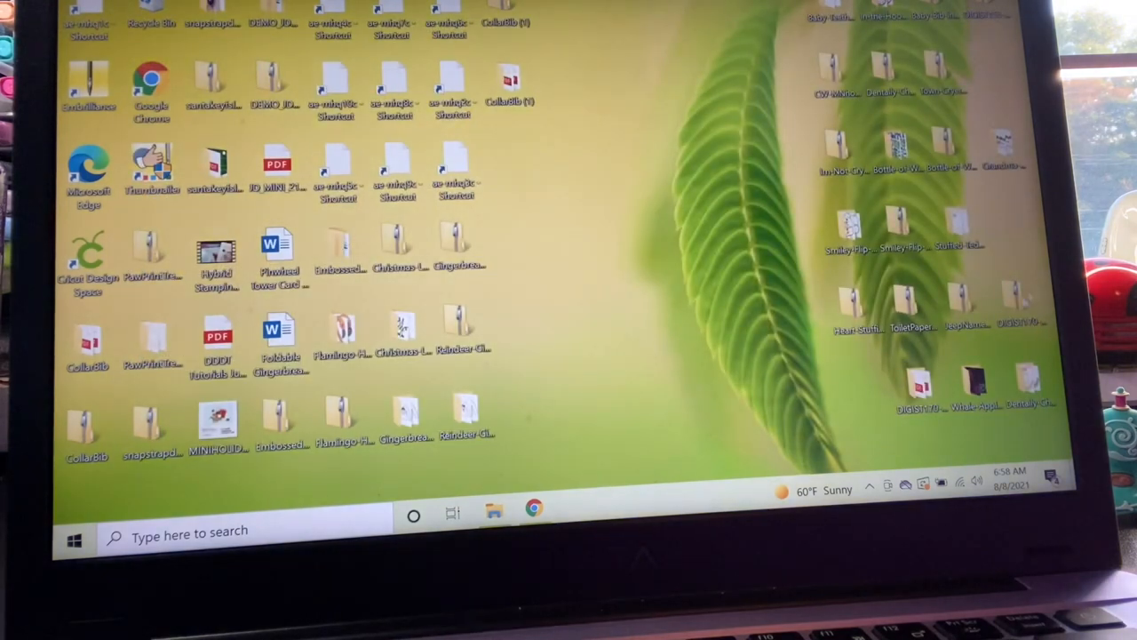
{"action": "mouse_move", "coordinate": [851, 306]}
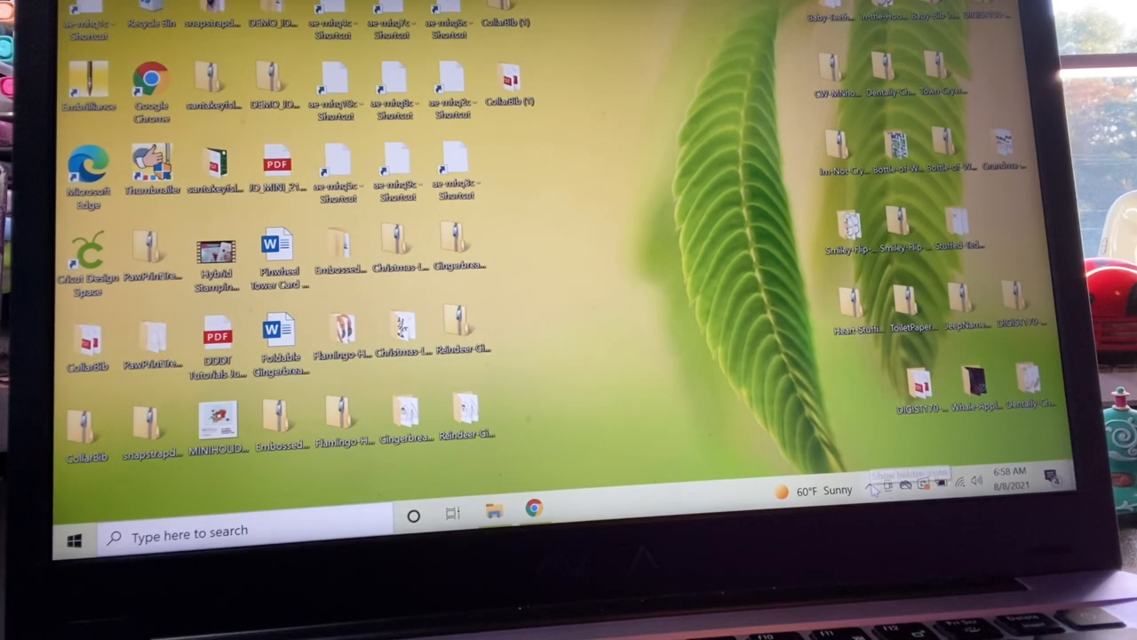
Eject the UDisk drive using the Safely Remove Hardware icon in the system tray
{"action": "left_click", "coordinate": [874, 484]}
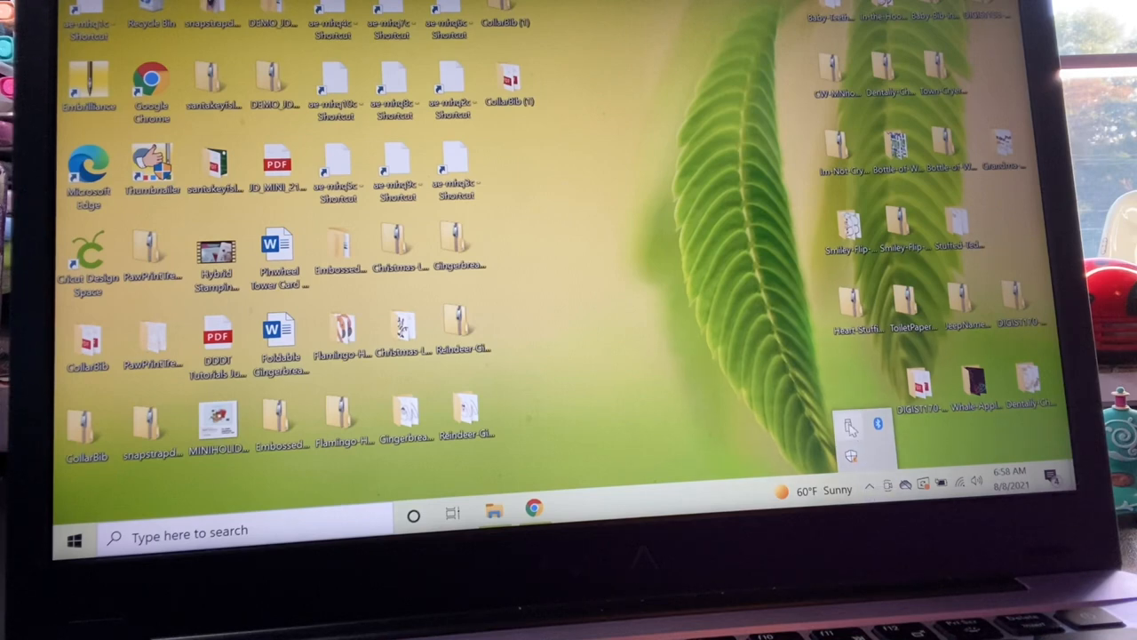
{"action": "mouse_move", "coordinate": [851, 427]}
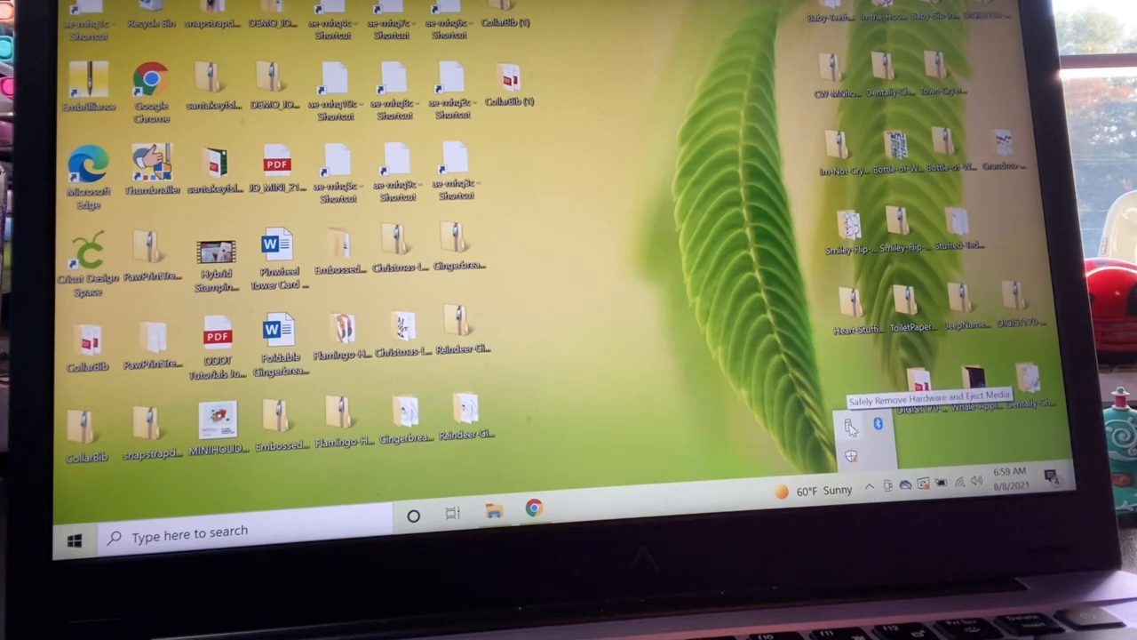
{"action": "left_click", "coordinate": [850, 427]}
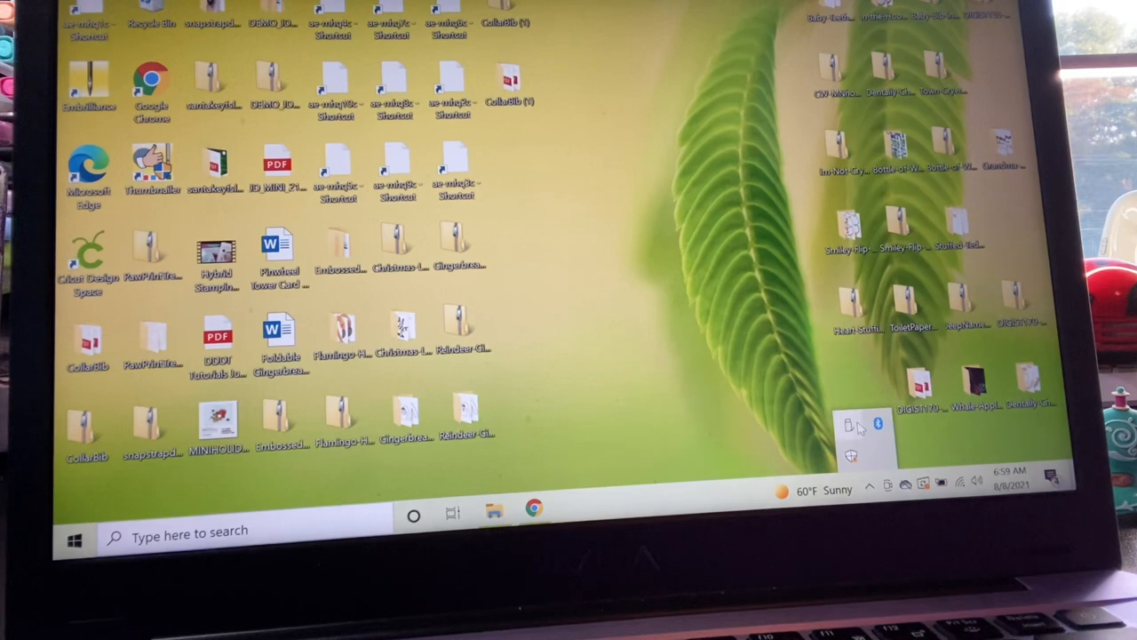
{"action": "mouse_move", "coordinate": [851, 425]}
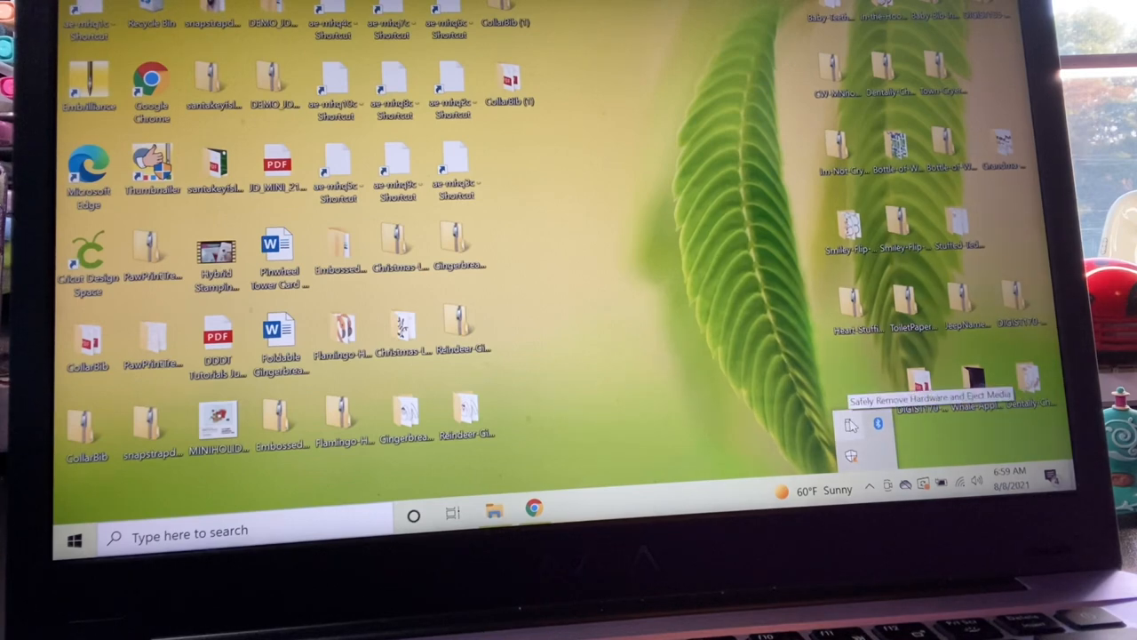
{"action": "mouse_move", "coordinate": [851, 423]}
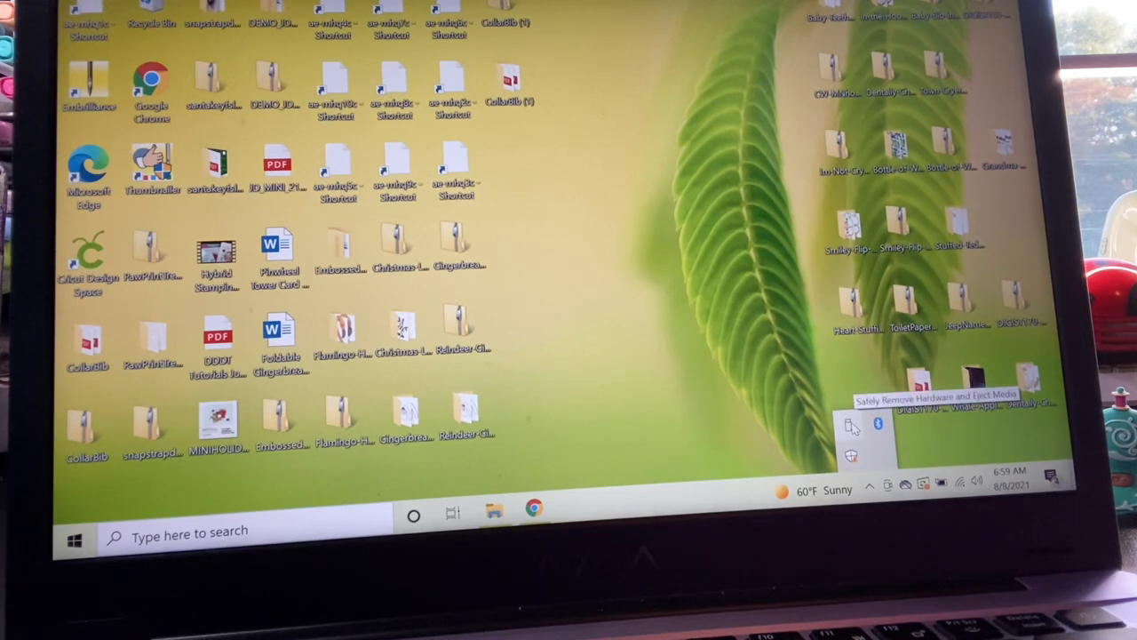
{"action": "left_click", "coordinate": [851, 425]}
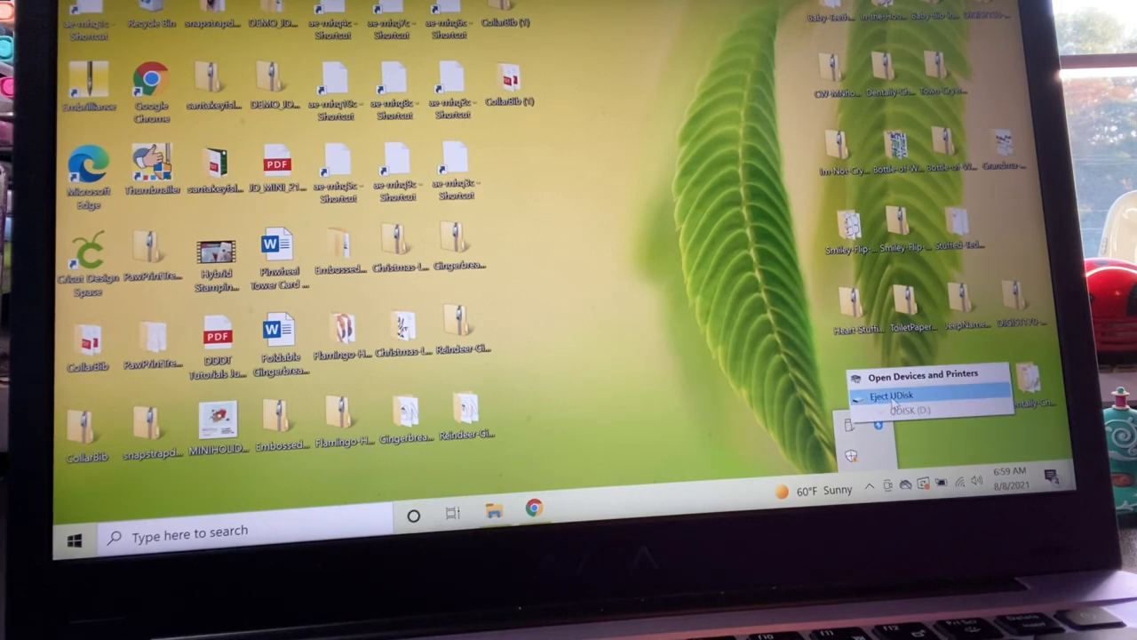
{"action": "left_click", "coordinate": [889, 395]}
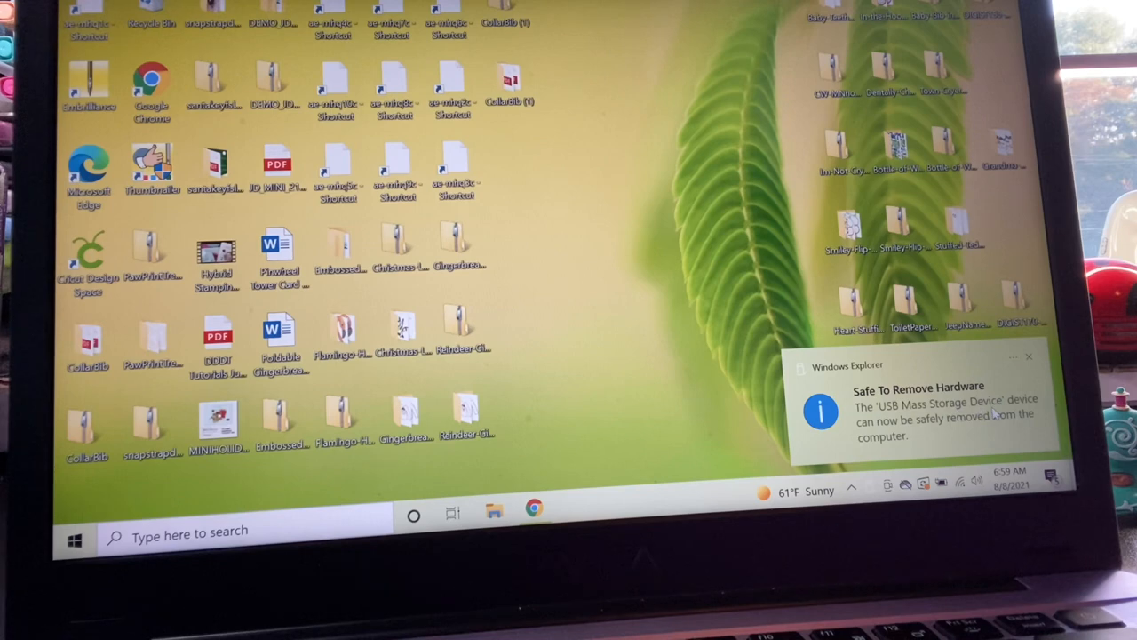
{"action": "mouse_move", "coordinate": [977, 442]}
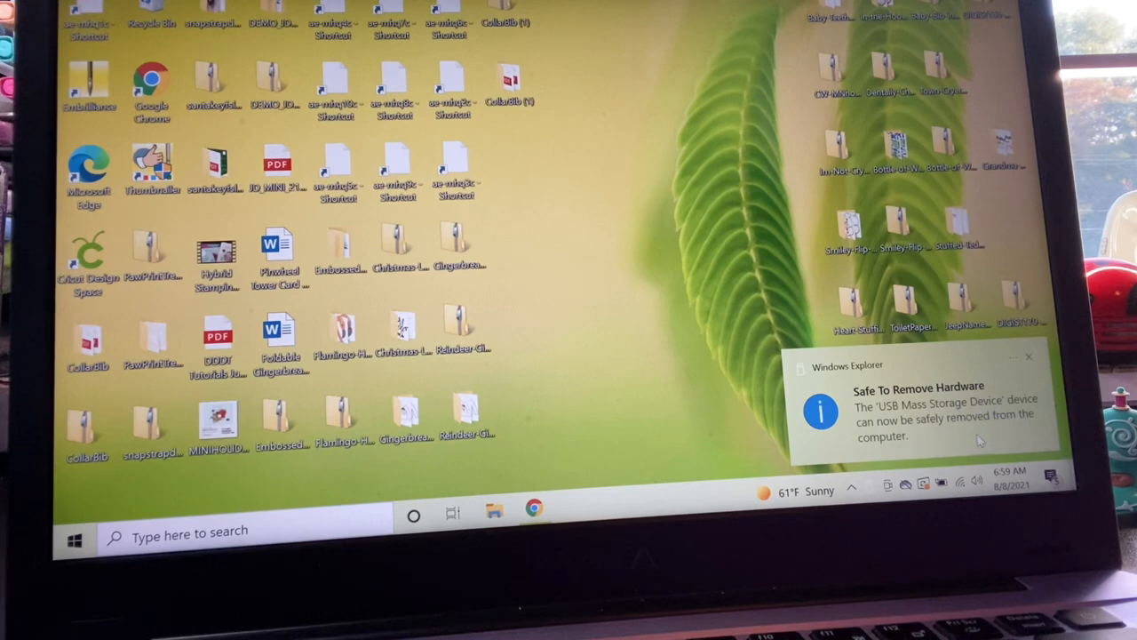